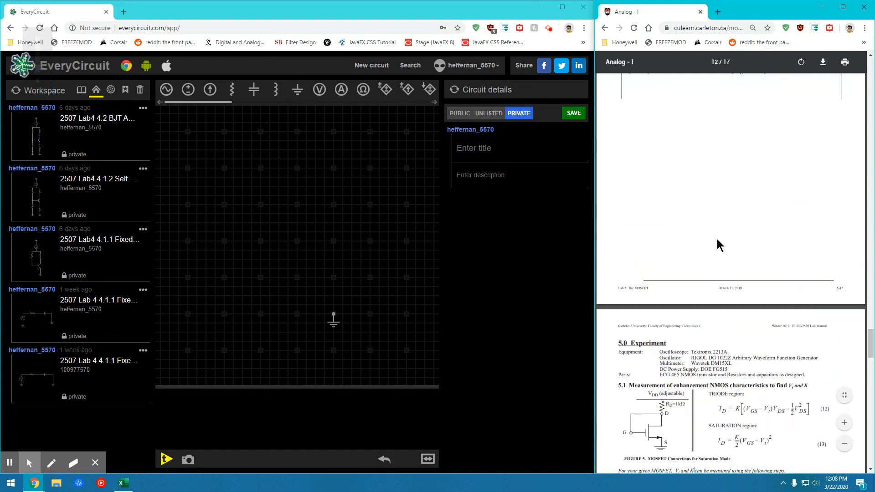
# Step: Scroll the lab manual back to page 9's 4.2 Prelab Specifications with MOSFET parameters
pyautogui.scroll(3)
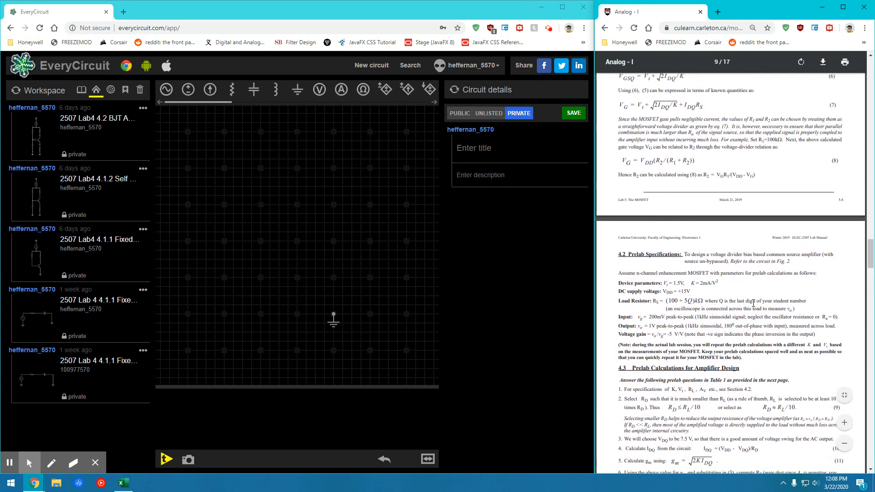
pyautogui.scroll(3)
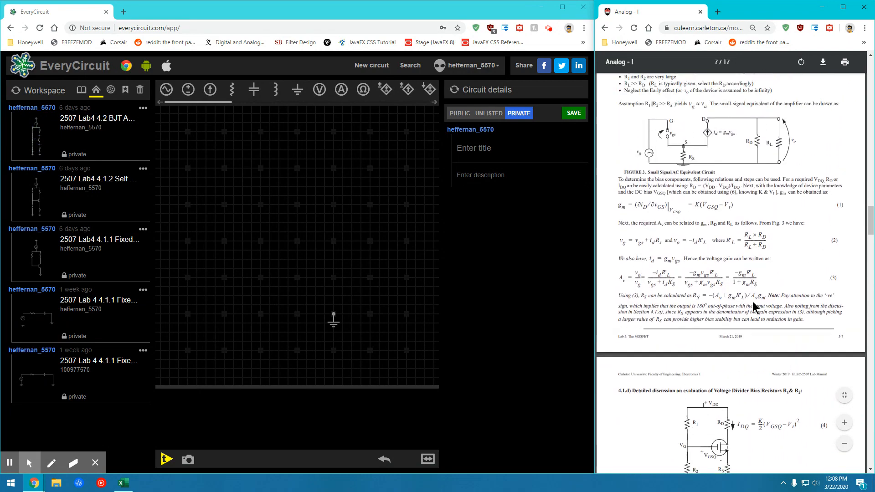
pyautogui.scroll(3)
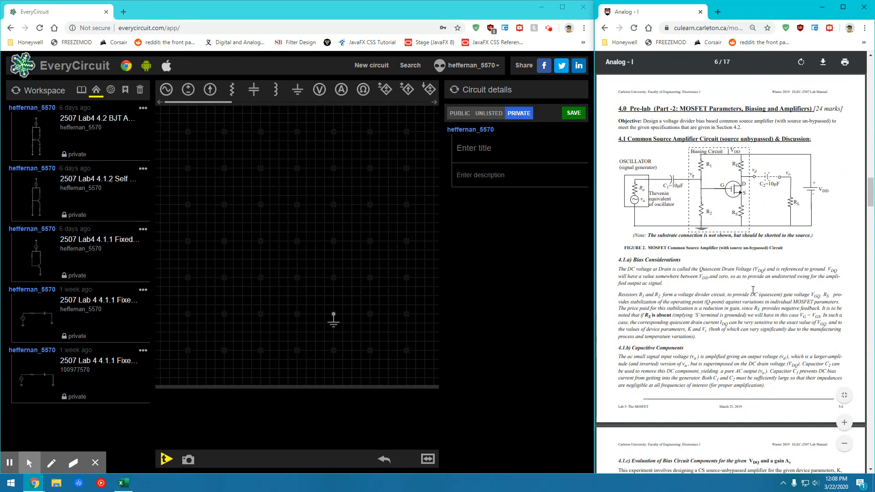
pyautogui.scroll(-3)
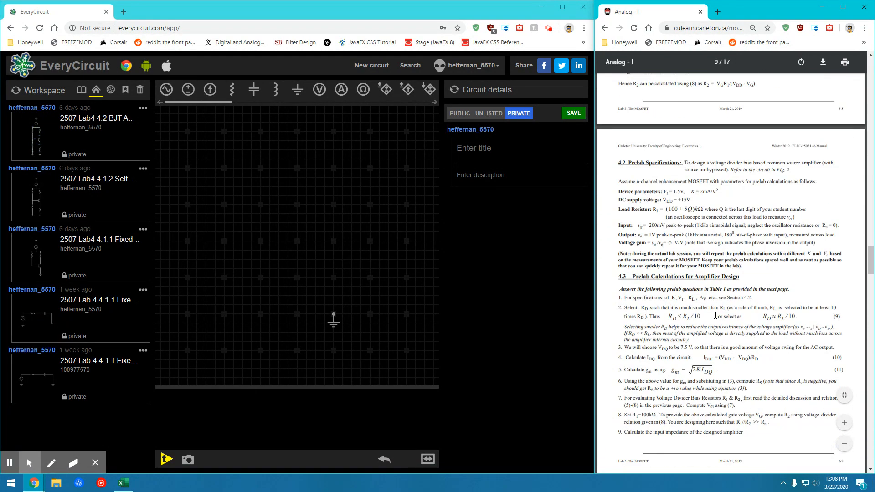
pyautogui.scroll(-3)
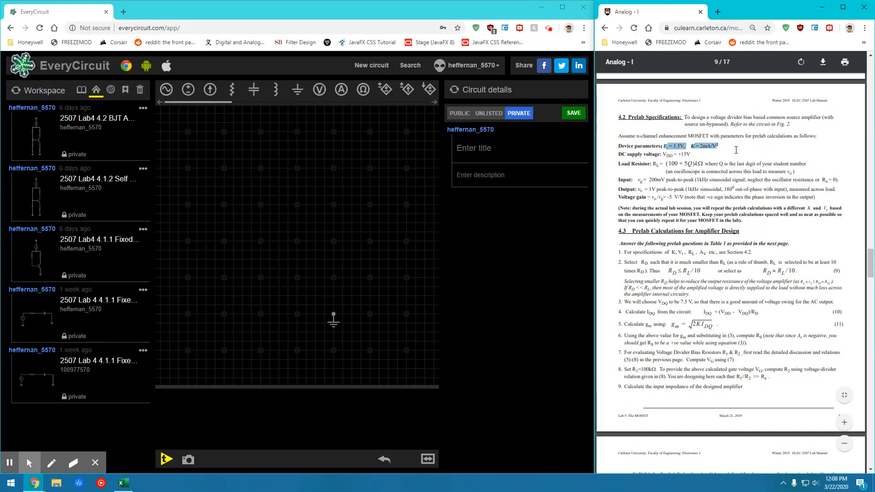
# Step: Place an NMOS transistor and set its KP to 1 mA/V² and VTO to 1.6 V
pyautogui.click(195, 103)
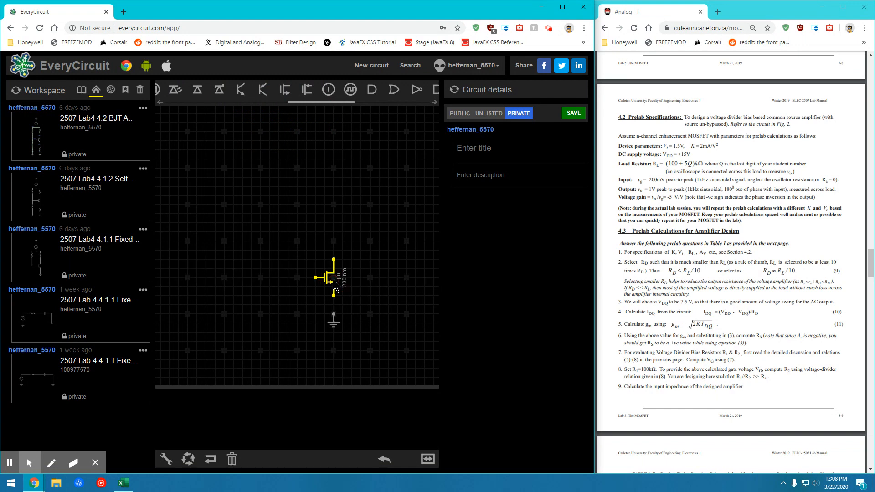
pyautogui.moveTo(145, 393)
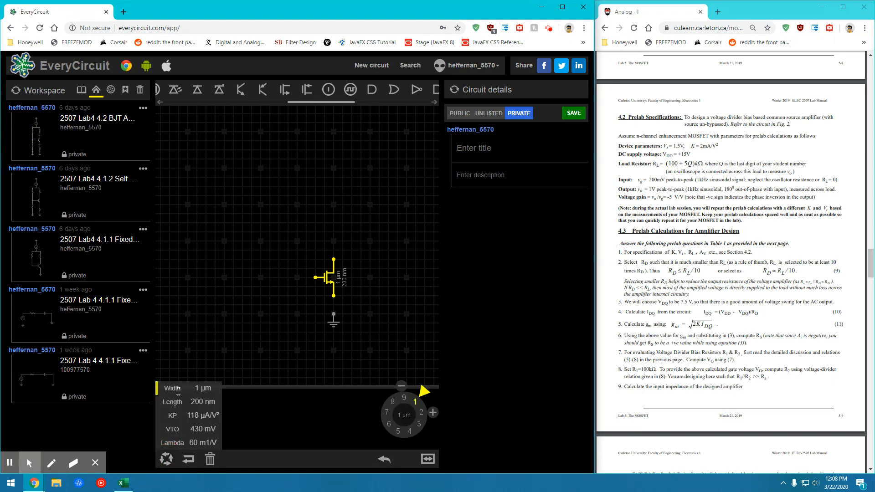
pyautogui.click(173, 416)
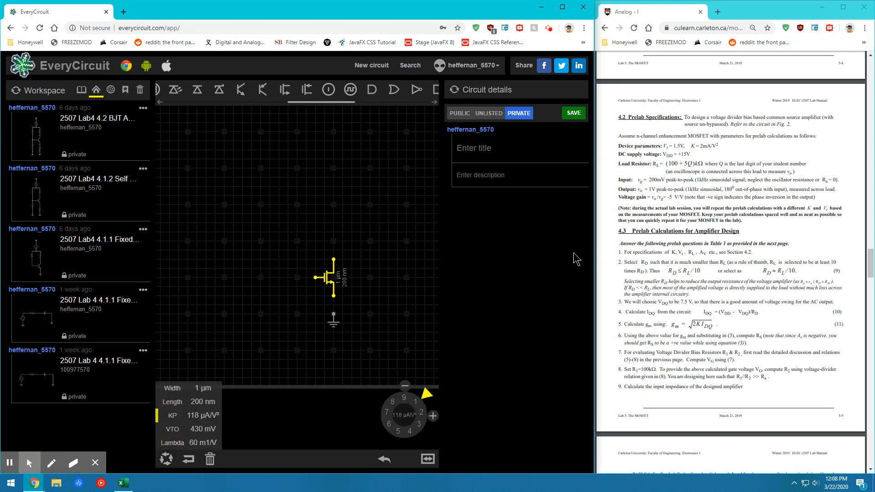
pyautogui.moveTo(408, 317)
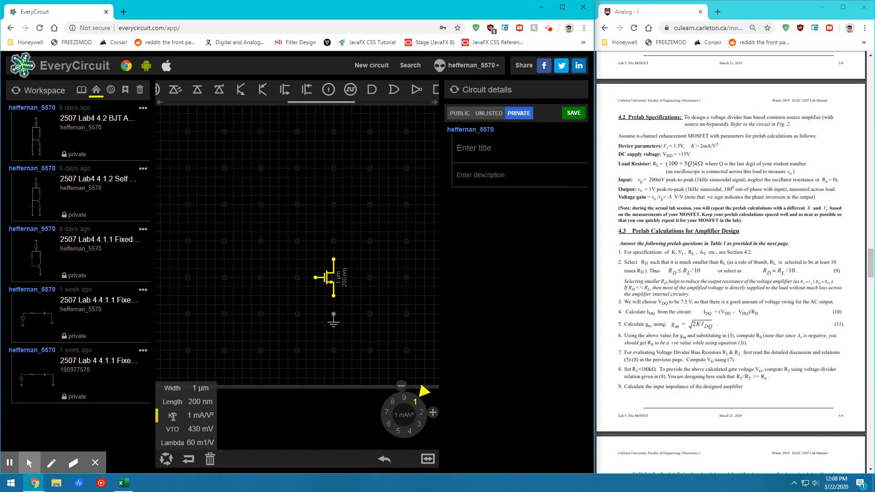
pyautogui.click(172, 430)
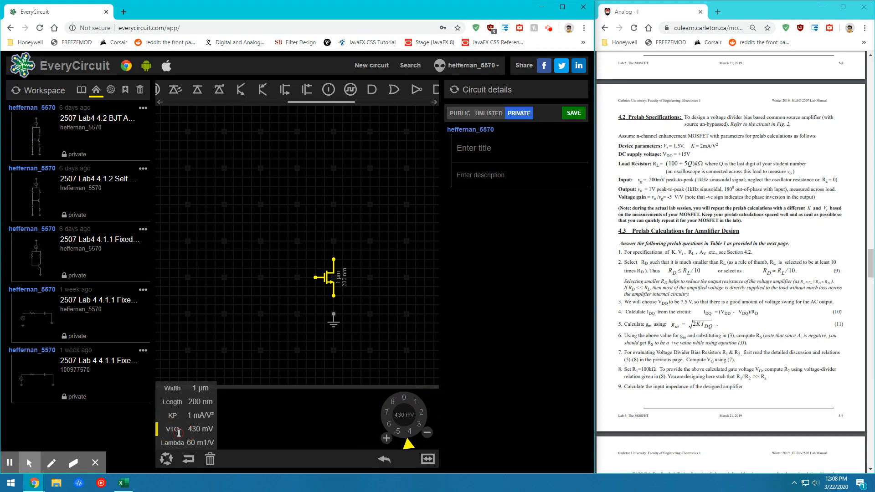
pyautogui.moveTo(412, 444)
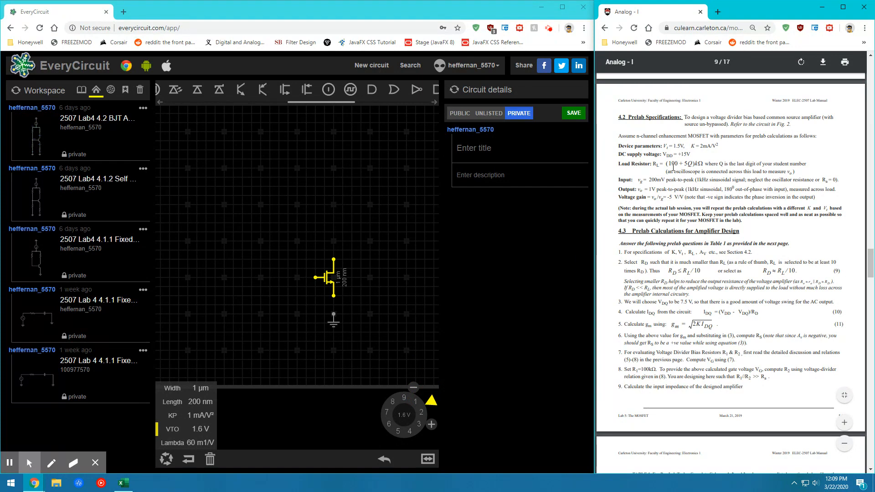
# Step: Scroll the manual to page 13, section 5.1 on enhancement NMOS characteristics
pyautogui.scroll(-3)
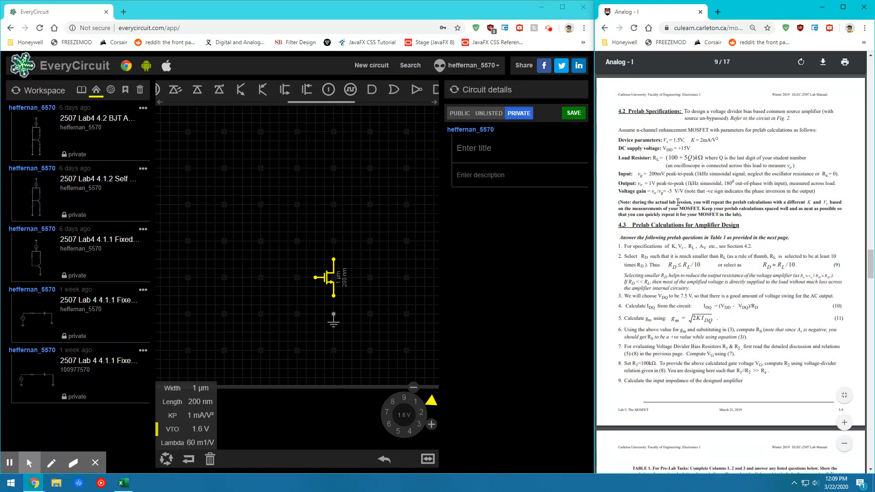
pyautogui.scroll(-3)
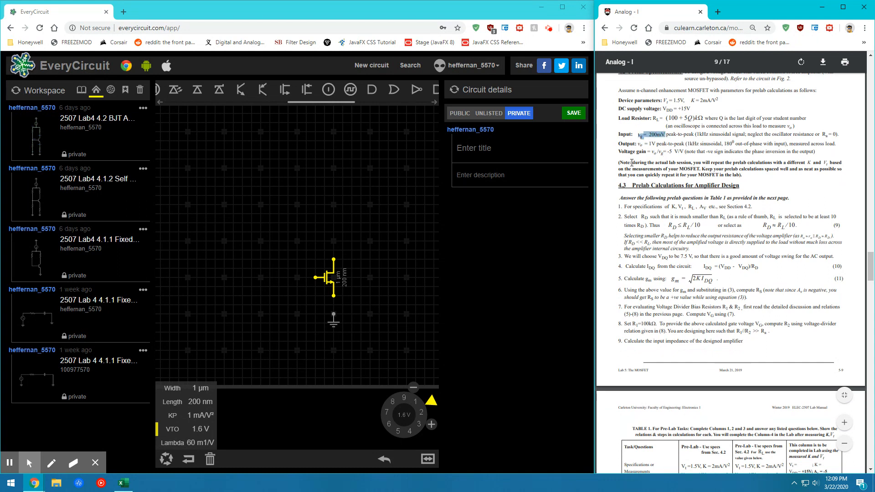
pyautogui.scroll(-3)
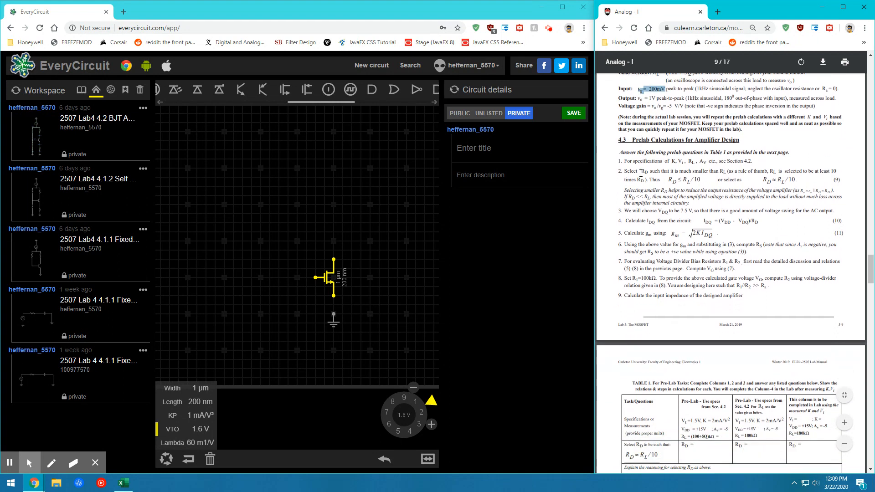
pyautogui.scroll(-3)
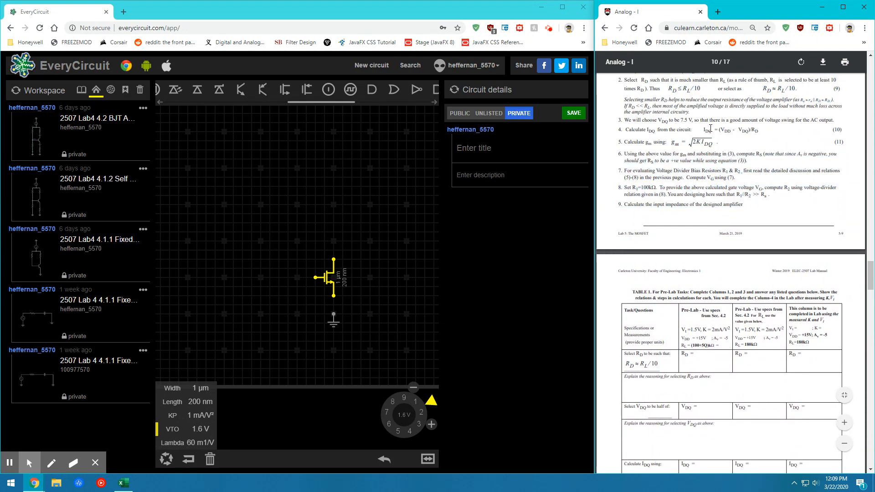
pyautogui.scroll(-3)
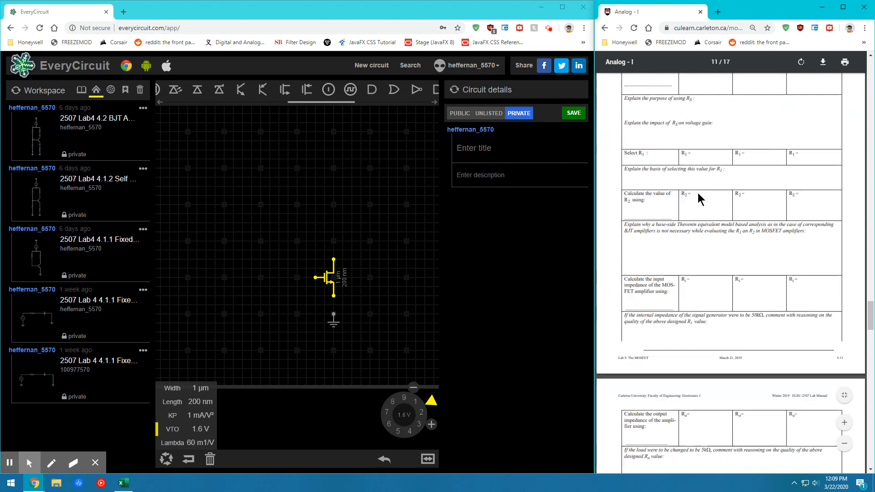
pyautogui.scroll(-3)
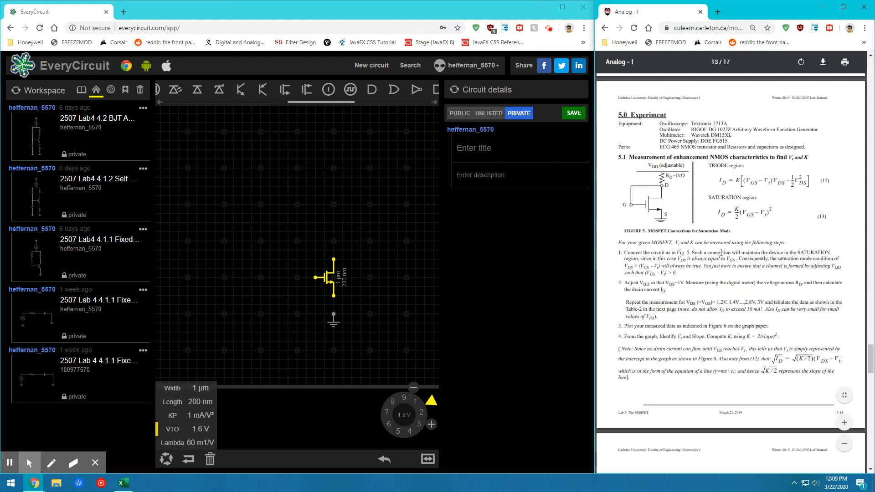
pyautogui.moveTo(625, 187)
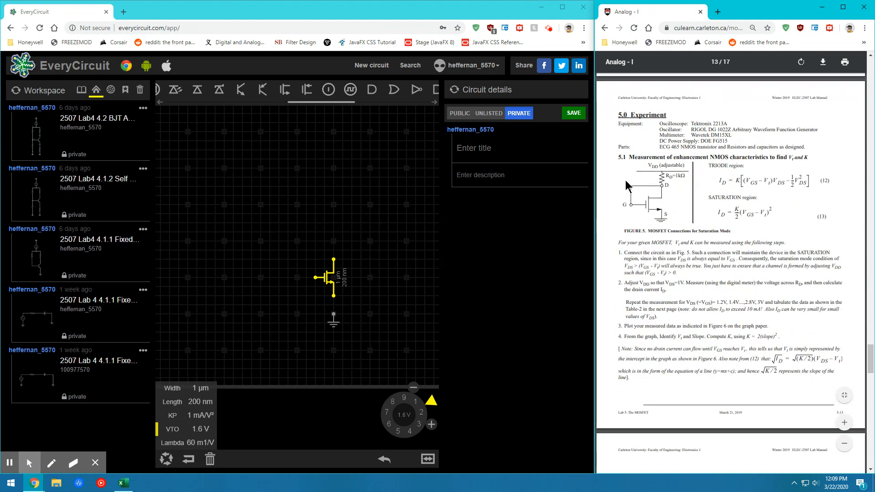
pyautogui.moveTo(615, 219)
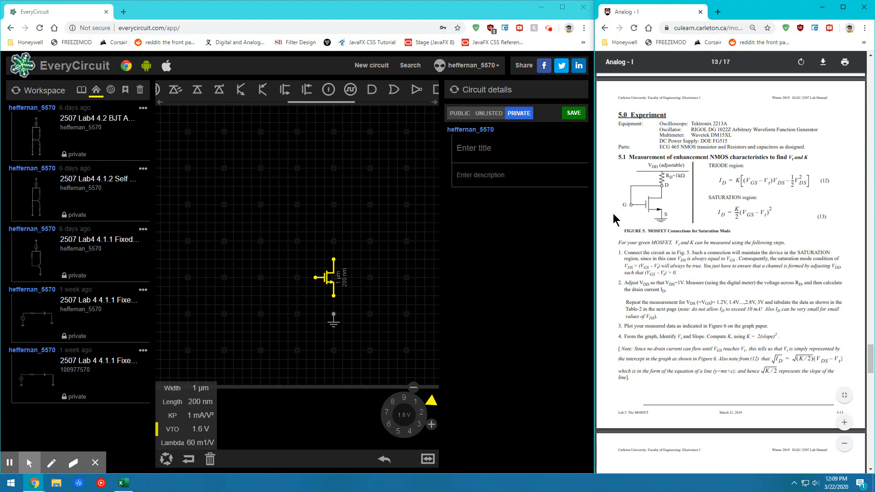
pyautogui.moveTo(520, 261)
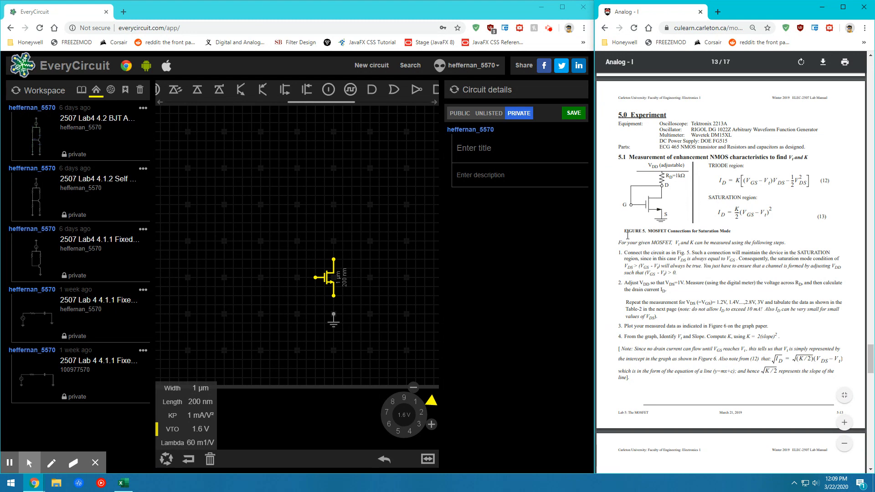
pyautogui.moveTo(619, 214)
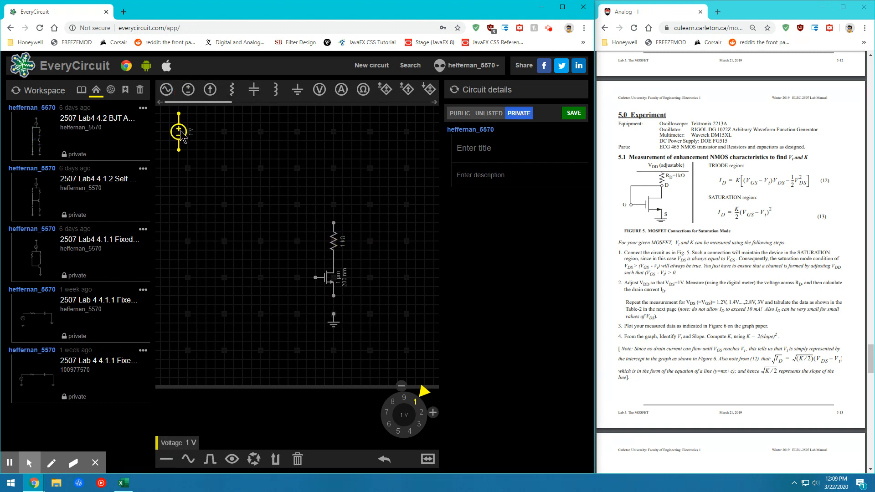
# Step: Place the 1 V source above the 1 kΩ resistor with a ground on top
pyautogui.moveTo(179, 130); pyautogui.dragTo(334, 186)
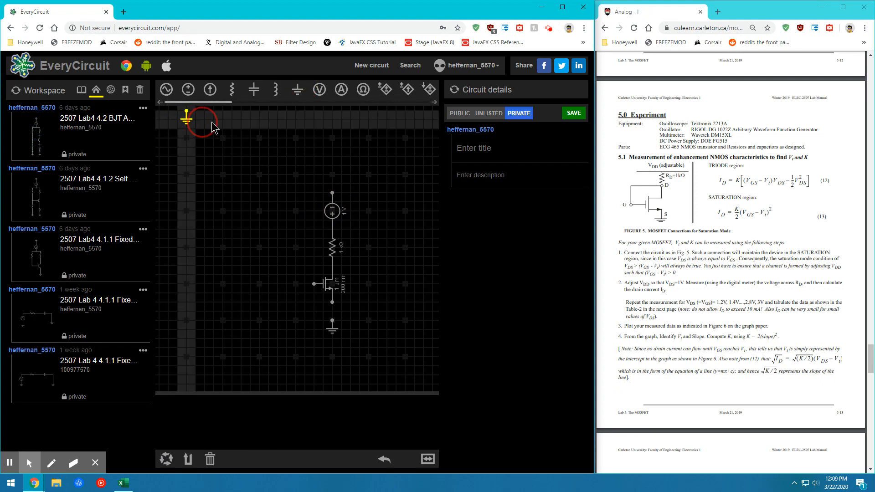
pyautogui.moveTo(187, 117); pyautogui.dragTo(351, 159)
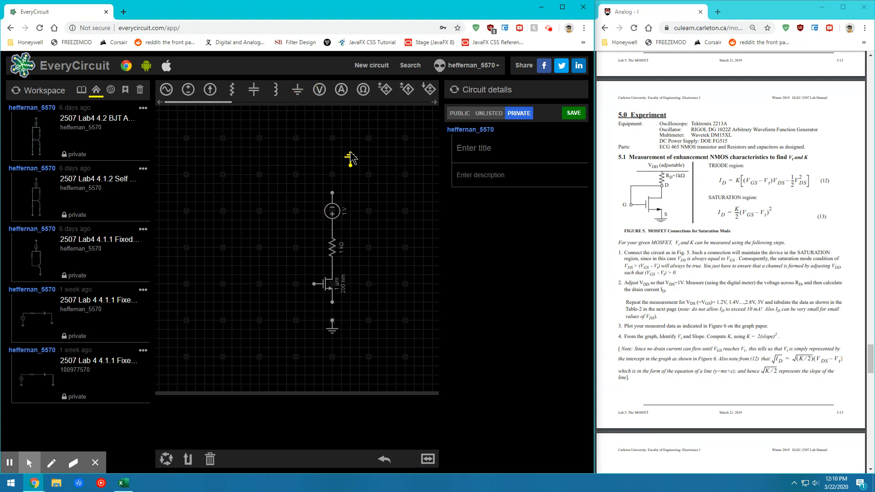
pyautogui.click(333, 182)
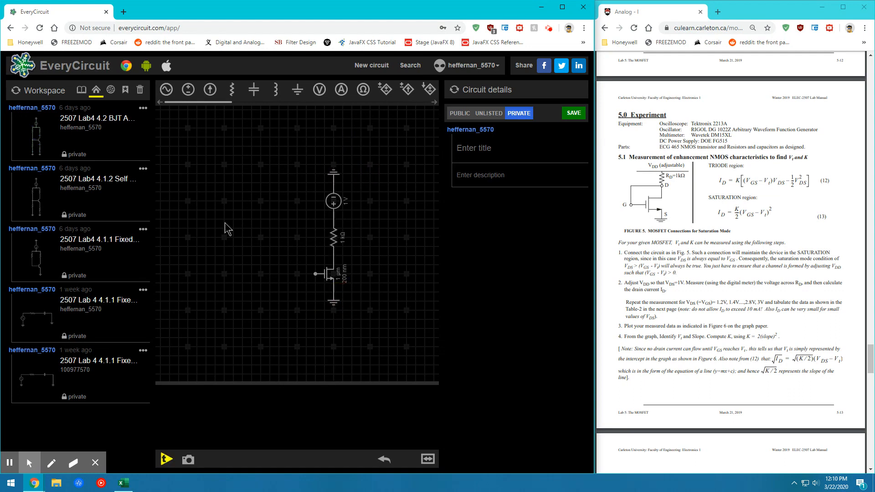
pyautogui.moveTo(87, 152)
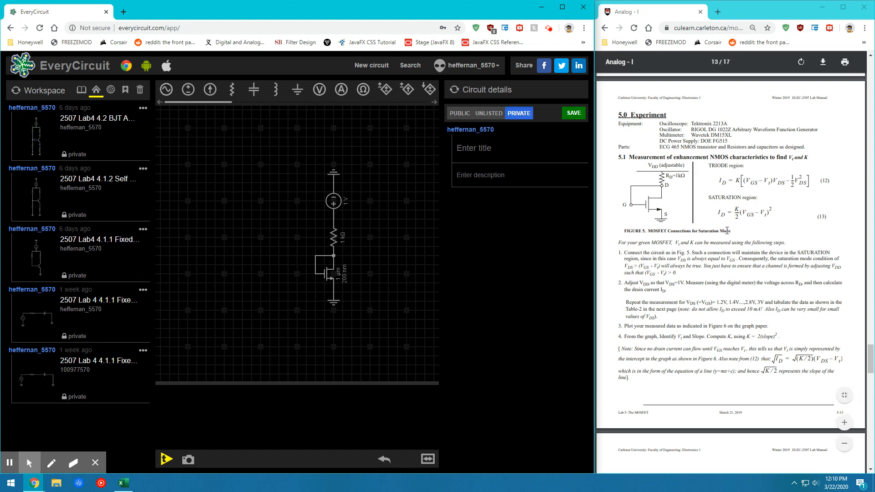
pyautogui.scroll(-3)
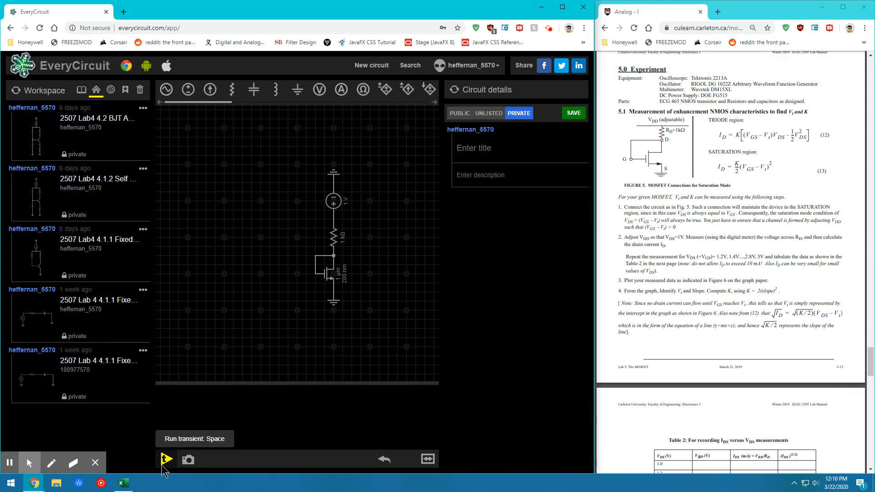
pyautogui.click(166, 459)
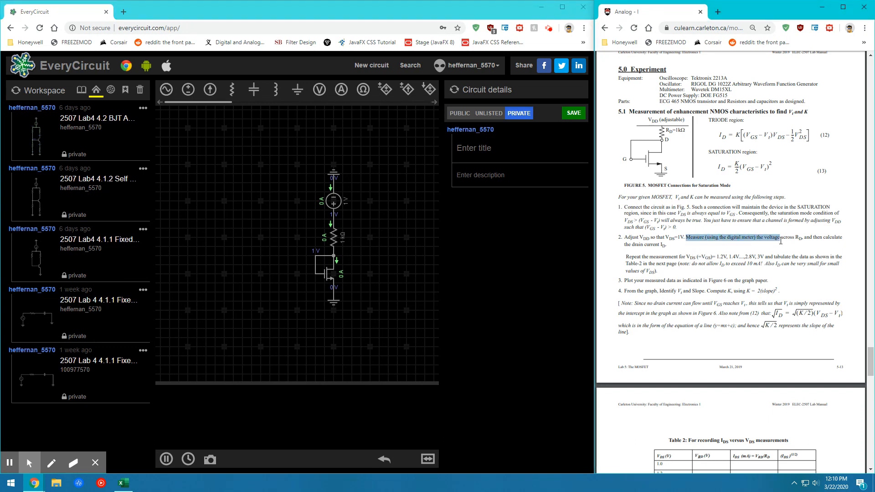
pyautogui.click(665, 257)
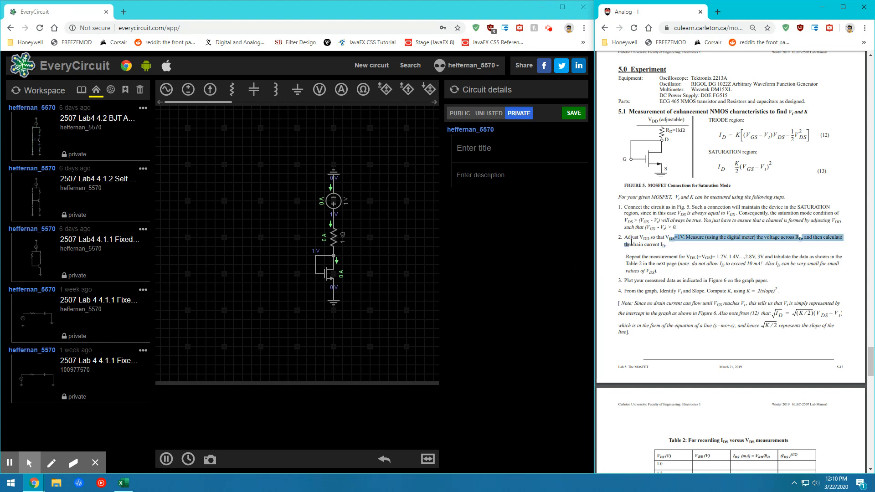
pyautogui.click(629, 253)
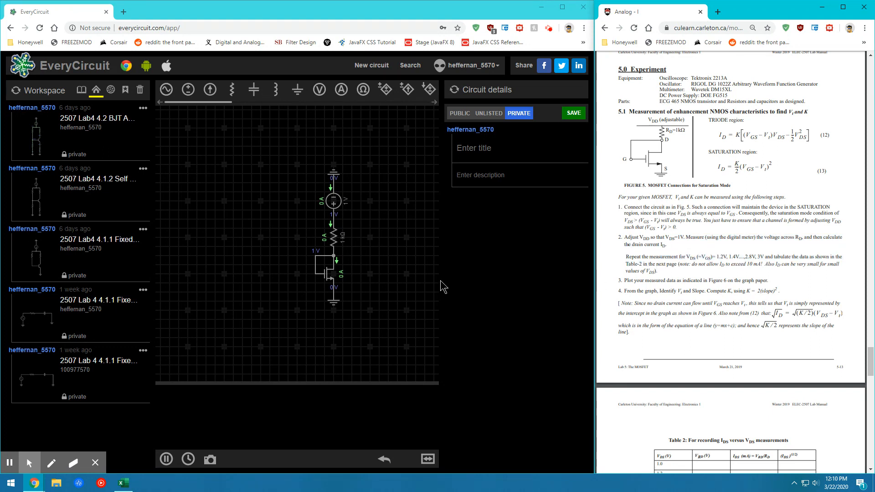
# Step: Raise the gate voltage source to 1.2 V and view the simulated readings
pyautogui.click(333, 201)
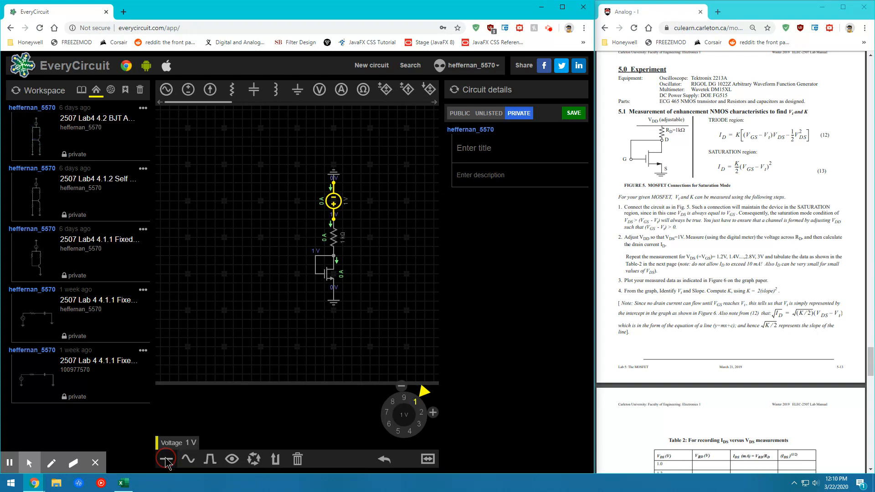
pyautogui.click(434, 412)
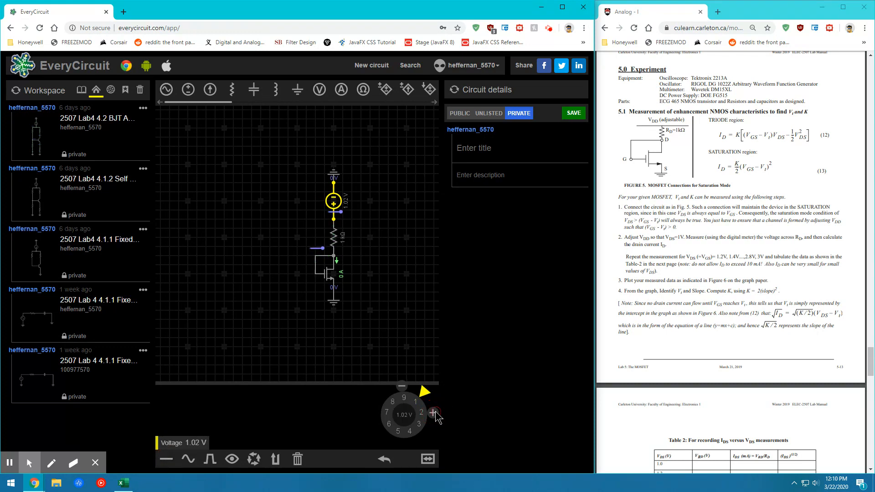
pyautogui.click(434, 414)
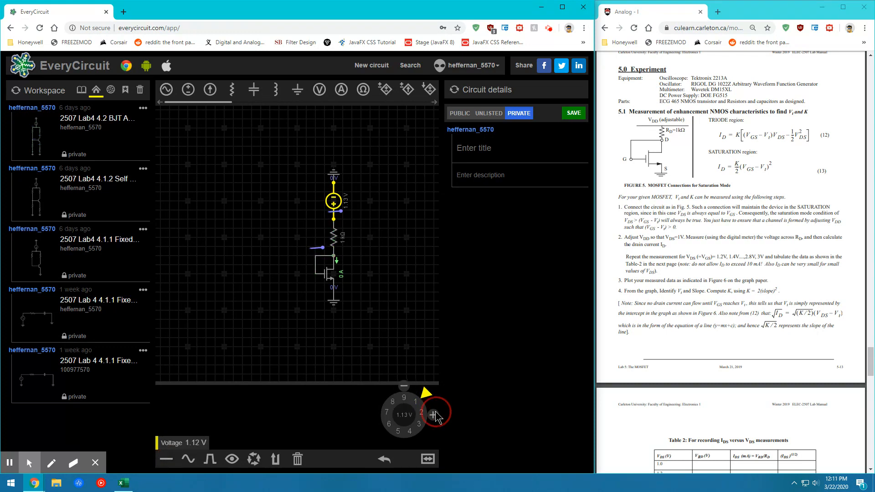
pyautogui.click(434, 415)
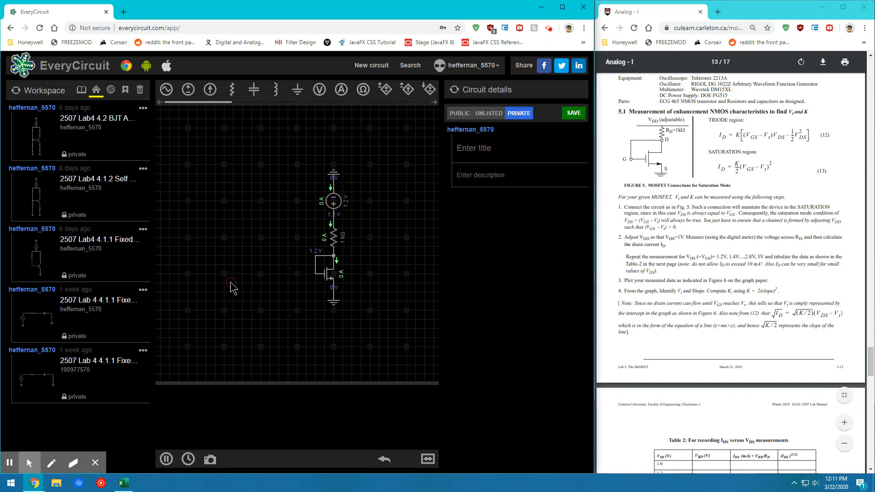
pyautogui.click(333, 201)
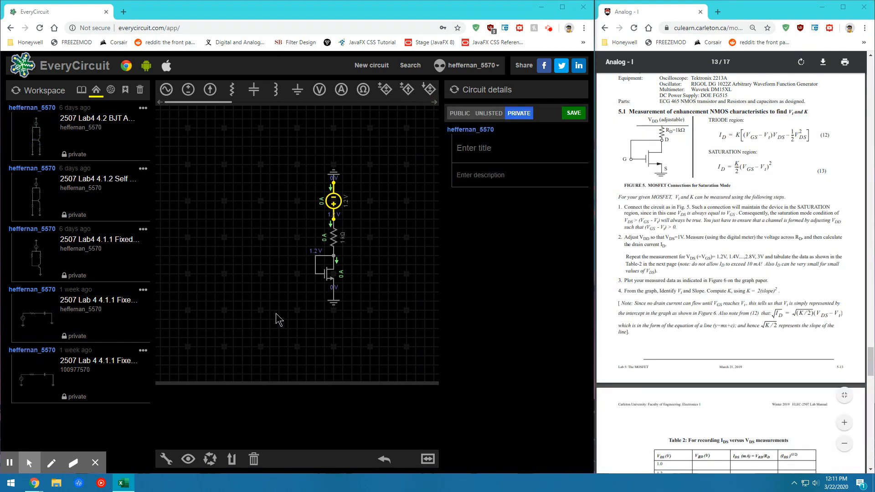
# Step: Step the gate voltage up to 1.4 V, then 1.6 V
pyautogui.scroll(3)
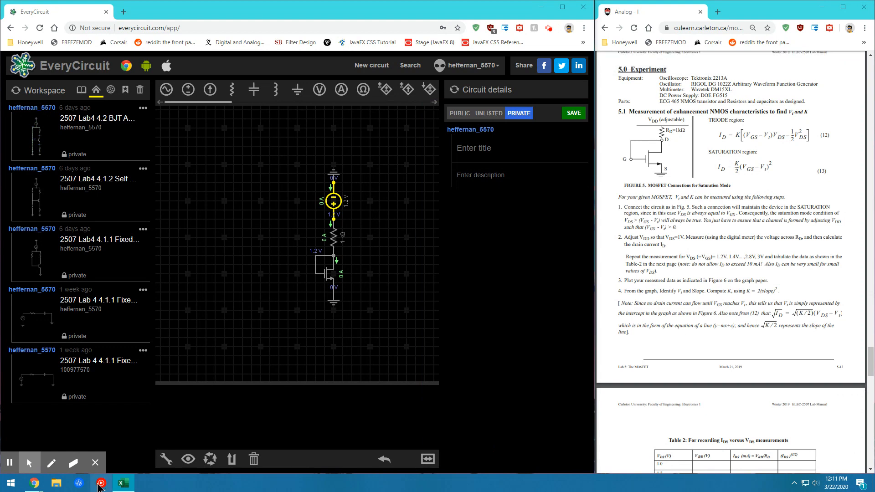
pyautogui.click(333, 201)
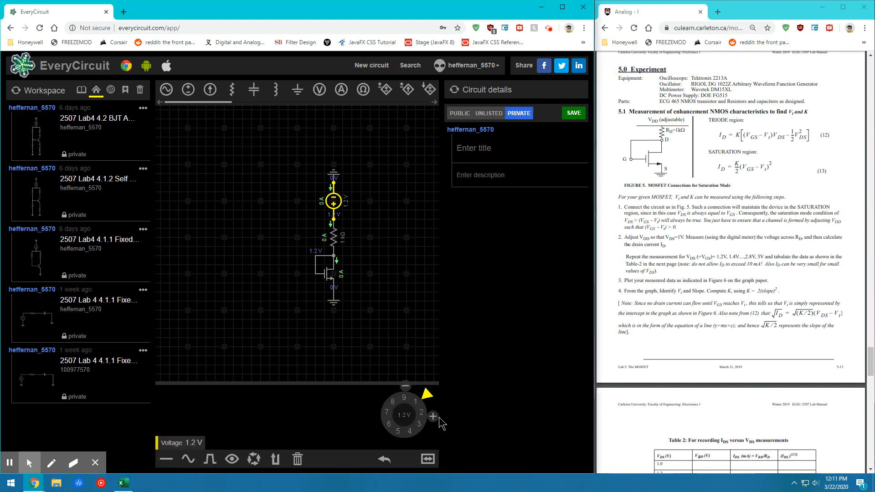
pyautogui.click(433, 416)
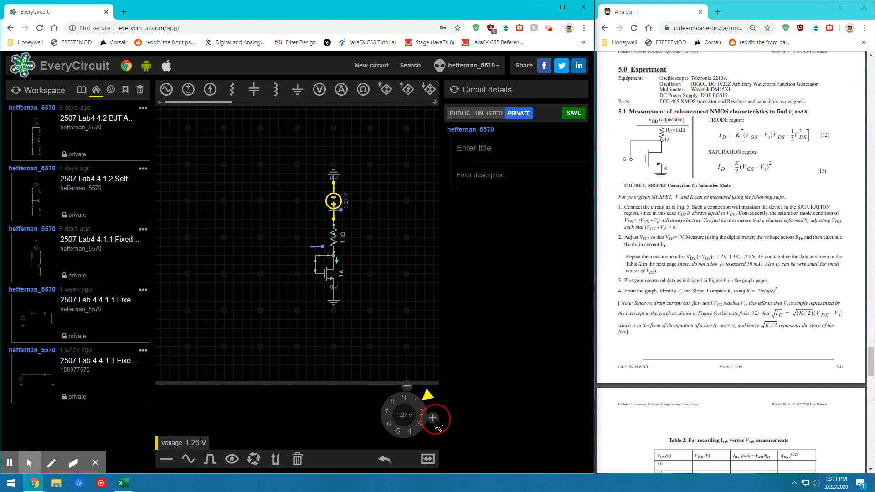
pyautogui.click(435, 418)
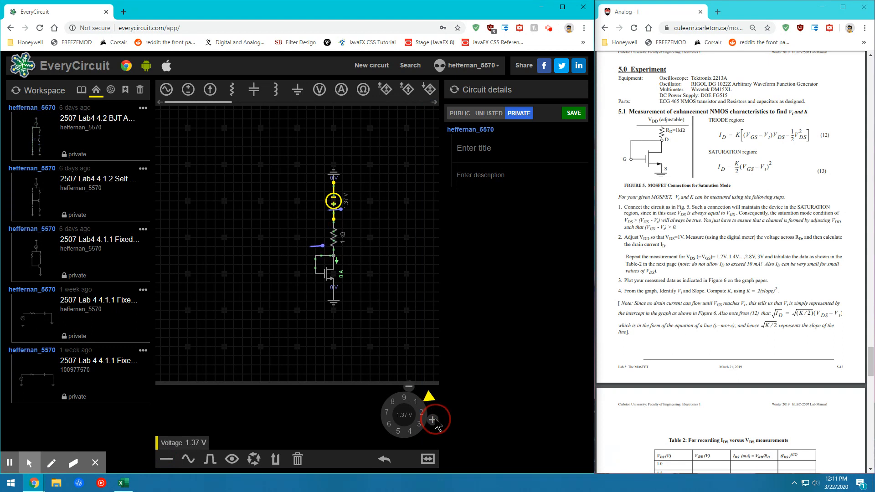
pyautogui.click(432, 420)
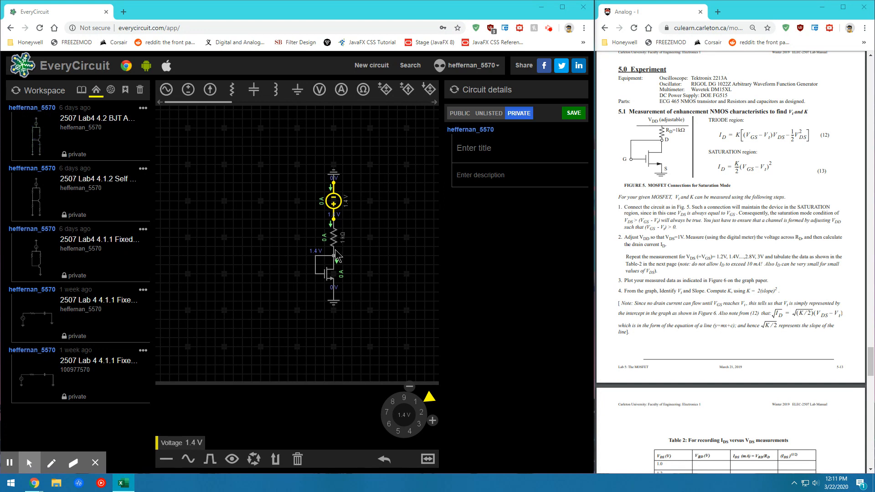
pyautogui.click(433, 420)
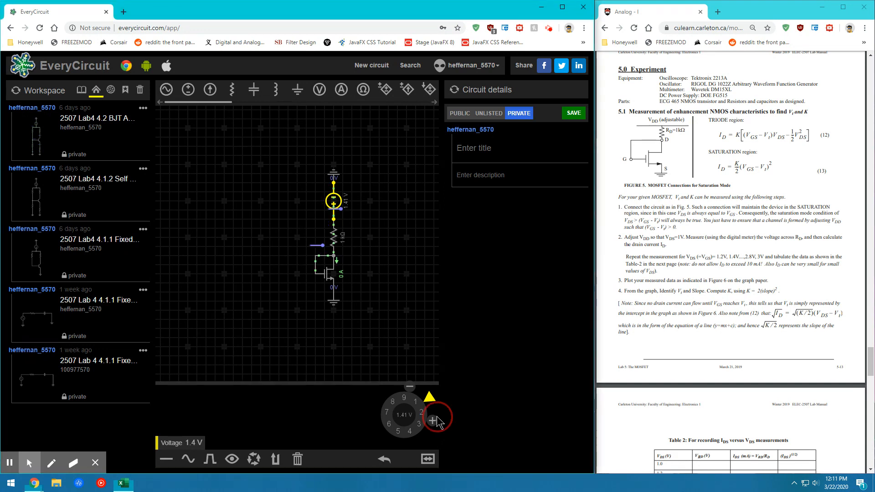
pyautogui.click(432, 422)
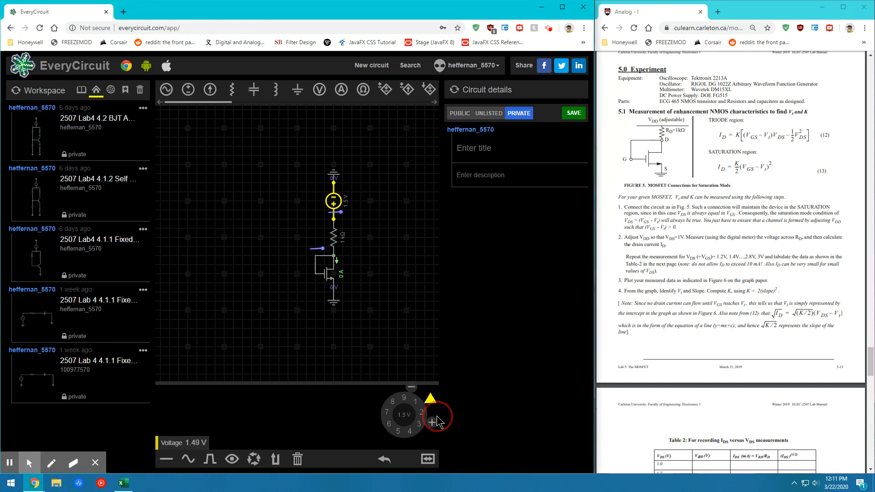
pyautogui.click(432, 422)
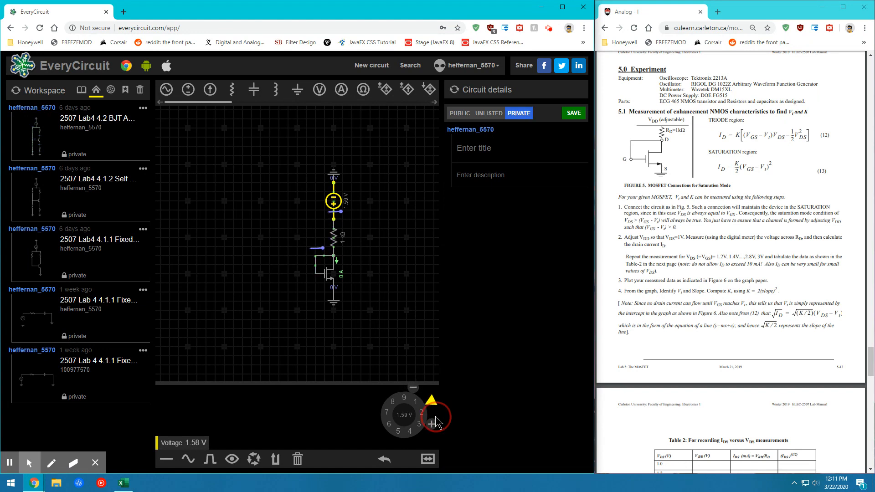
pyautogui.click(433, 421)
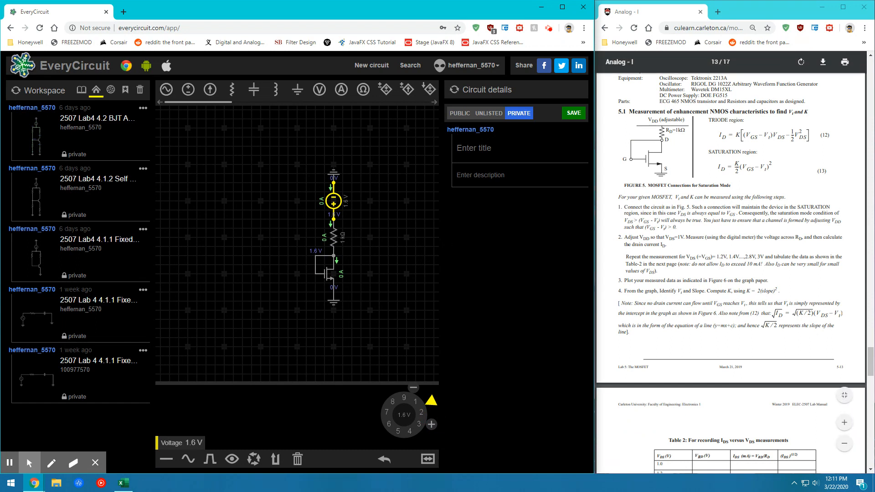
# Step: Keep stepping the gate voltage through 1.8 V and 2 V to about 2.12 V
pyautogui.scroll(3)
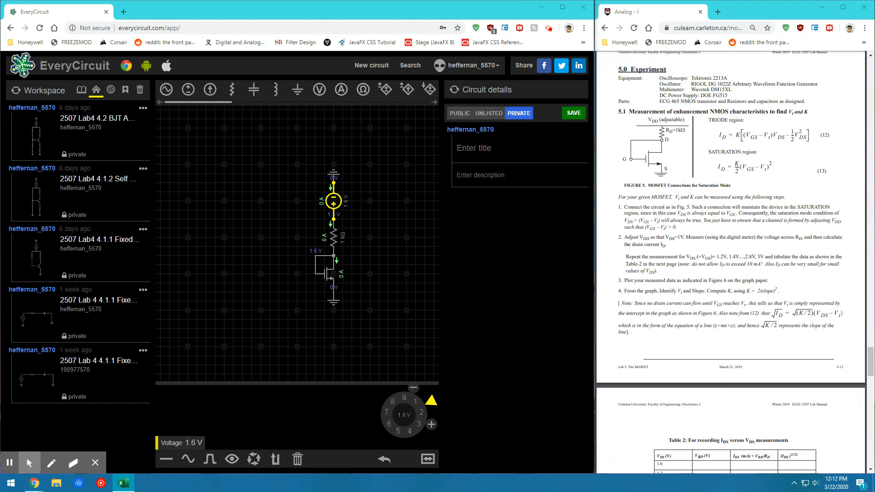
pyautogui.moveTo(431, 425)
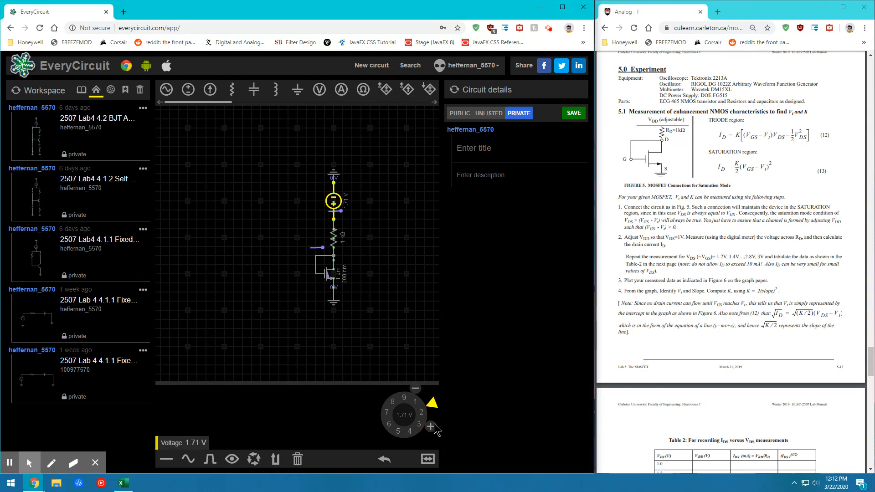
pyautogui.click(432, 427)
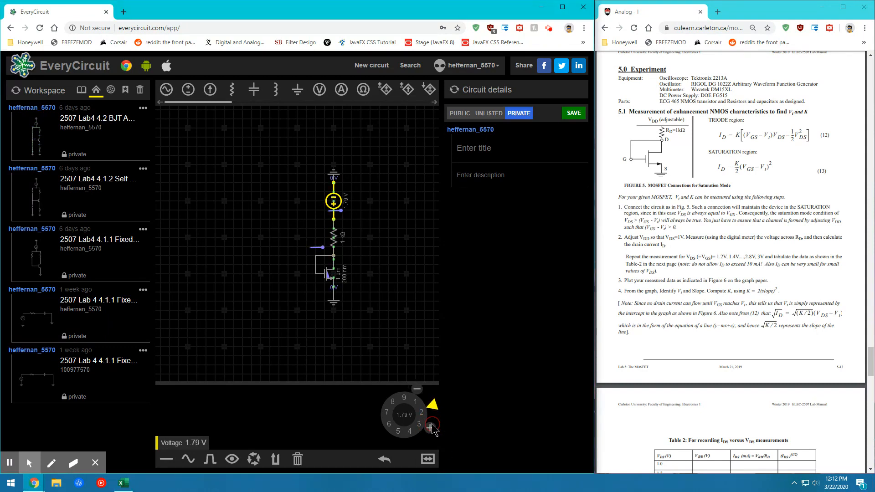
pyautogui.click(430, 429)
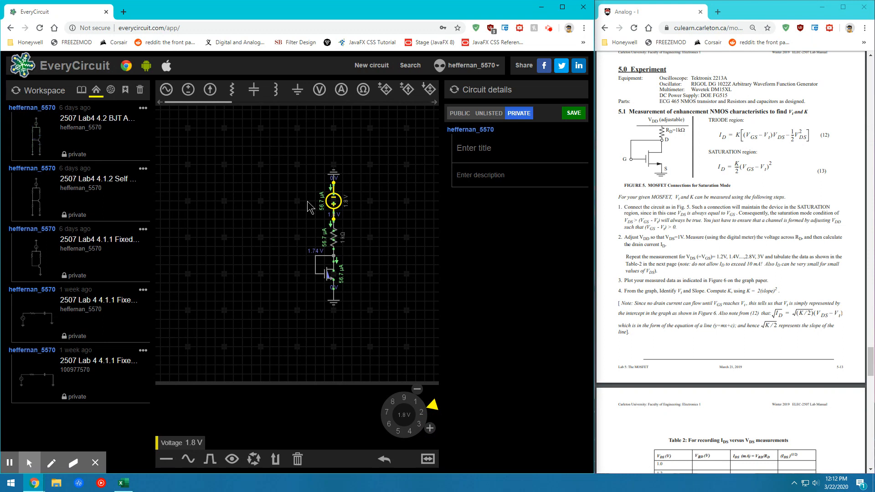
pyautogui.moveTo(318, 229)
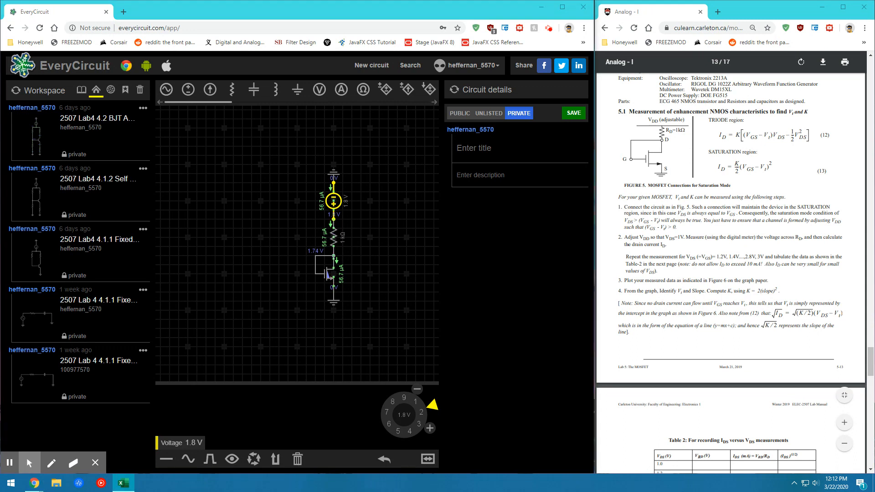
pyautogui.scroll(3)
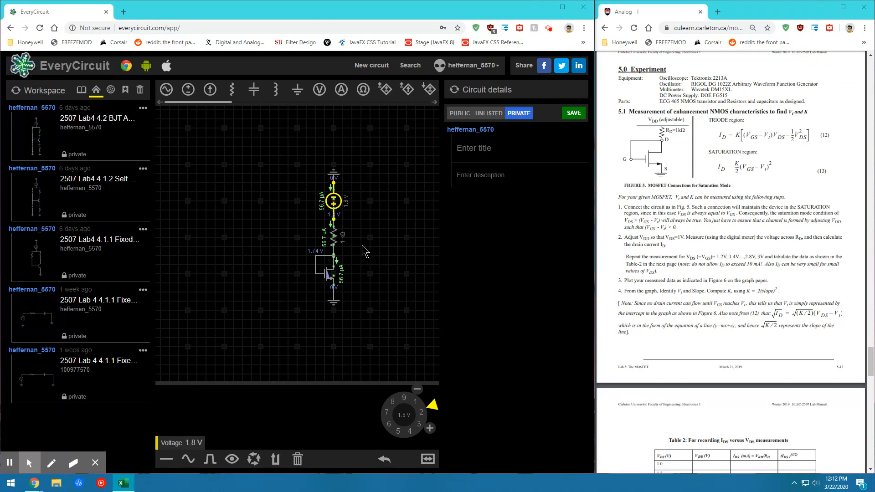
pyautogui.click(429, 428)
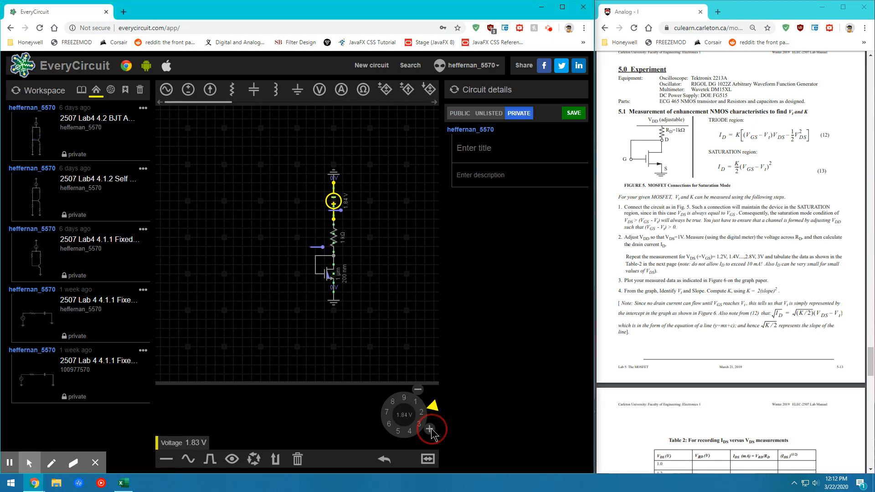
pyautogui.click(430, 429)
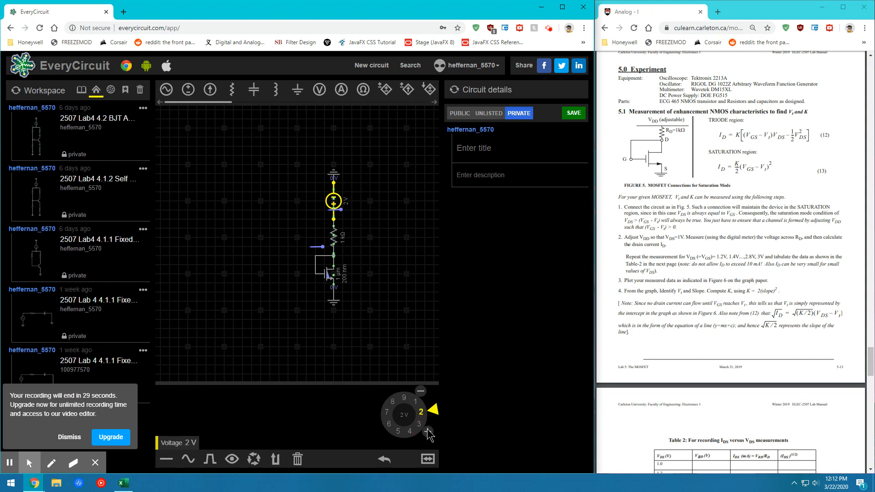
pyautogui.click(70, 437)
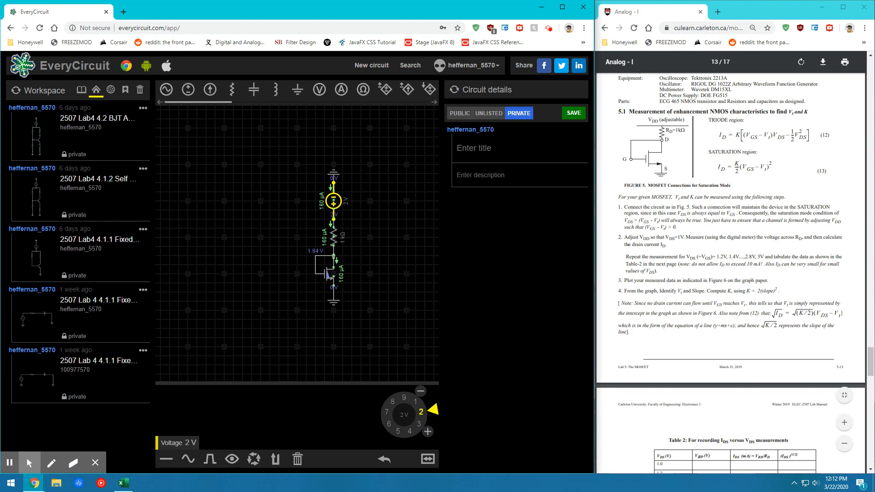
pyautogui.scroll(3)
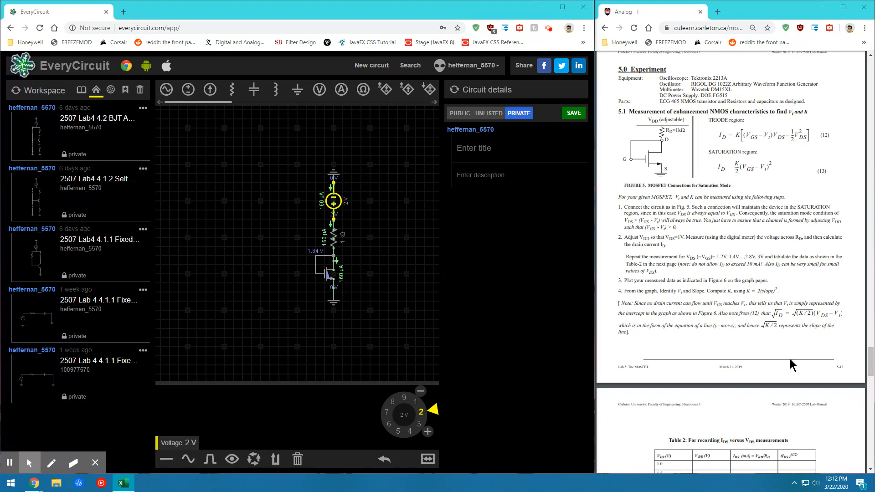
pyautogui.click(428, 432)
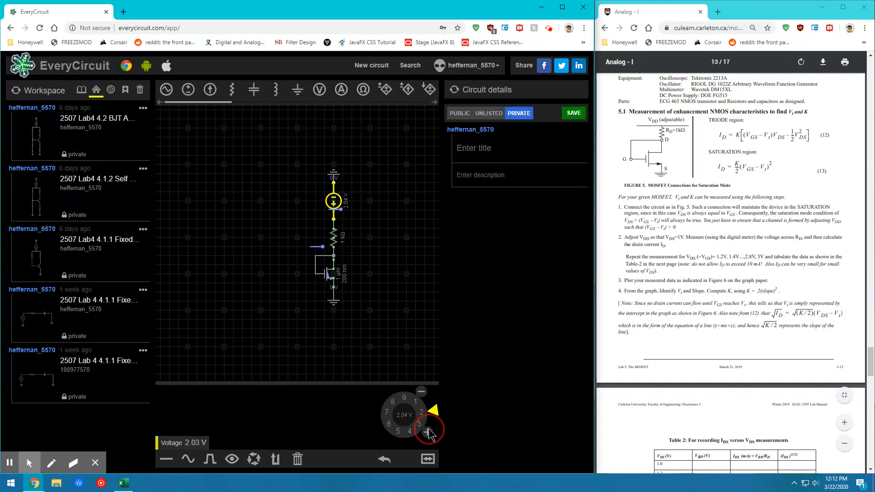
pyautogui.click(429, 433)
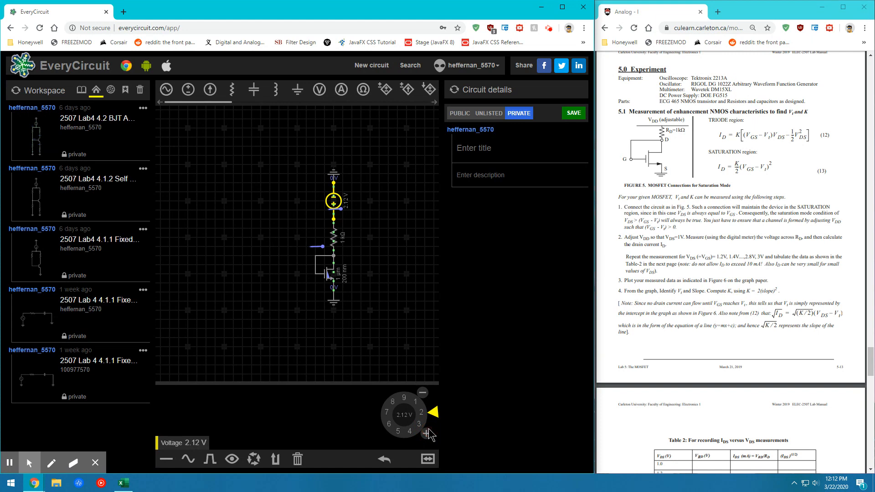
pyautogui.click(428, 434)
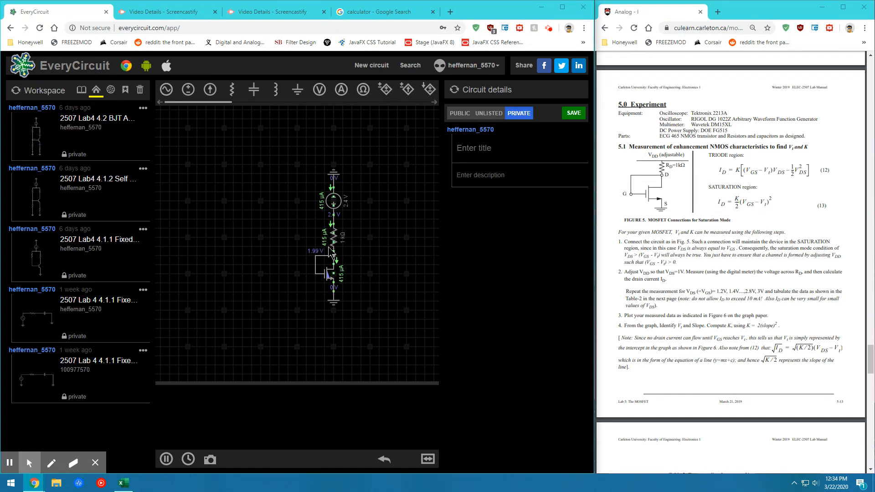
pyautogui.moveTo(335, 206)
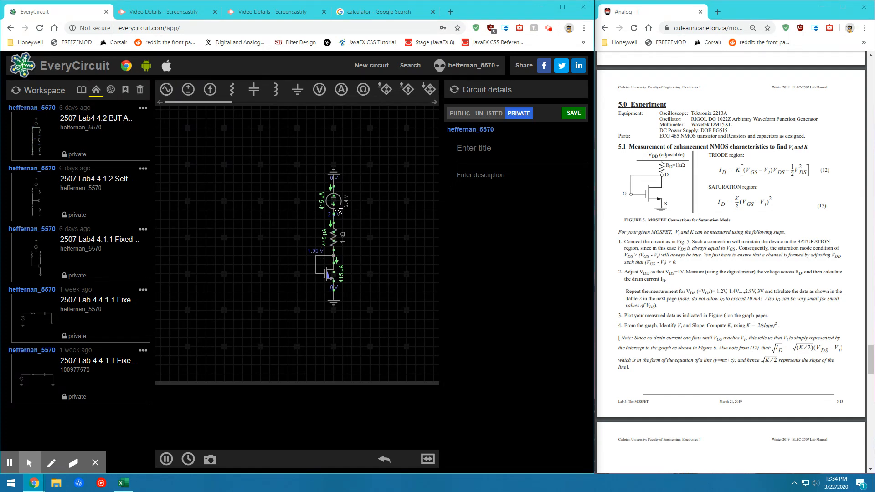
# Step: Adjust the supply voltage source to 3 V, giving about 851 µA
pyautogui.click(333, 202)
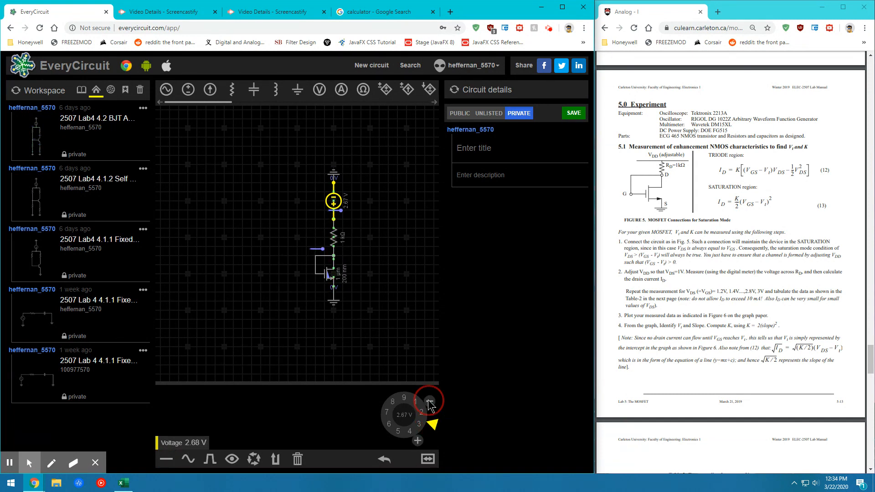
pyautogui.click(429, 400)
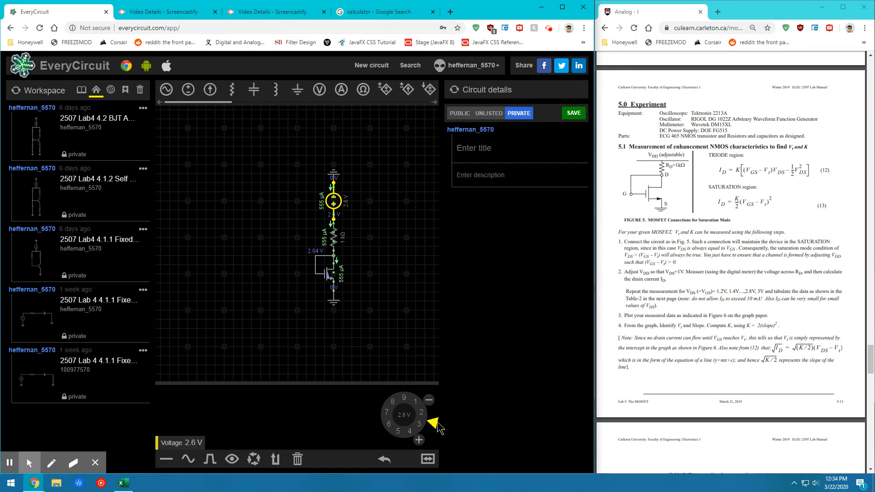
pyautogui.click(434, 426)
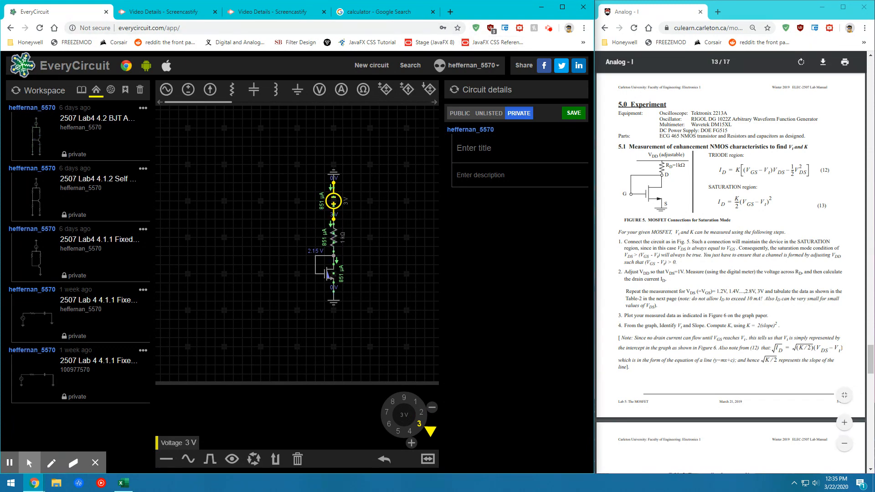
pyautogui.click(123, 483)
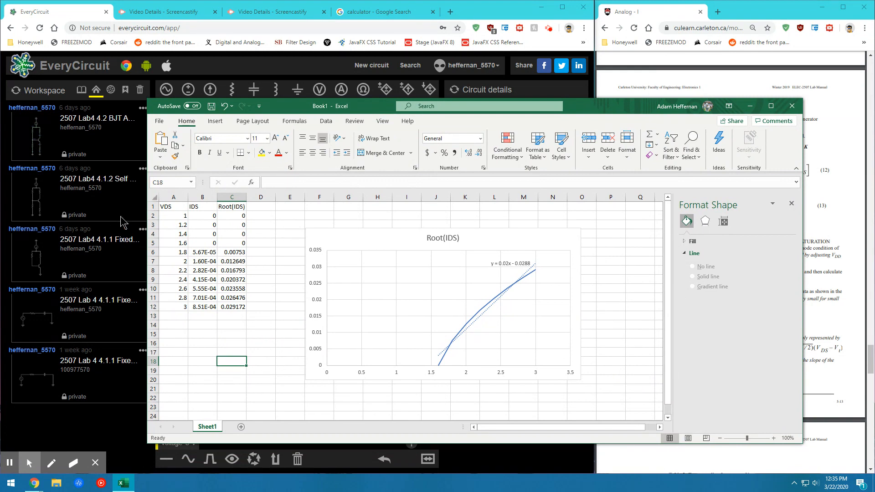
# Step: Select the VDS and Root(IDS) rows from 1.6 to 3 V and pick the trendline slope 0.02
pyautogui.click(174, 206)
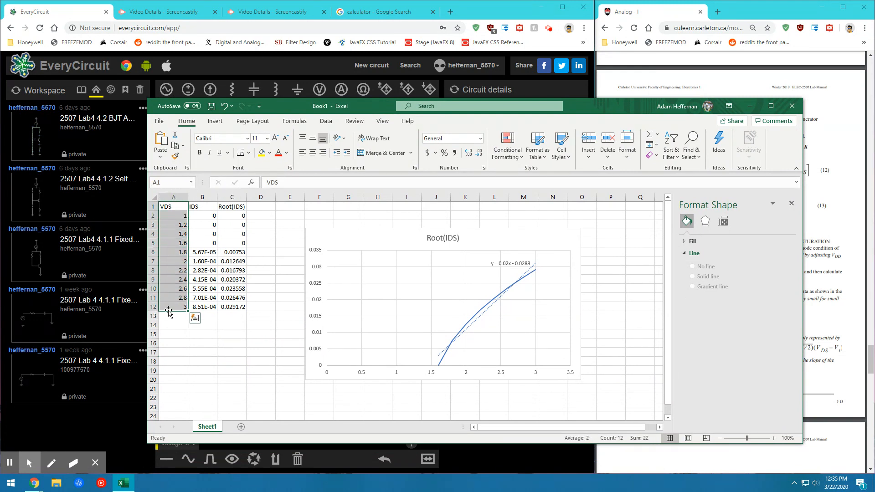
pyautogui.click(231, 206)
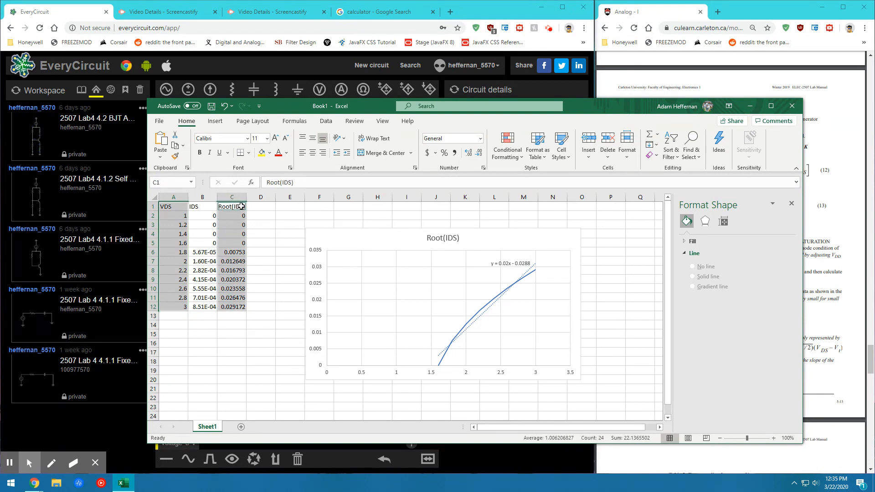
pyautogui.moveTo(192, 254)
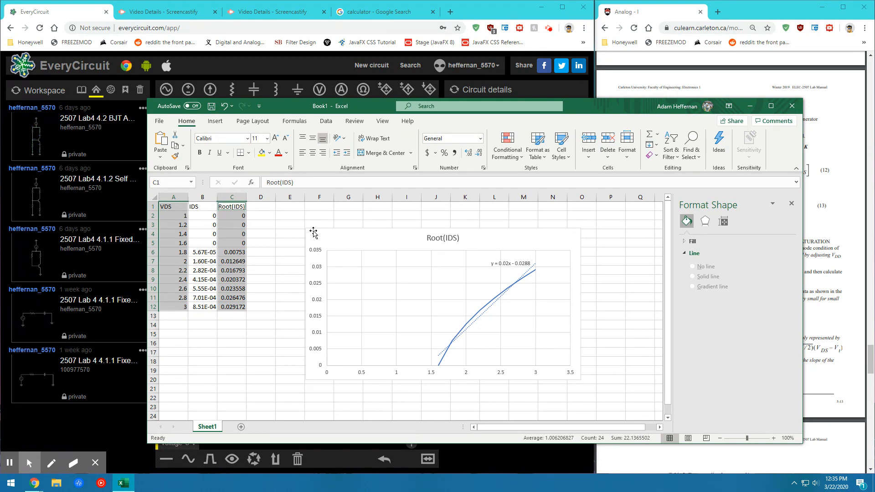
pyautogui.click(290, 224)
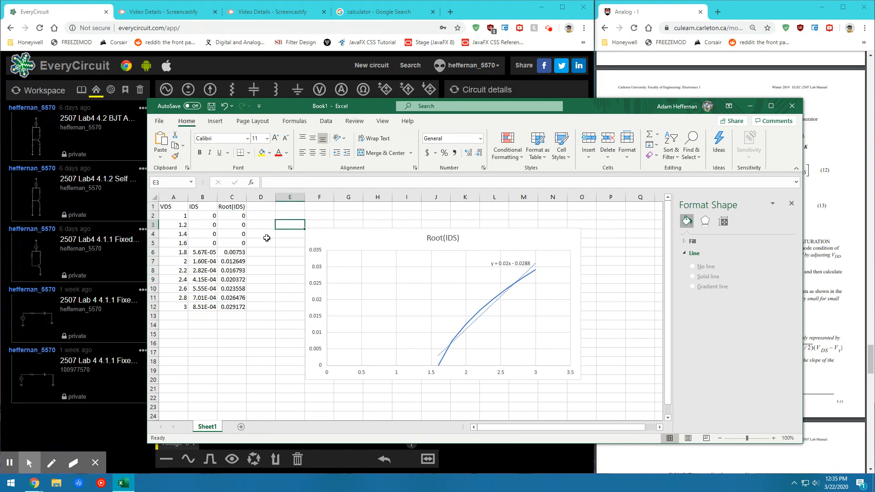
pyautogui.click(173, 243)
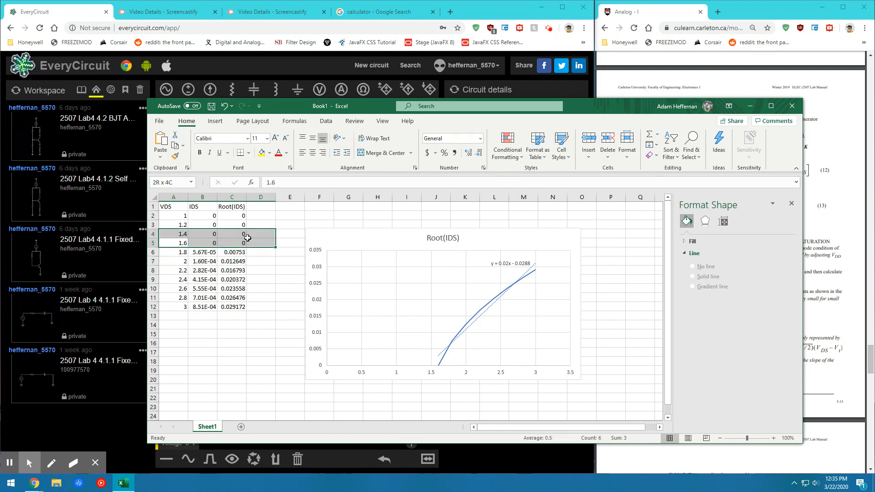
pyautogui.click(232, 234)
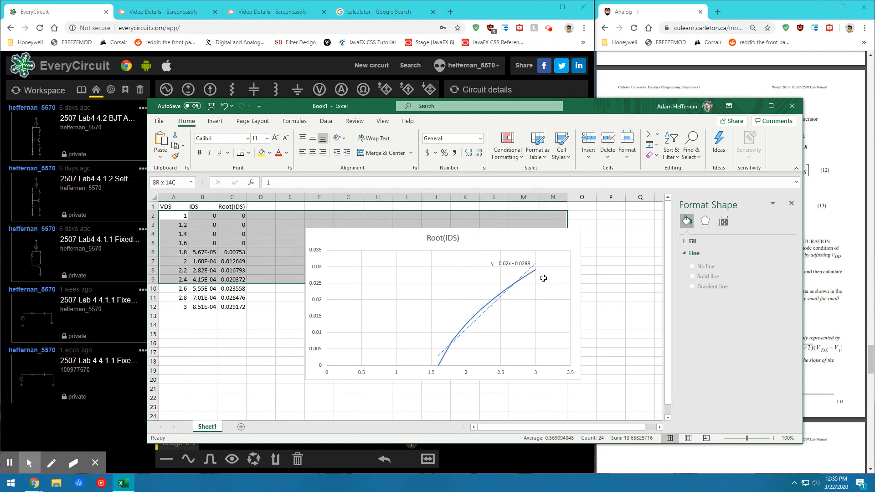
pyautogui.click(290, 243)
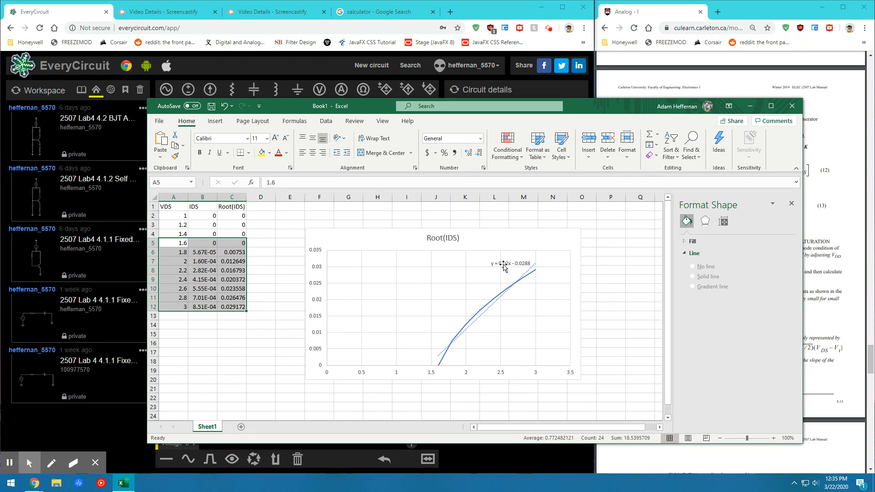
pyautogui.click(510, 263)
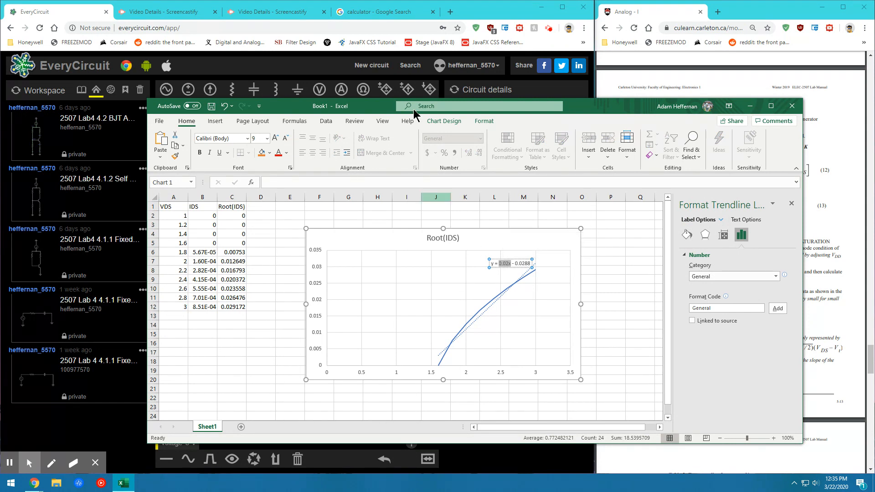
pyautogui.click(384, 10)
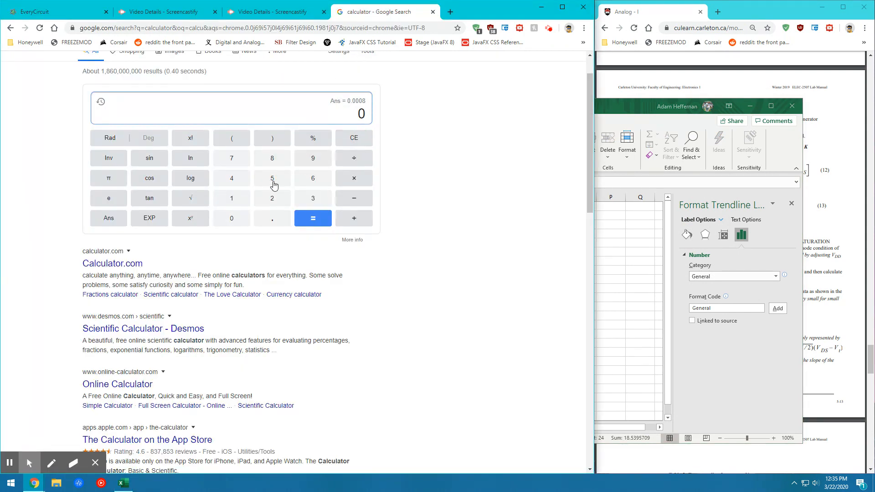
# Step: Compute 2 × 0.02² = 0.0008, checking the K formula in the manual
pyautogui.click(273, 218)
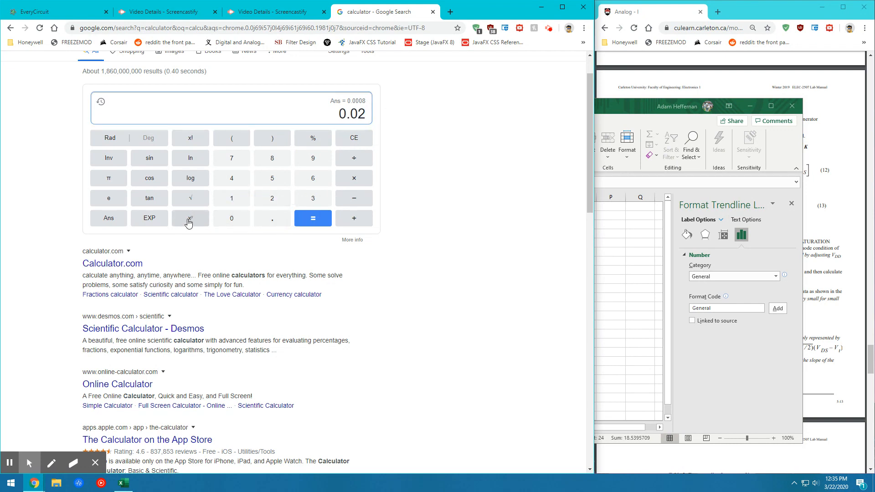
pyautogui.click(190, 219)
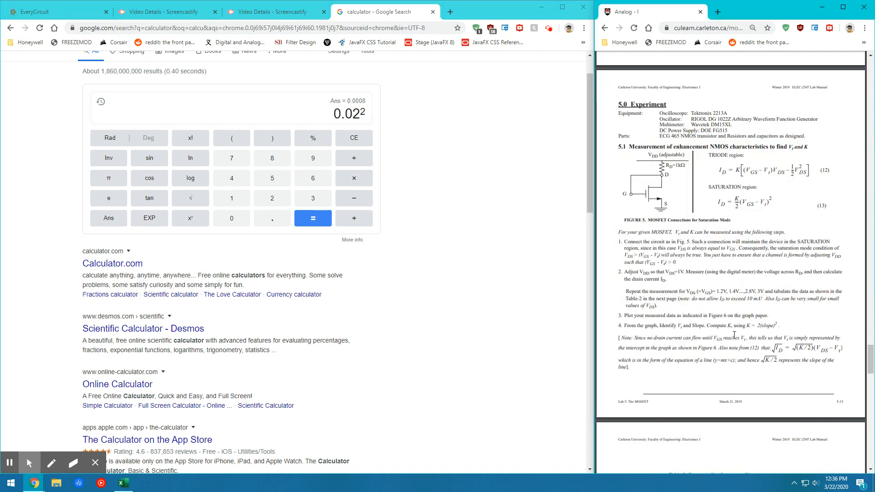
pyautogui.doubleClick(766, 325)
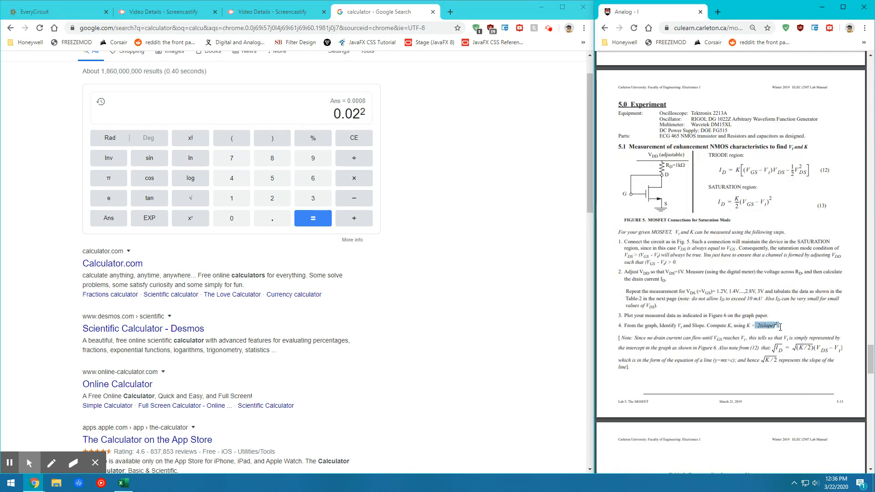
pyautogui.click(758, 326)
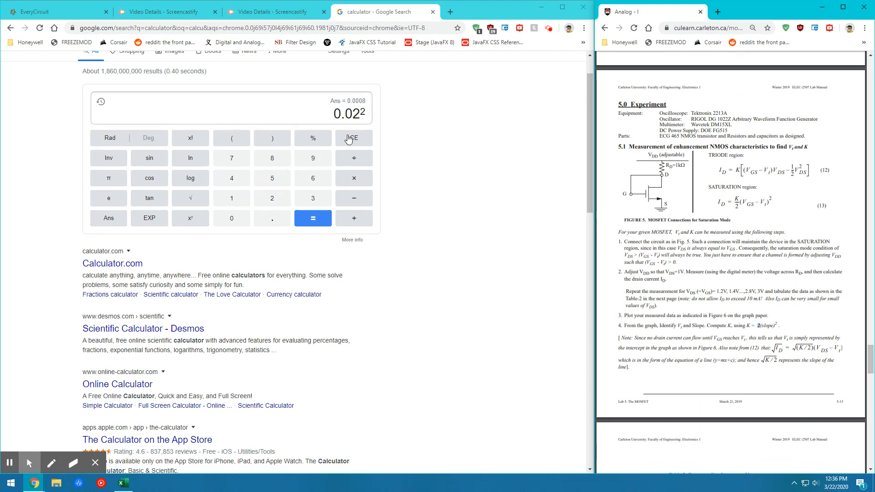
pyautogui.click(313, 218)
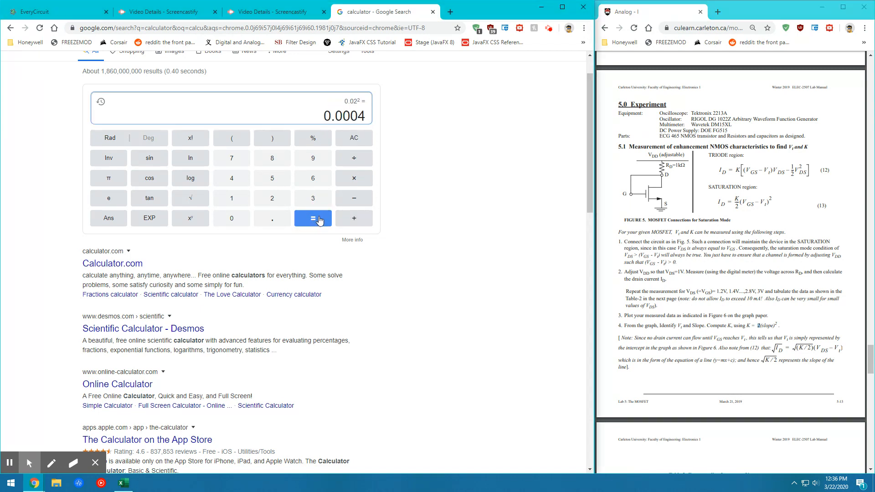
pyautogui.moveTo(354, 178)
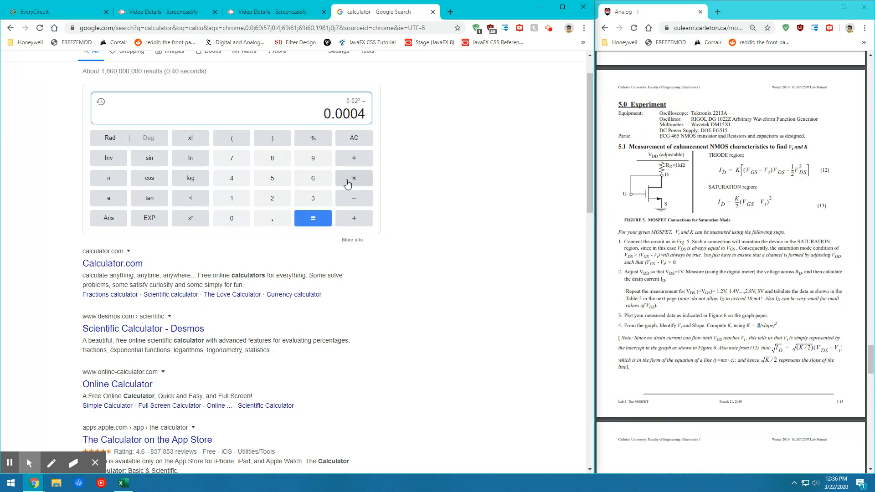
pyautogui.click(353, 179)
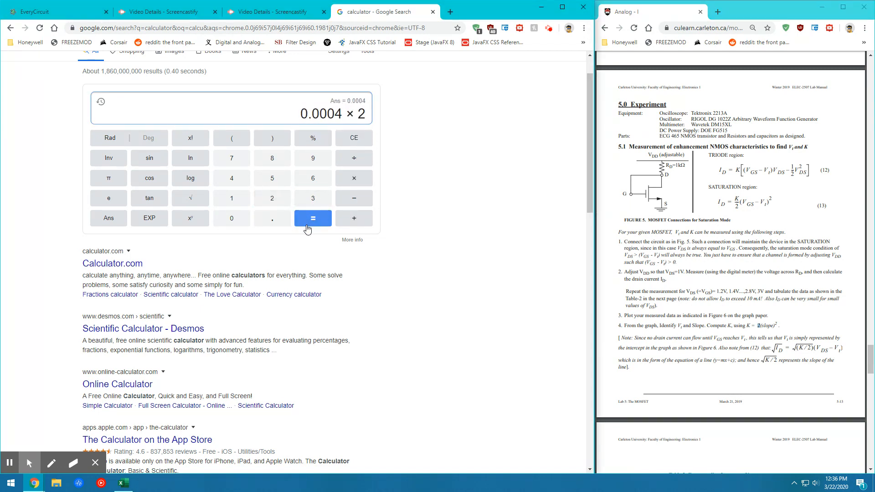
pyautogui.click(313, 218)
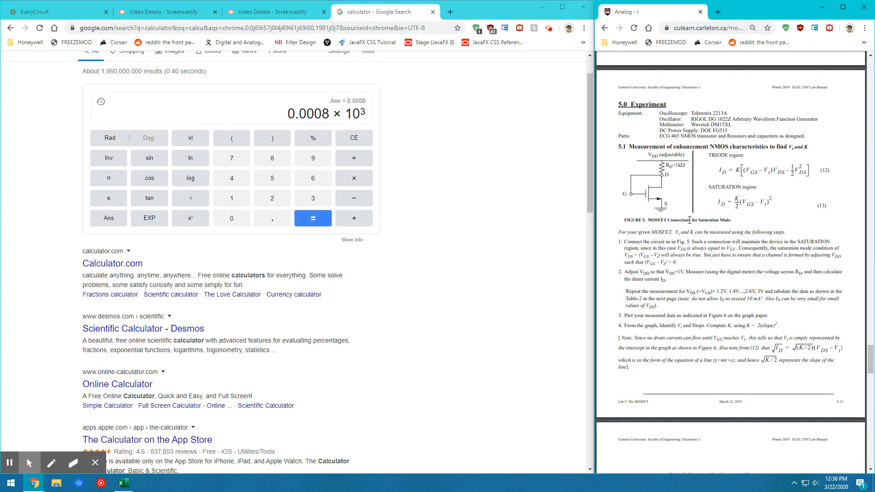
# Step: Return the manual to section 4.2 and mark the given K = 2 mA/V²
pyautogui.scroll(-3)
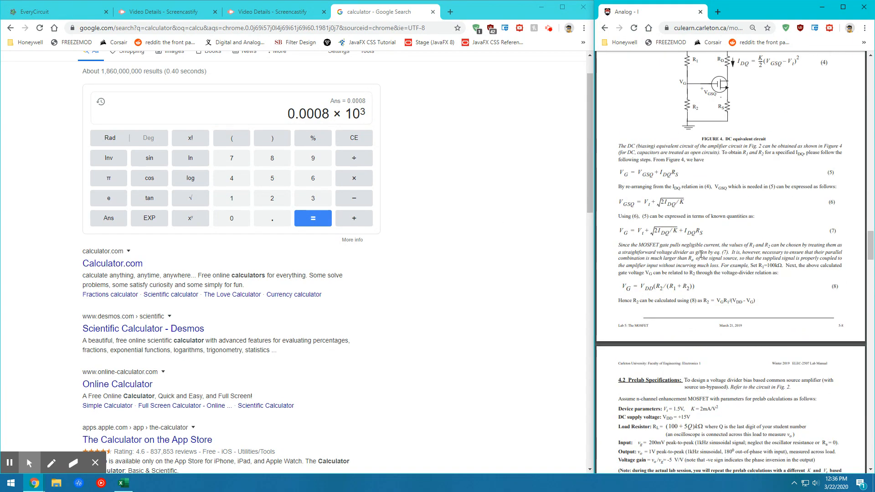
pyautogui.scroll(3)
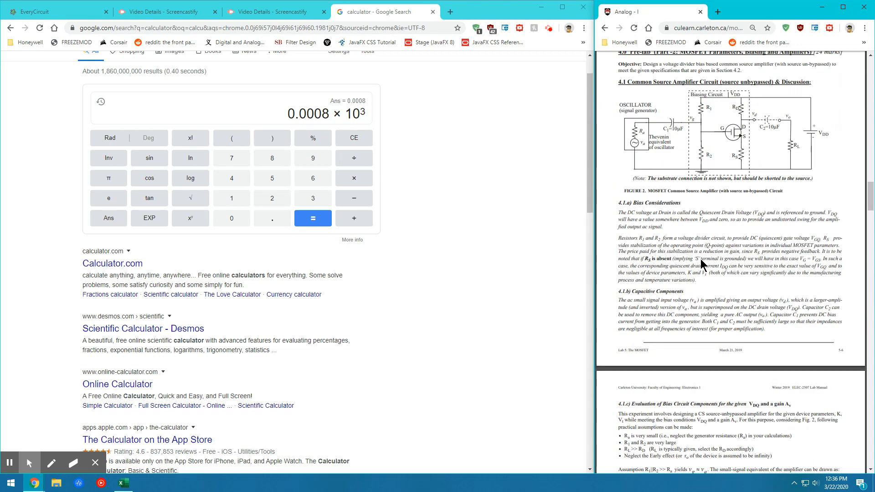
pyautogui.scroll(-3)
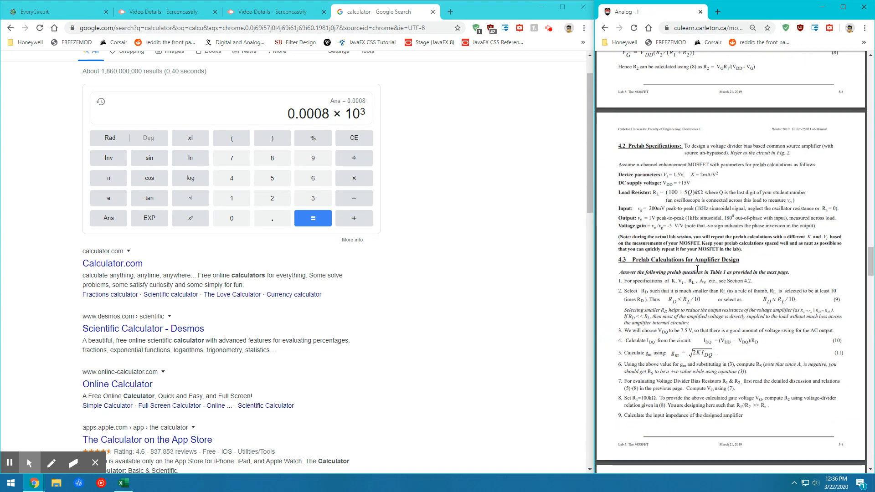
pyautogui.scroll(-3)
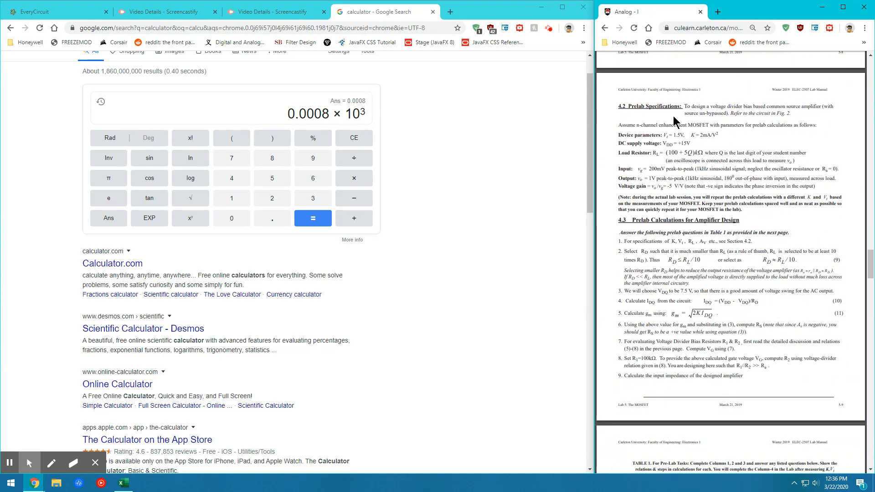
pyautogui.doubleClick(706, 135)
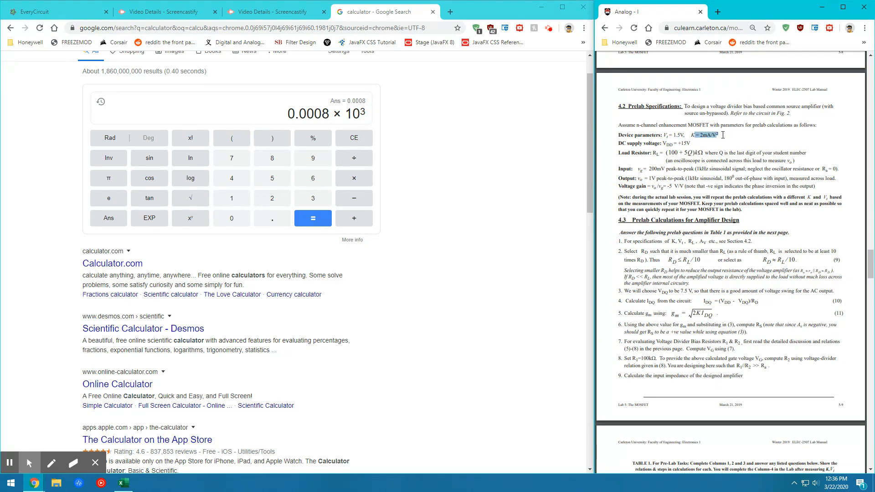
# Step: Evaluate 0.0008 × 10³ to 0.8, select it, and scroll the manual to section 5.2
pyautogui.scroll(-3)
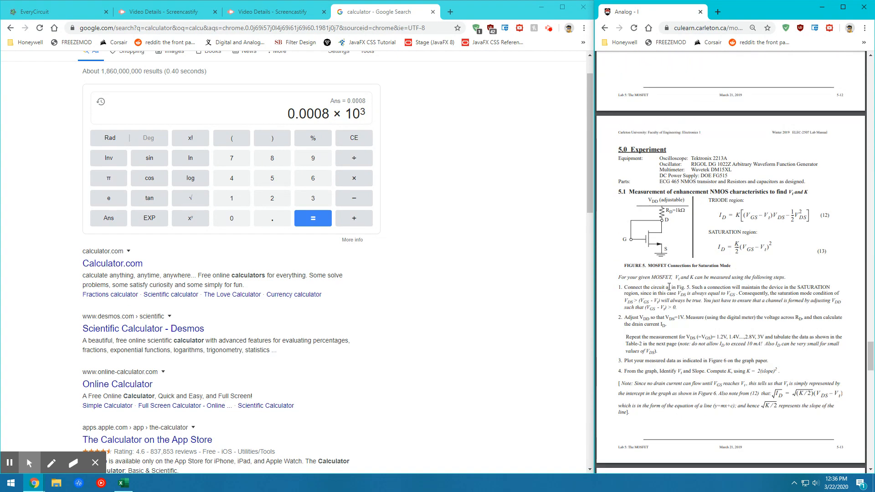
pyautogui.scroll(-3)
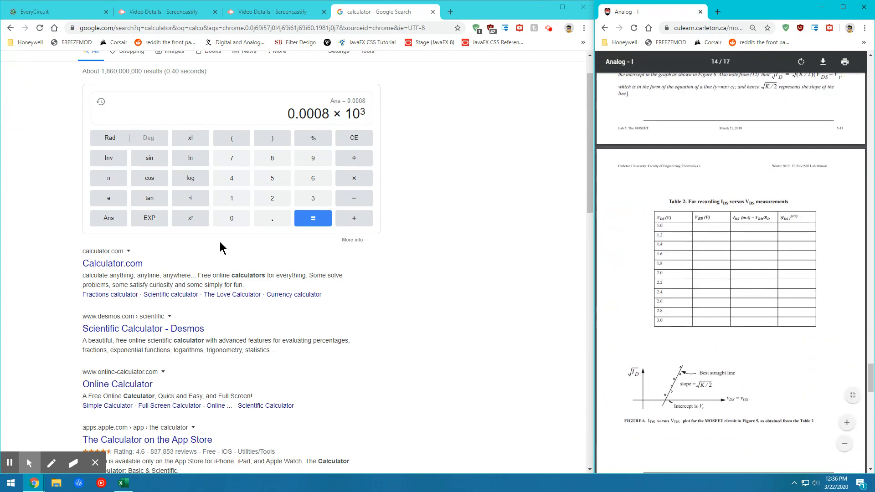
pyautogui.click(312, 218)
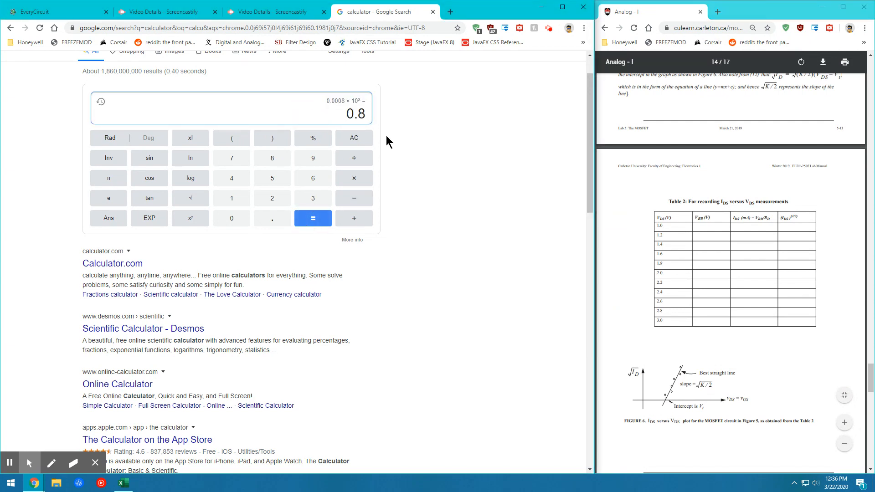
pyautogui.doubleClick(356, 114)
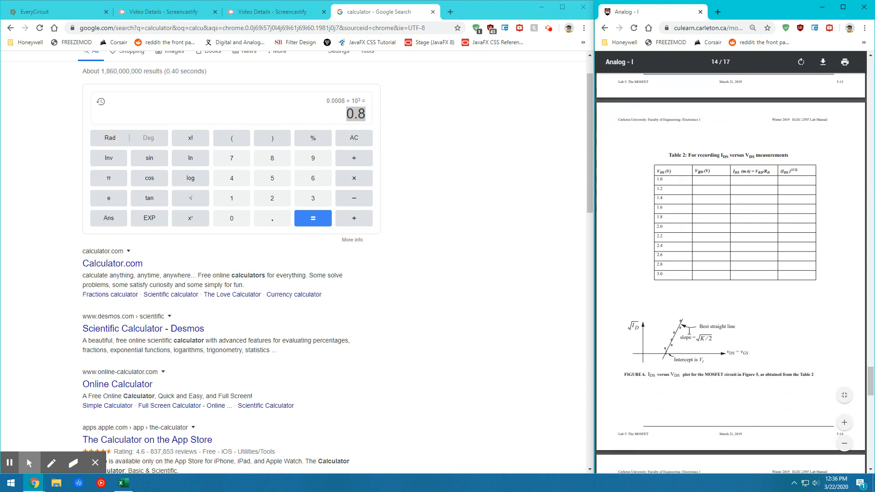
pyautogui.scroll(-3)
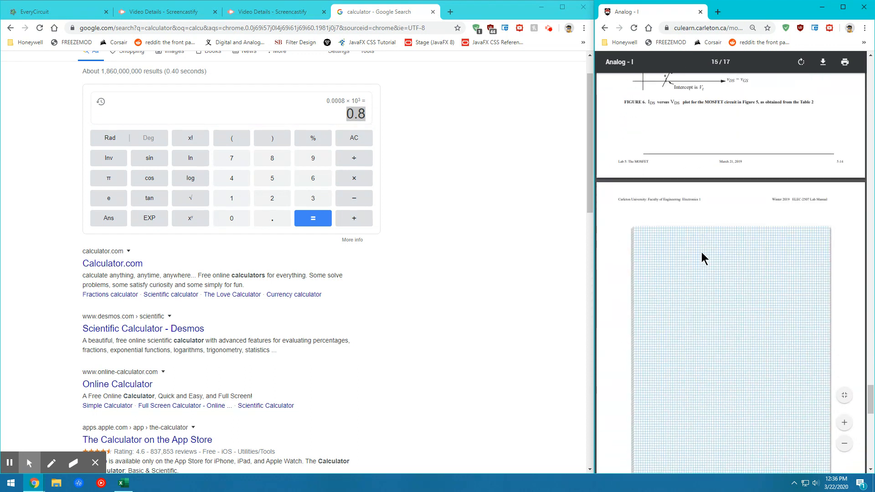
pyautogui.scroll(-3)
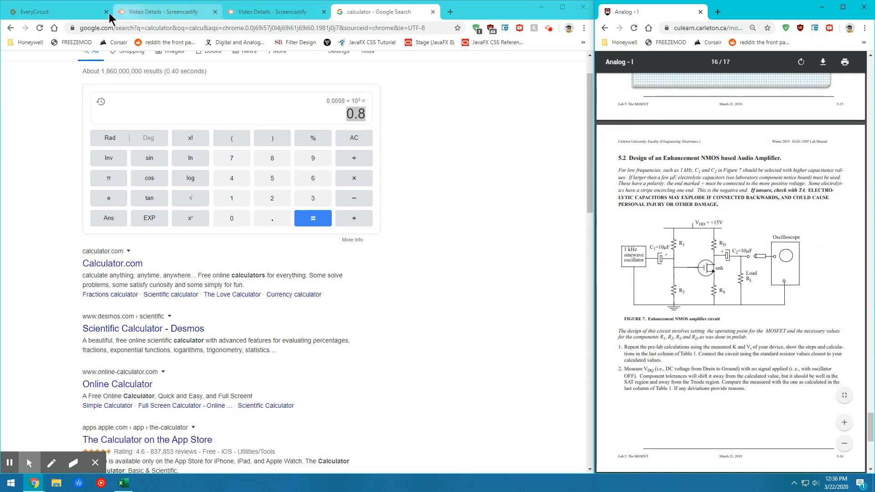
pyautogui.click(53, 11)
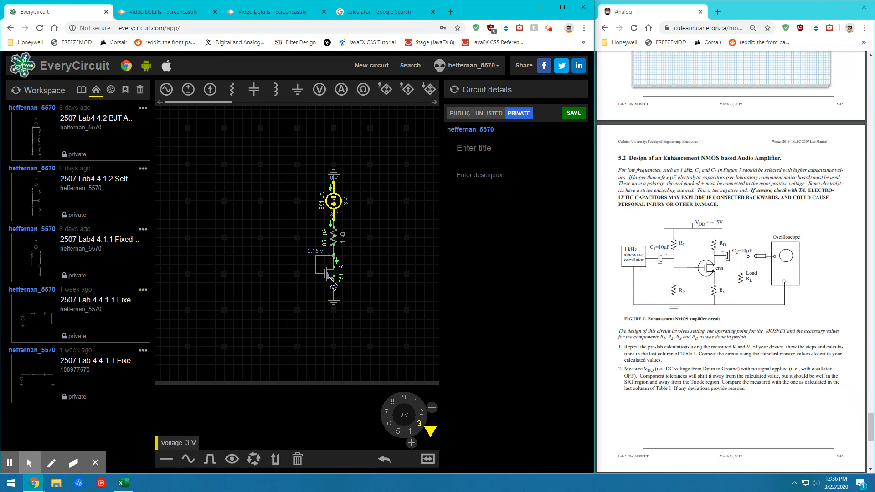
pyautogui.click(329, 276)
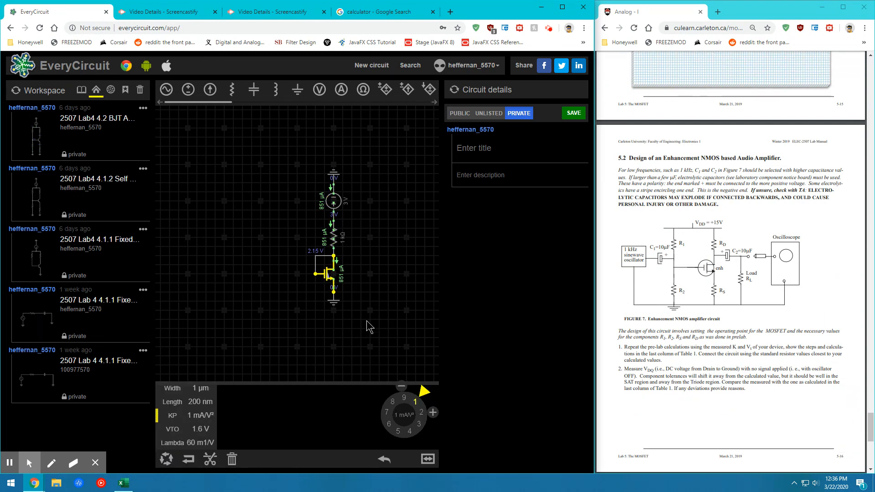
pyautogui.moveTo(378, 305)
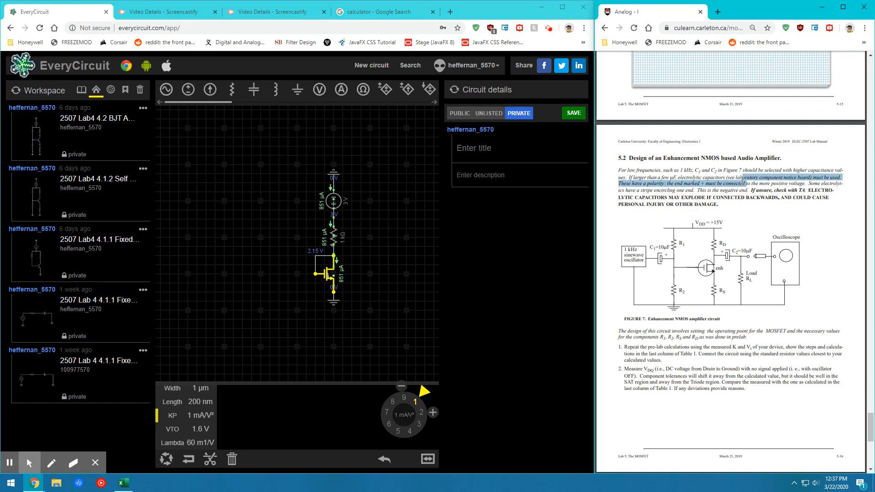
pyautogui.scroll(-3)
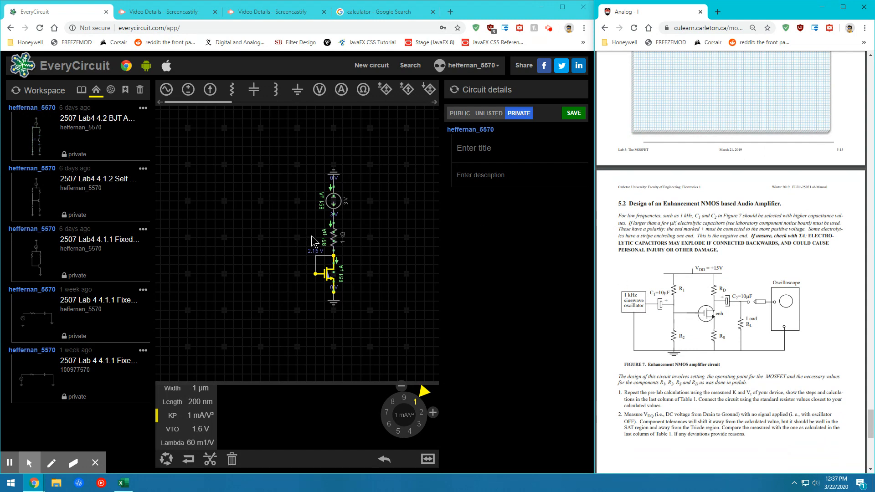
pyautogui.moveTo(227, 308)
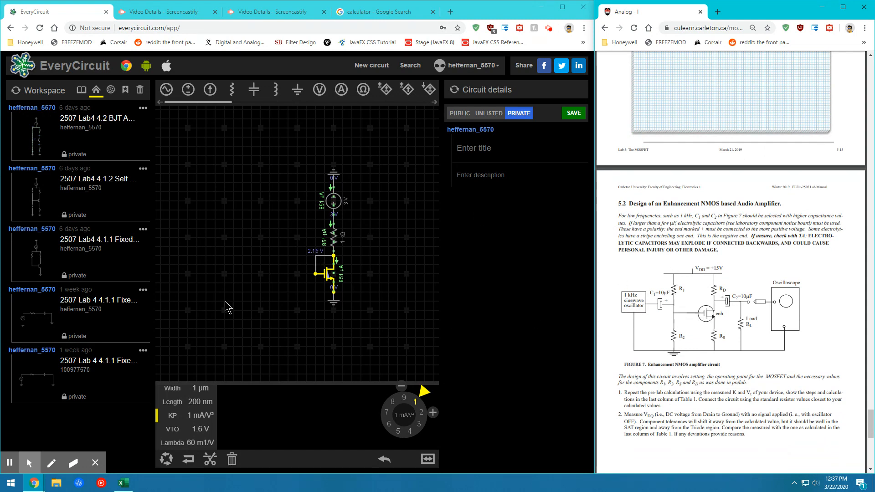
# Step: Stop the simulation, detach the ground from the MOSFET source, and lower it
pyautogui.click(329, 268)
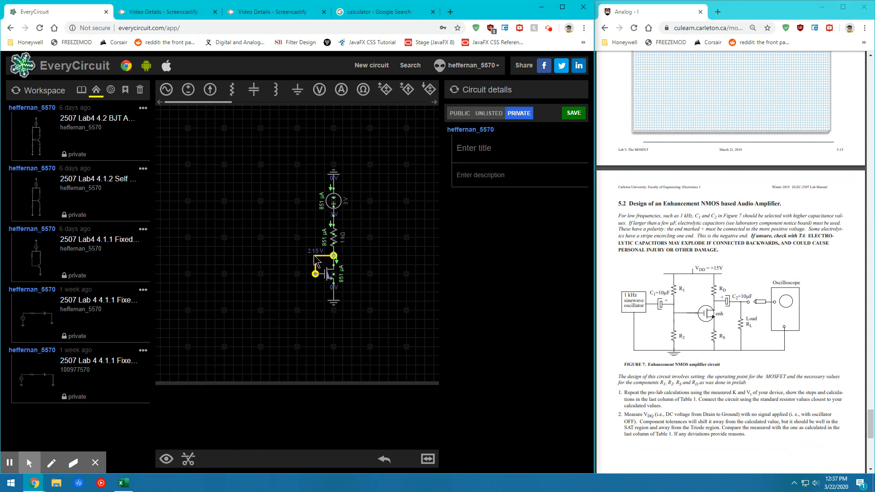
pyautogui.click(165, 458)
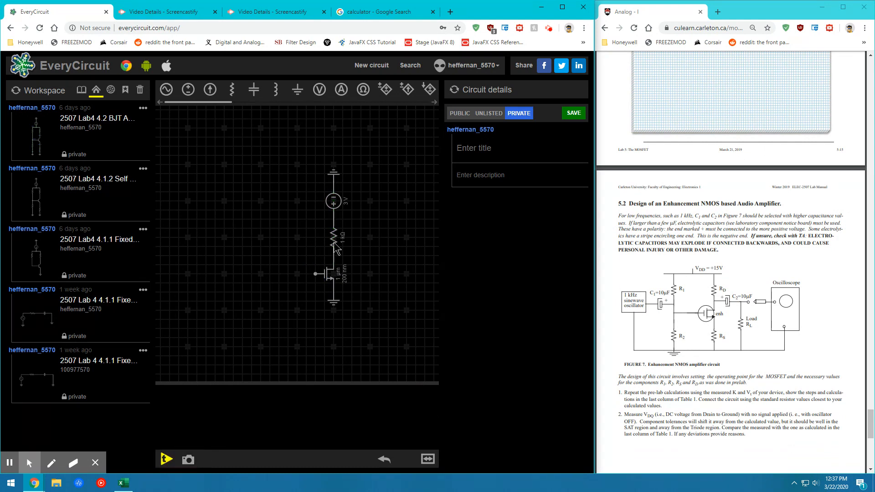
pyautogui.click(334, 201)
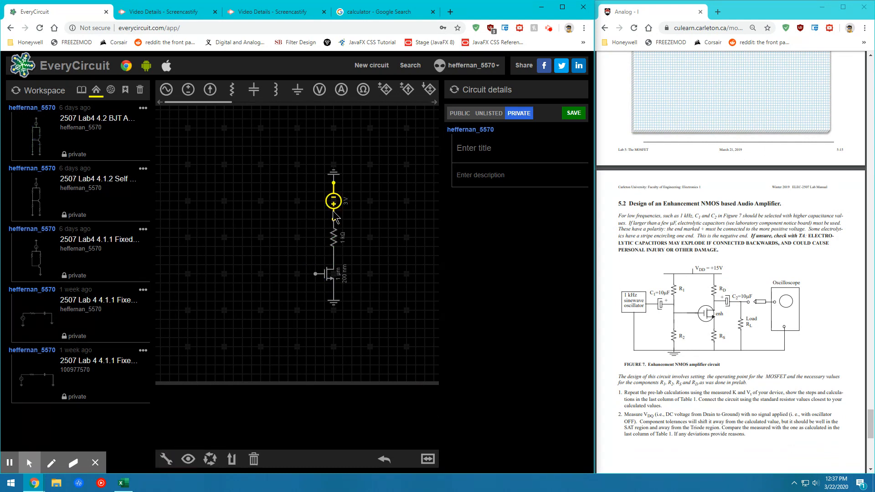
pyautogui.moveTo(334, 304)
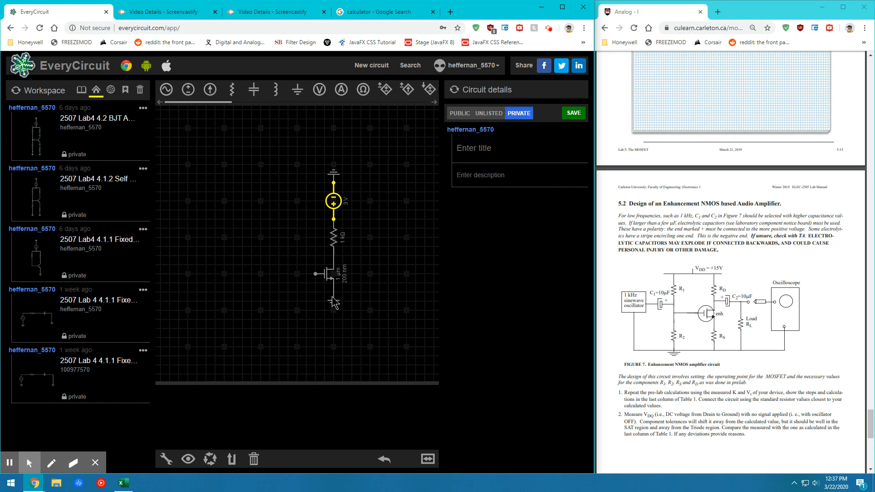
pyautogui.click(334, 298)
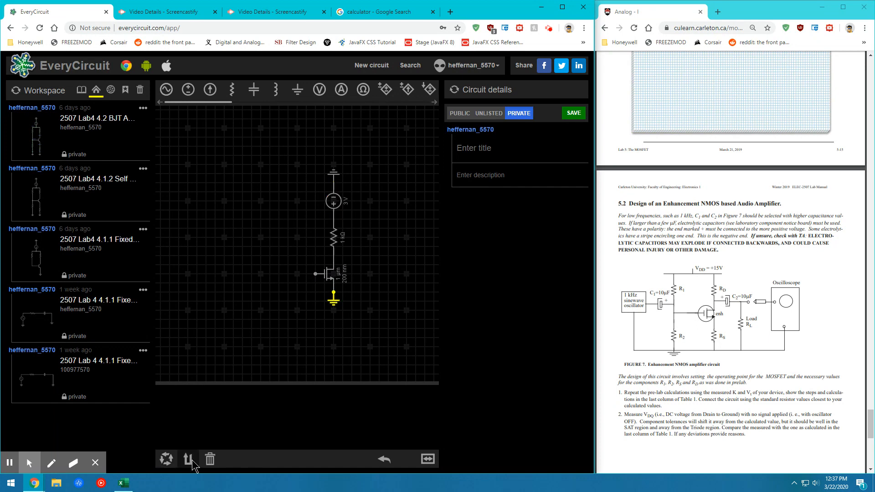
pyautogui.click(321, 273)
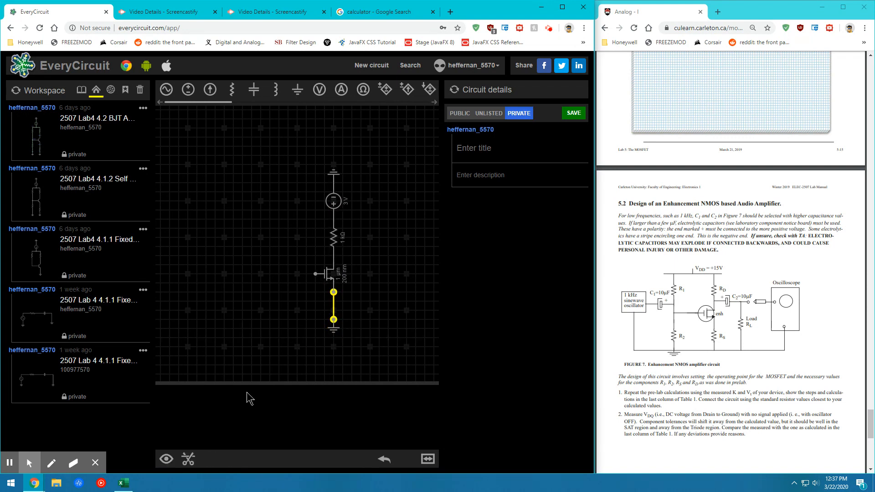
pyautogui.click(166, 458)
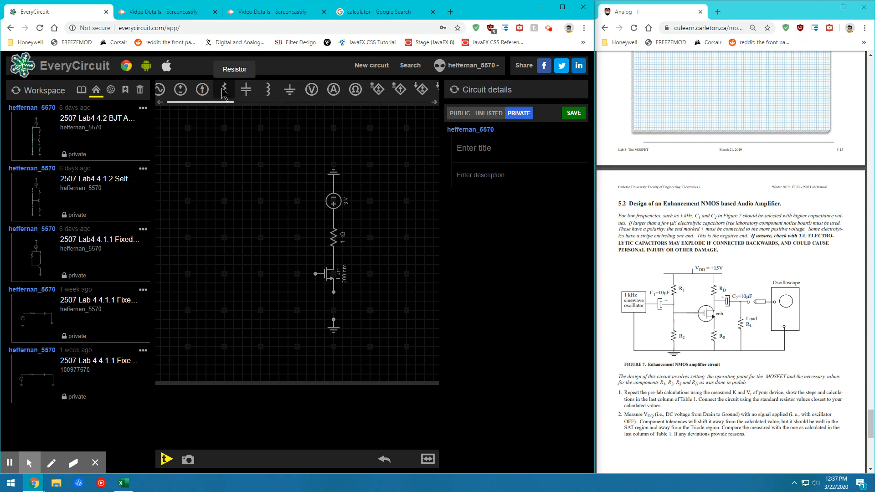
# Step: Add four 1 kΩ resistors for gate divider, drain, source and load, grounding the source resistor
pyautogui.click(224, 89)
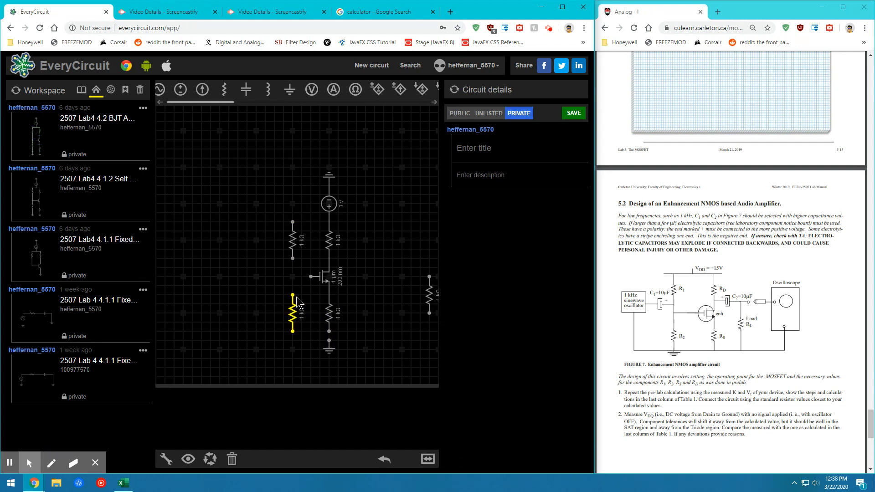
pyautogui.click(328, 205)
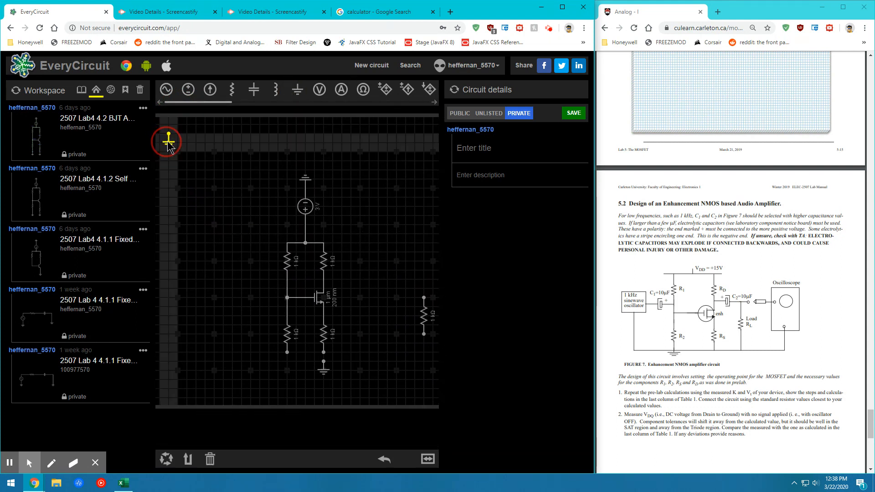
pyautogui.moveTo(289, 359)
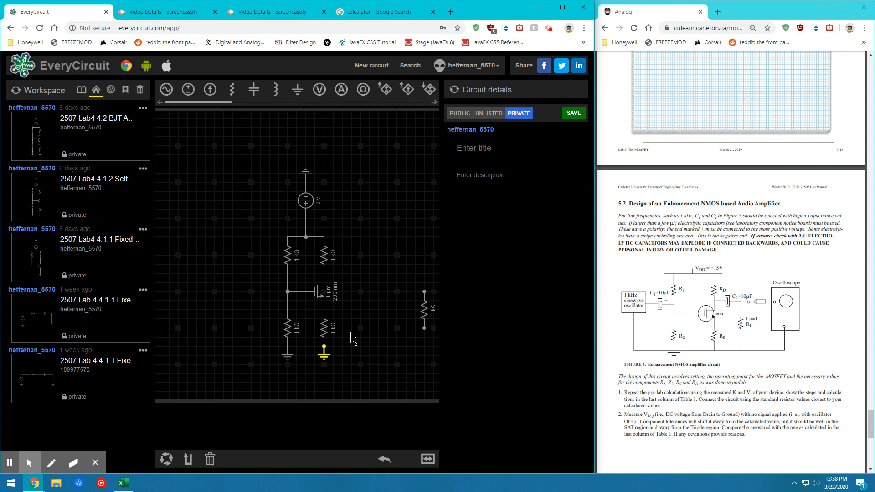
pyautogui.click(166, 459)
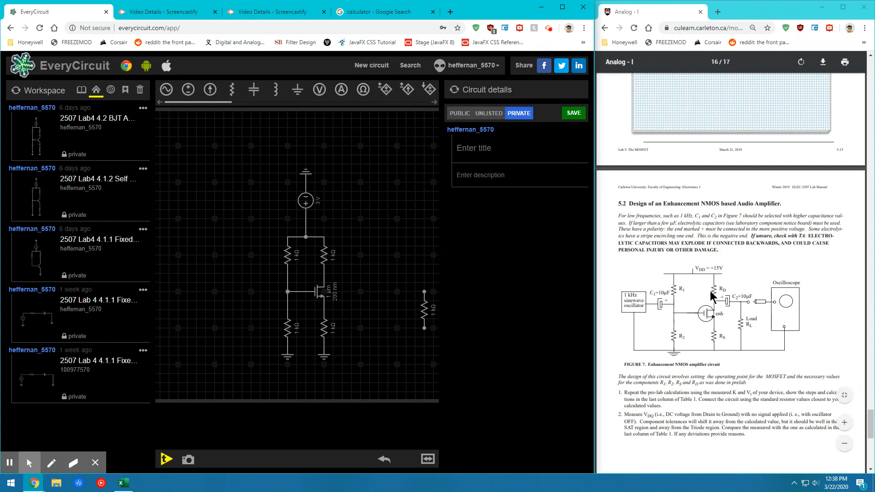
pyautogui.moveTo(263, 138)
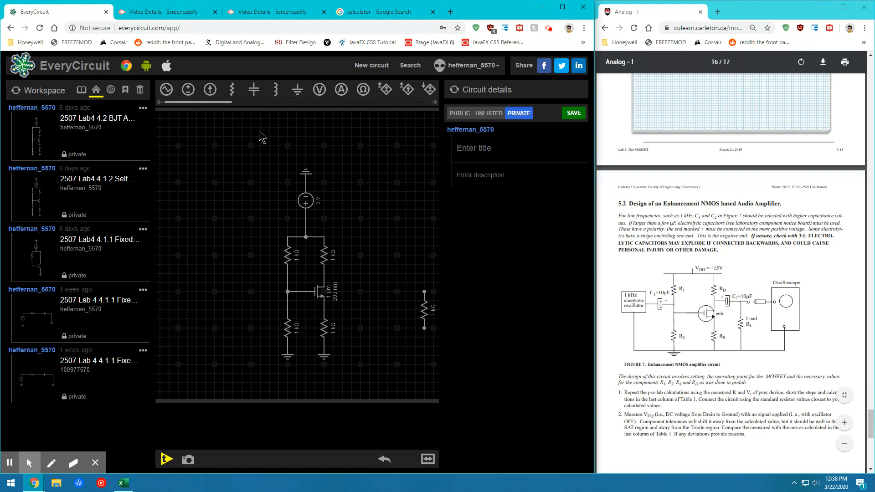
# Step: Place two 10 µF coupling capacitors left of the gate and beside the drain output
pyautogui.click(254, 89)
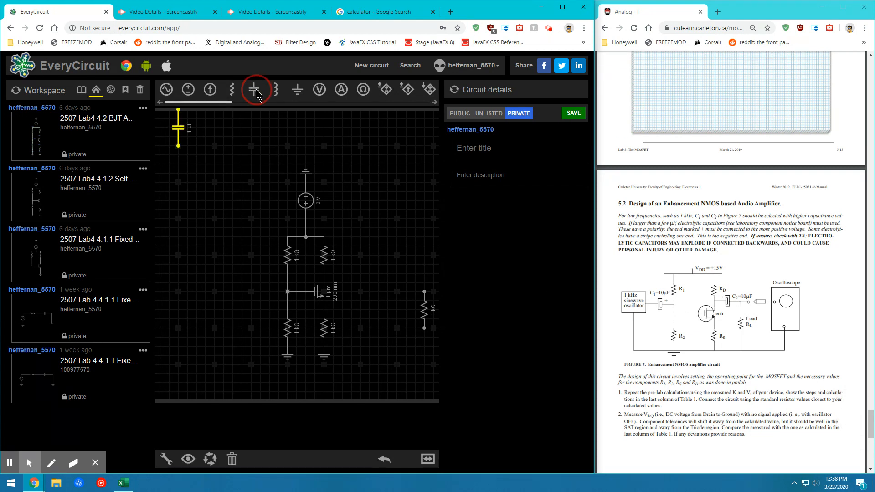
pyautogui.click(254, 90)
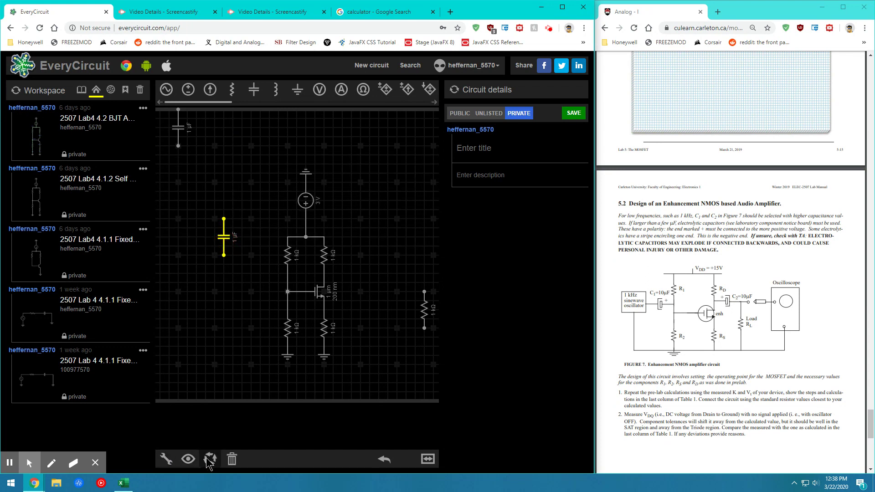
pyautogui.moveTo(224, 234); pyautogui.dragTo(187, 128)
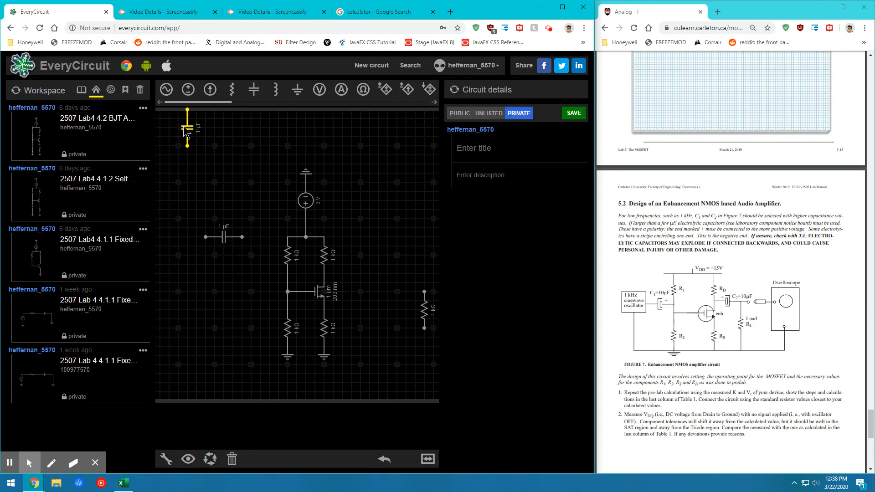
pyautogui.moveTo(187, 127); pyautogui.dragTo(370, 198)
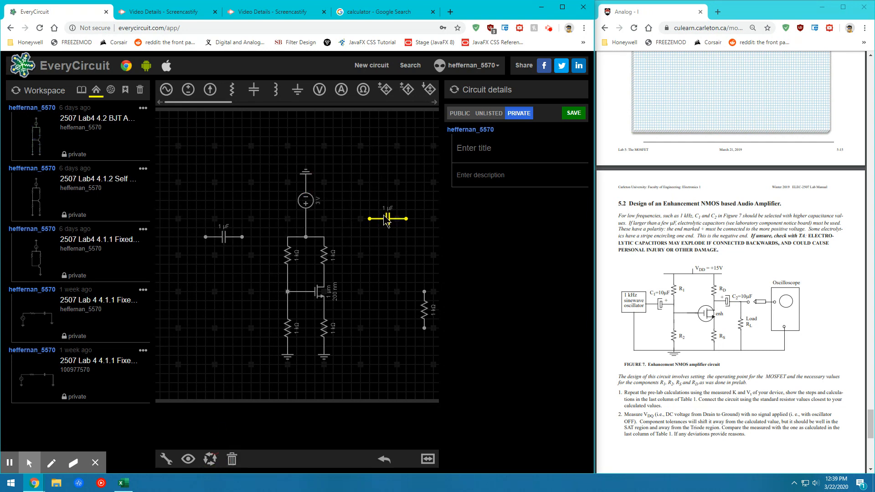
pyautogui.click(327, 284)
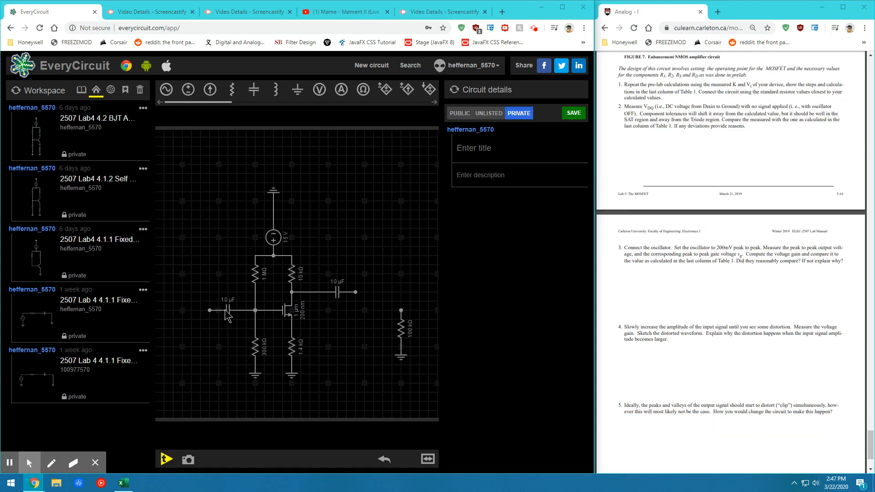
pyautogui.click(229, 310)
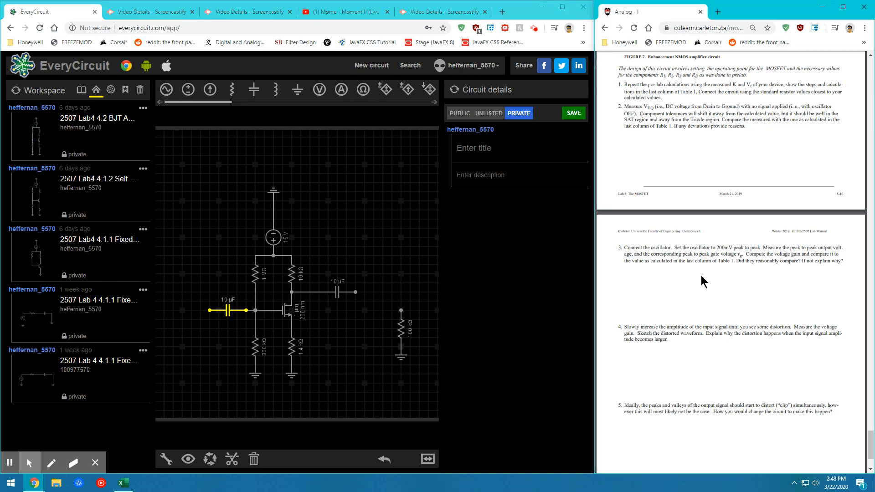
pyautogui.scroll(3)
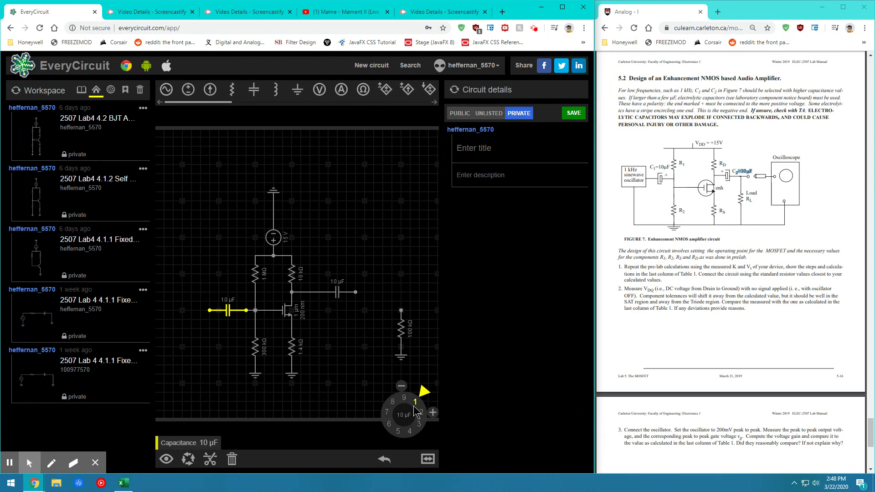
pyautogui.moveTo(425, 393)
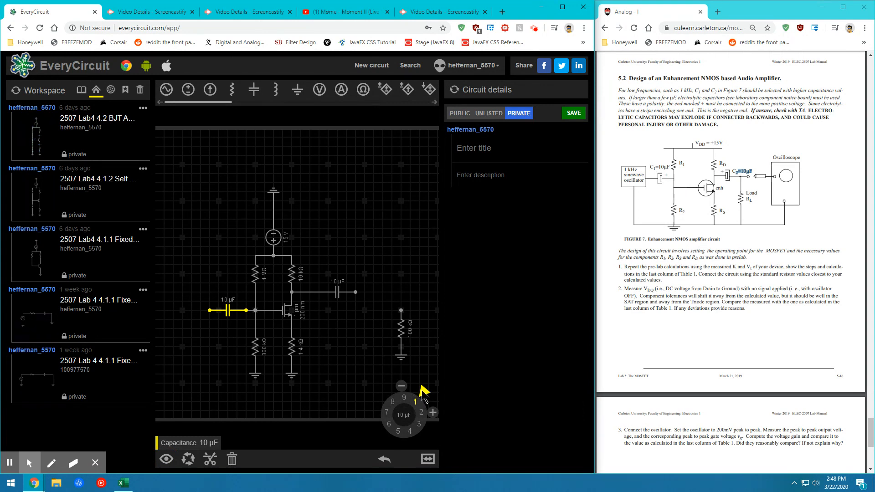
pyautogui.click(415, 401)
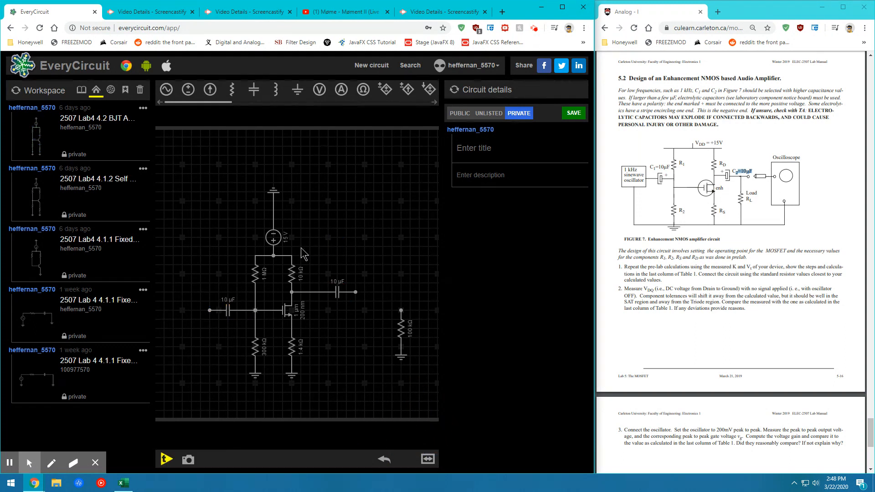
pyautogui.click(291, 273)
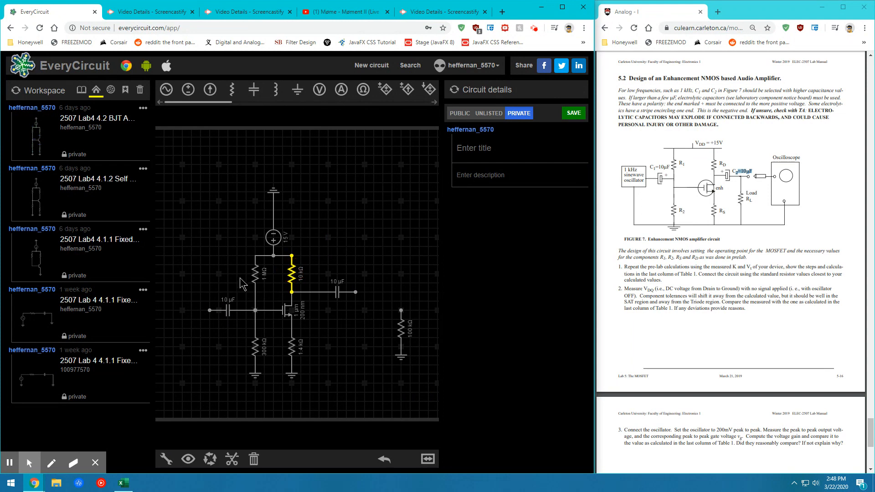
pyautogui.moveTo(308, 361)
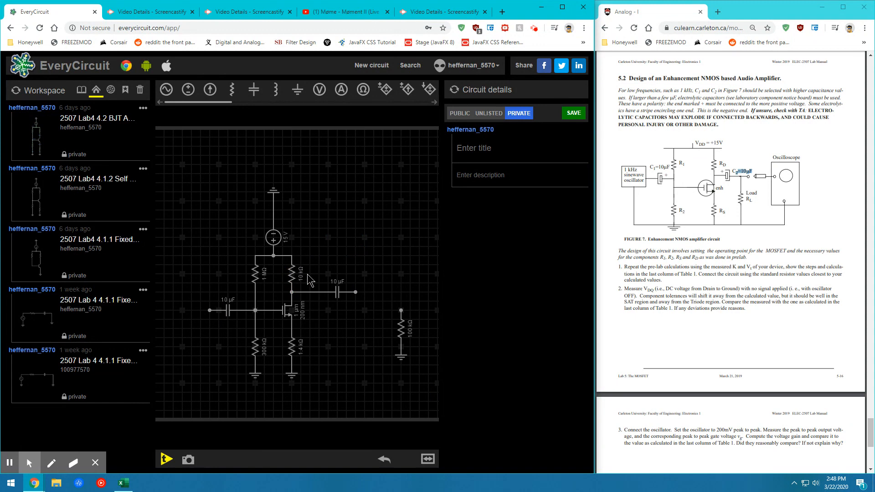
pyautogui.click(292, 273)
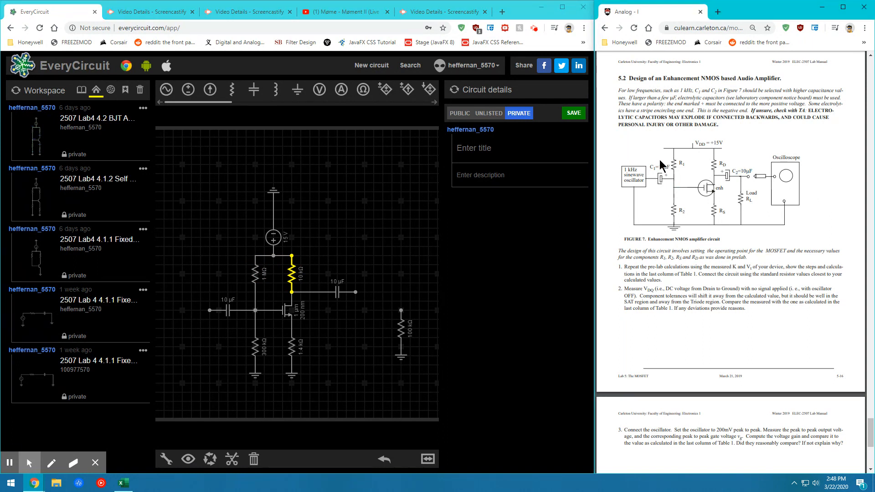
pyautogui.moveTo(624, 219)
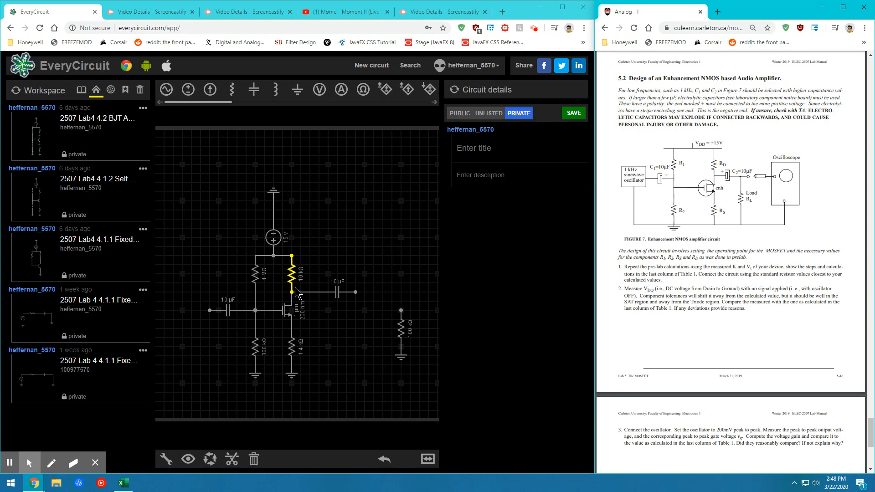
pyautogui.moveTo(254, 284)
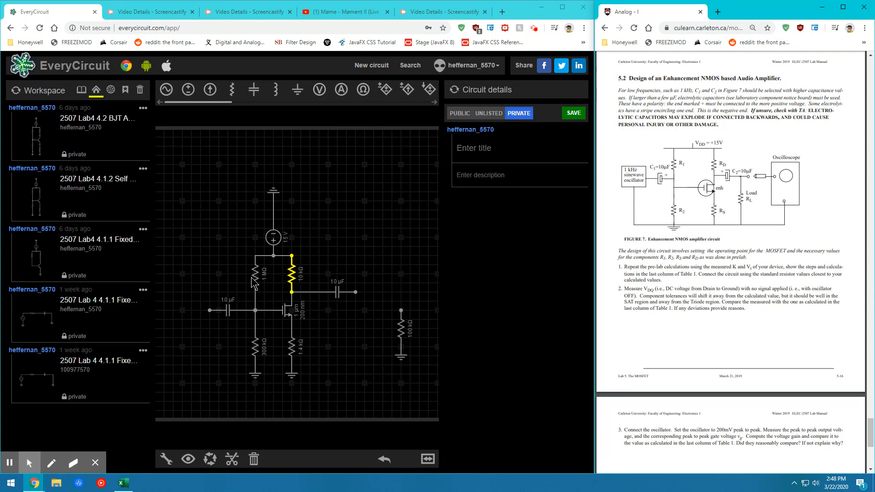
pyautogui.moveTo(267, 180)
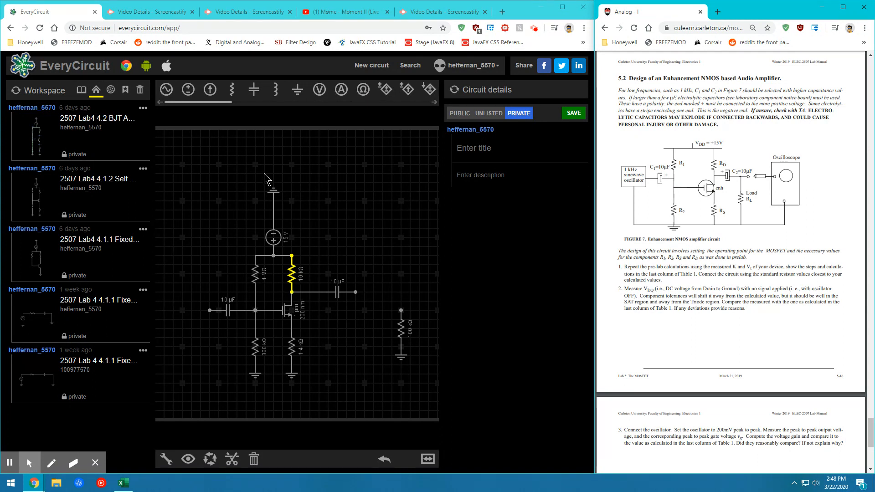
pyautogui.moveTo(216, 251)
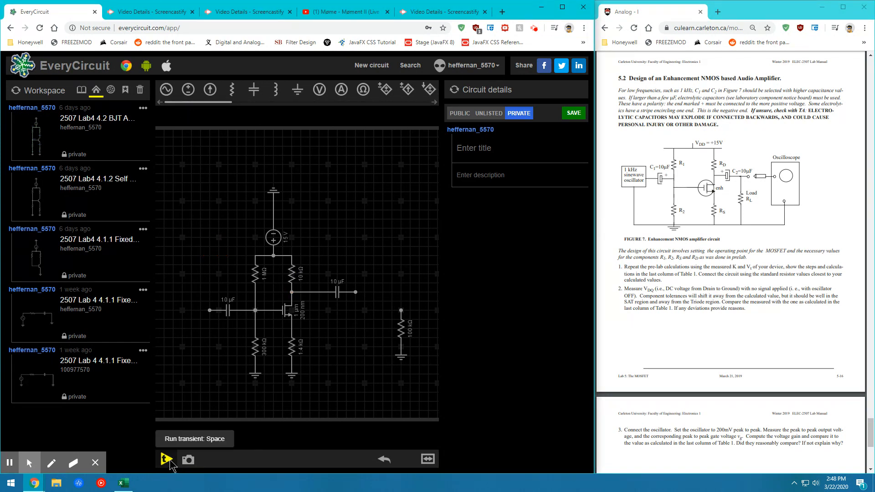
# Step: Run the DC simulation, reading 3.46 V gate, 5.43 V drain and about 957 µA
pyautogui.click(166, 459)
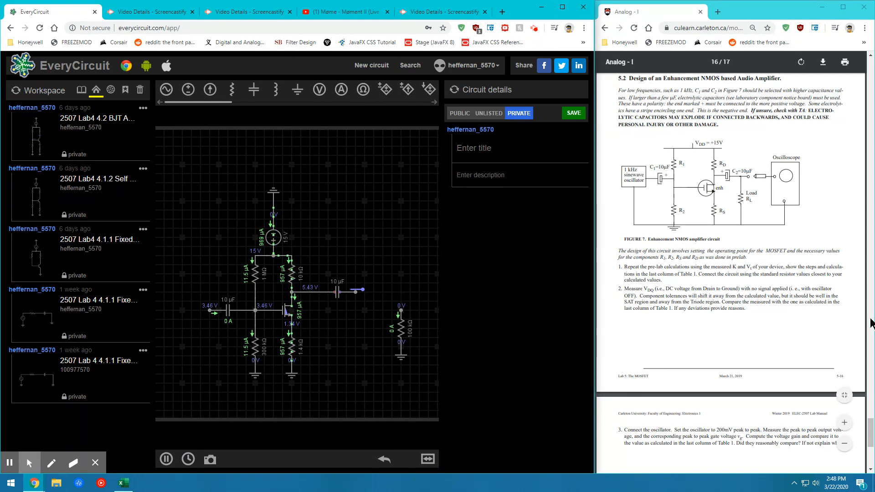
pyautogui.scroll(-3)
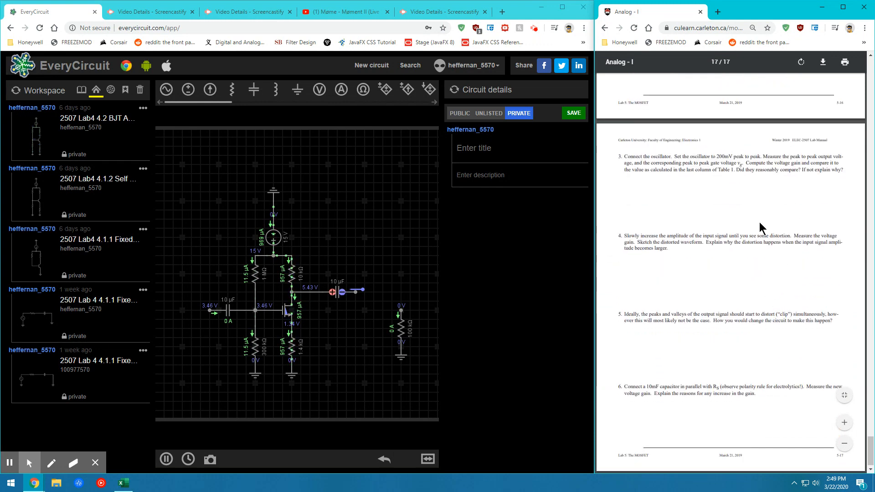
pyautogui.scroll(3)
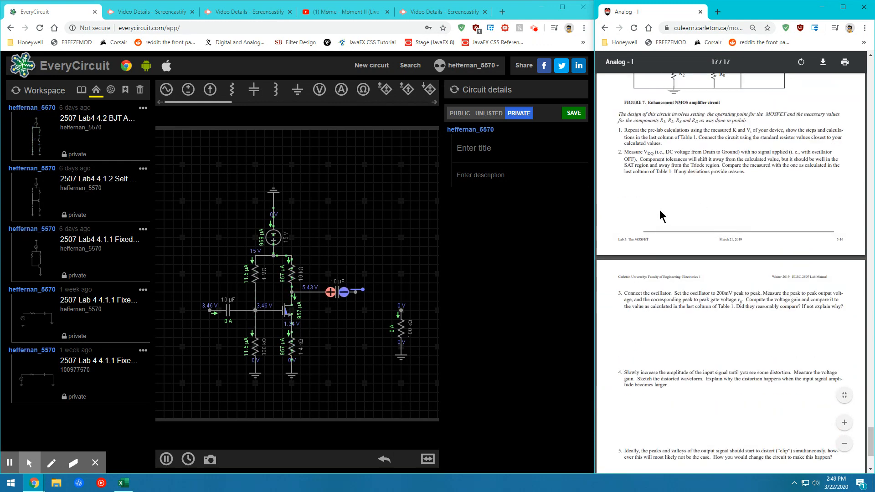
pyautogui.scroll(3)
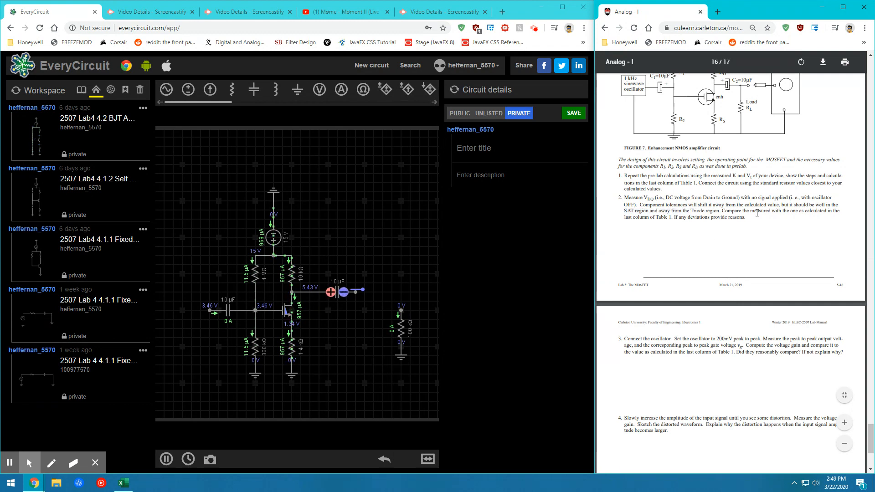
pyautogui.moveTo(612, 266)
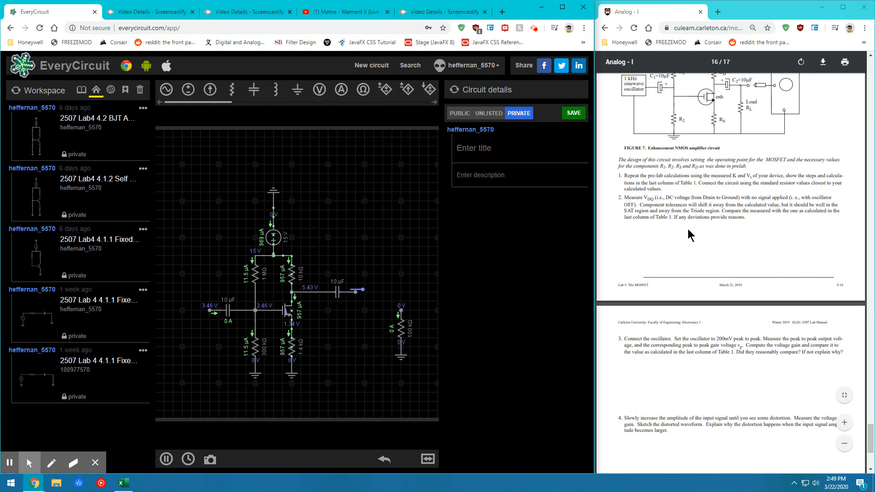
# Step: Stop the simulation with a 1 kHz sine source and 100 kΩ load connected
pyautogui.click(356, 291)
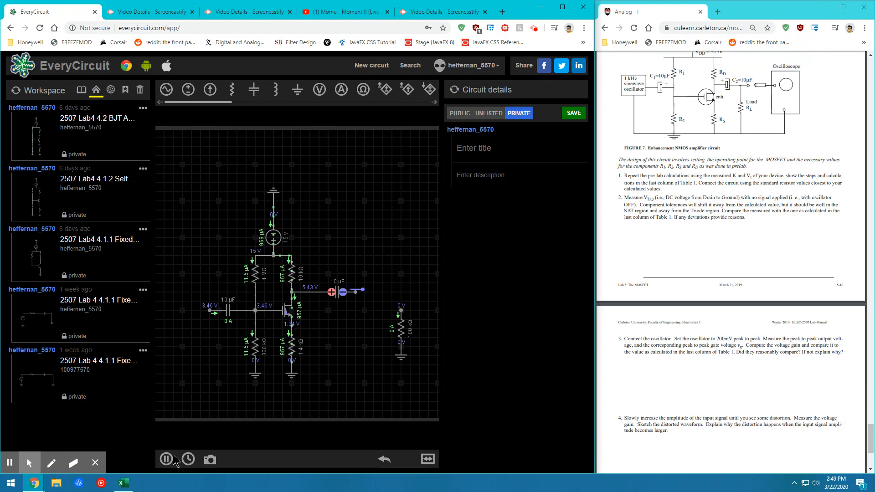
pyautogui.click(166, 459)
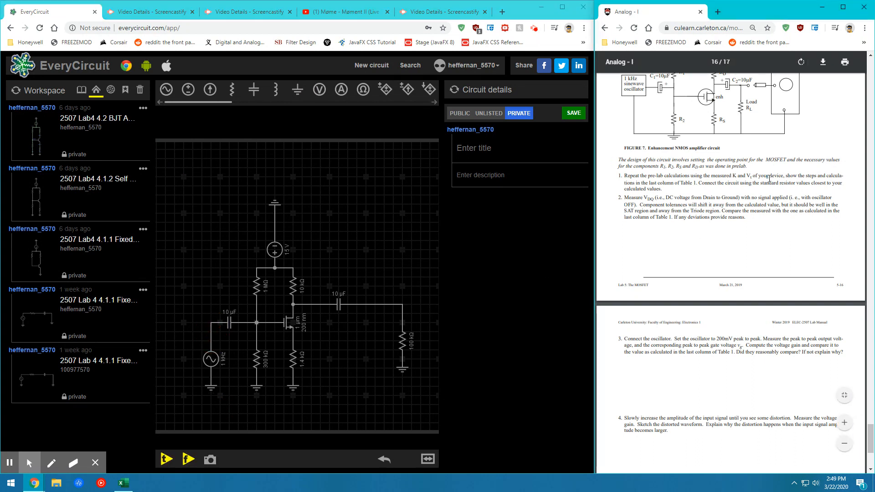
# Step: Probe the gate and output nodes and run the transient simulation showing the clipped 1 kHz output
pyautogui.scroll(3)
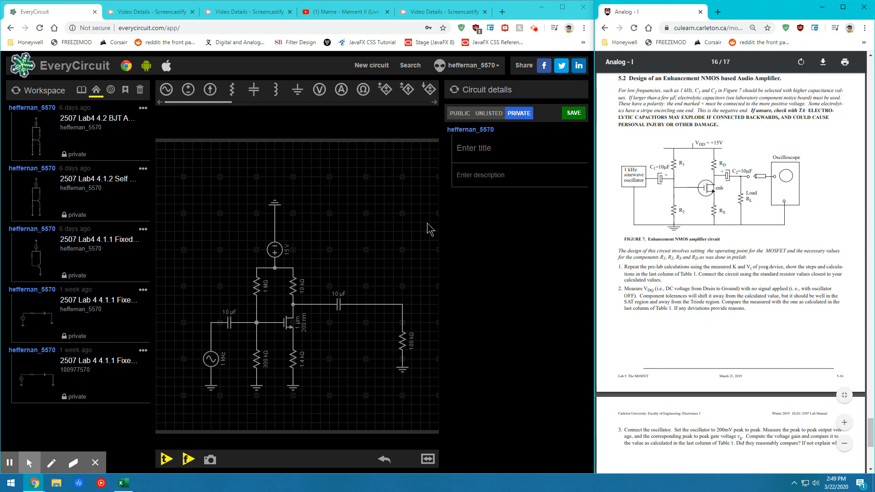
pyautogui.click(256, 322)
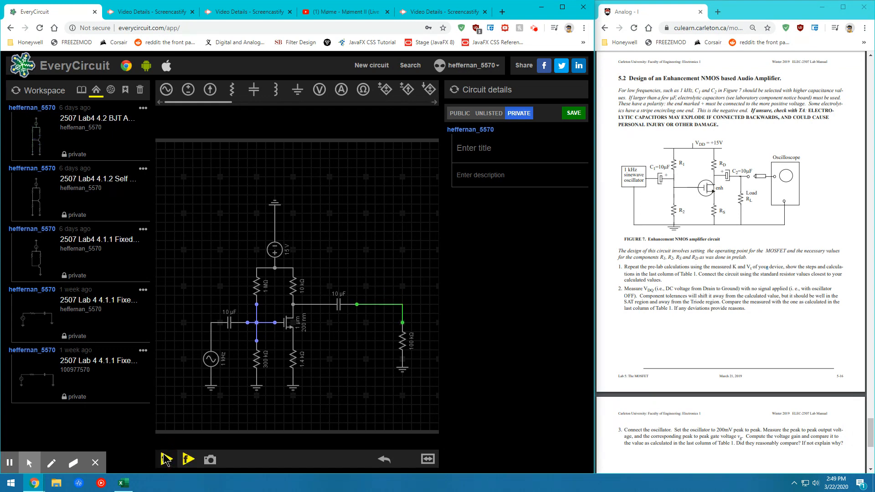
pyautogui.click(166, 459)
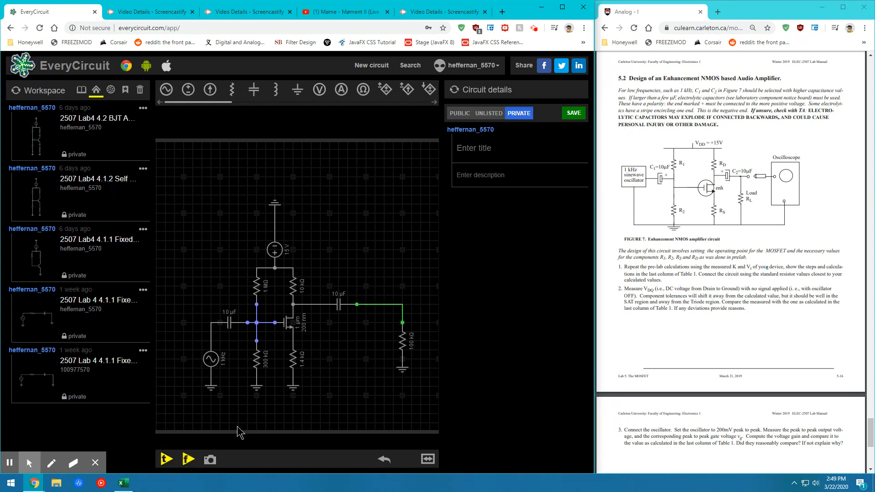
pyautogui.moveTo(166, 459)
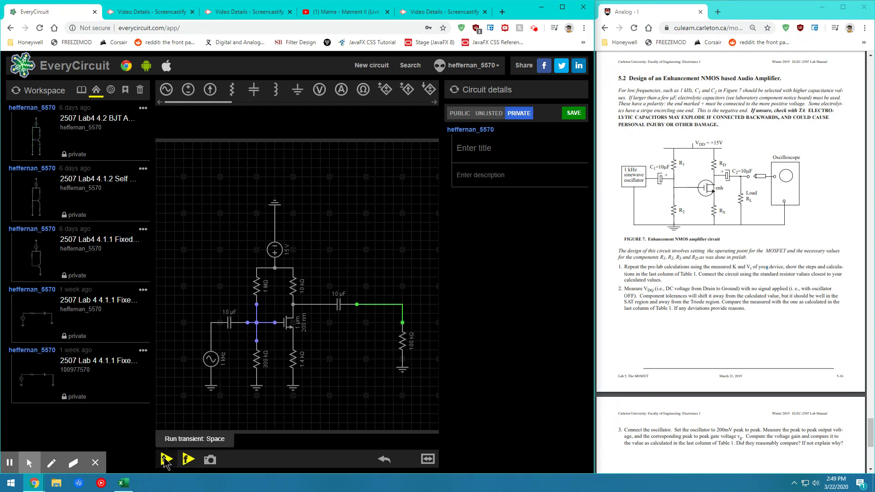
pyautogui.click(166, 459)
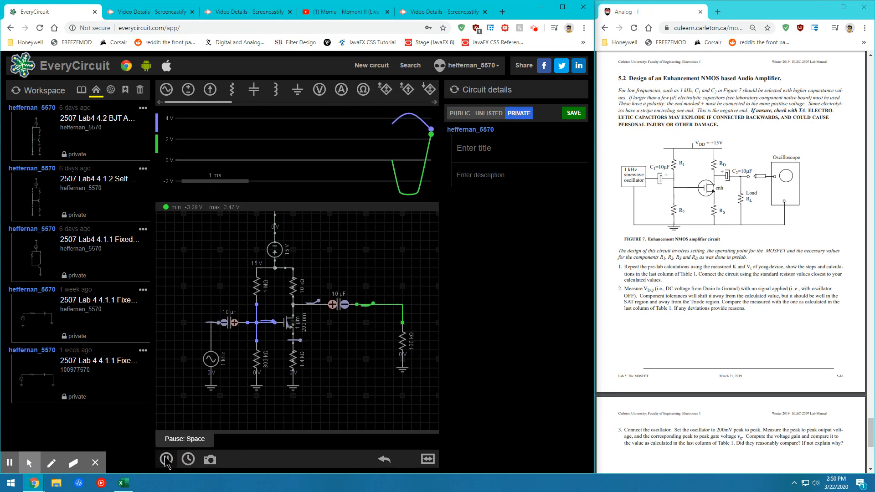
pyautogui.click(166, 459)
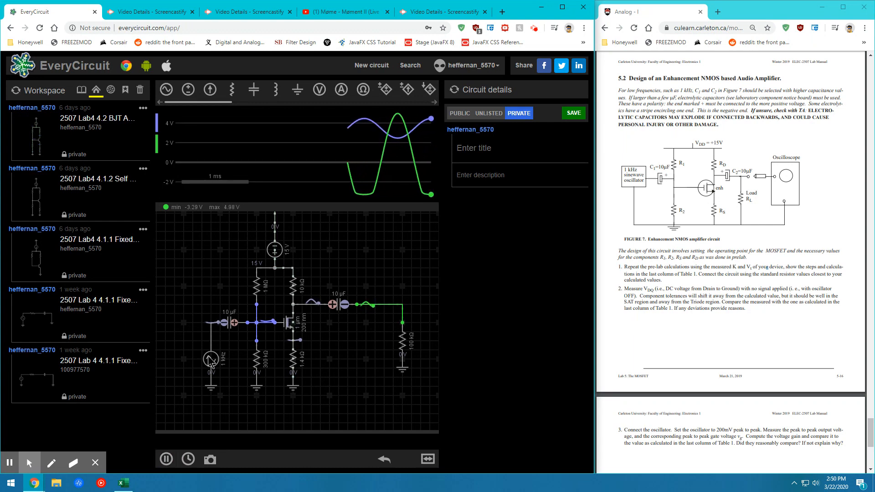
pyautogui.click(211, 359)
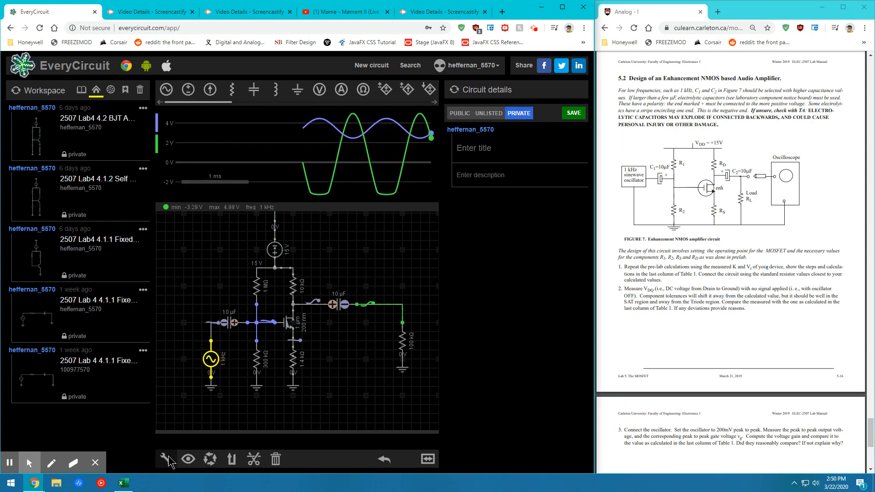
# Step: Reduce the sine source amplitude from 1 V to 100 mV for a ±485 mV output
pyautogui.click(211, 358)
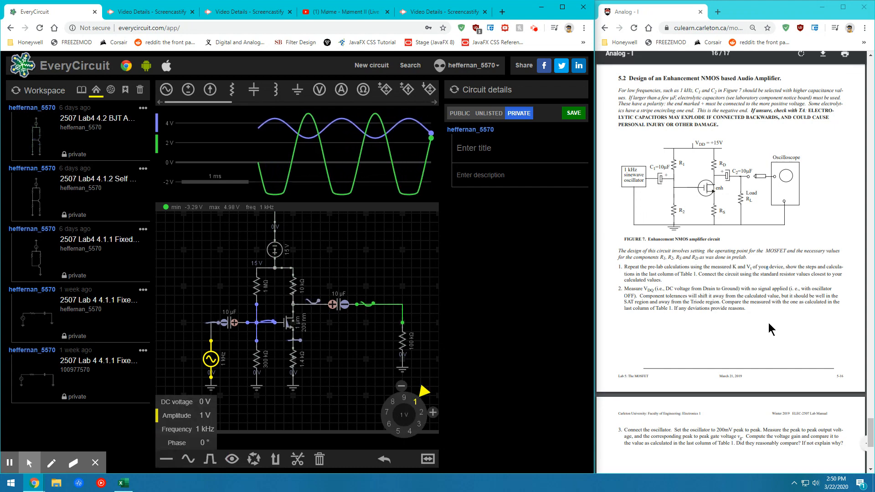
pyautogui.scroll(-3)
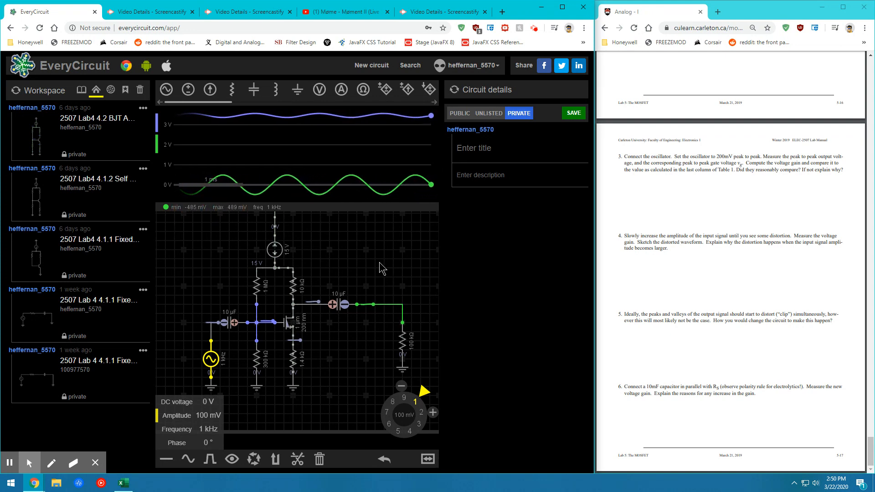
pyautogui.click(256, 323)
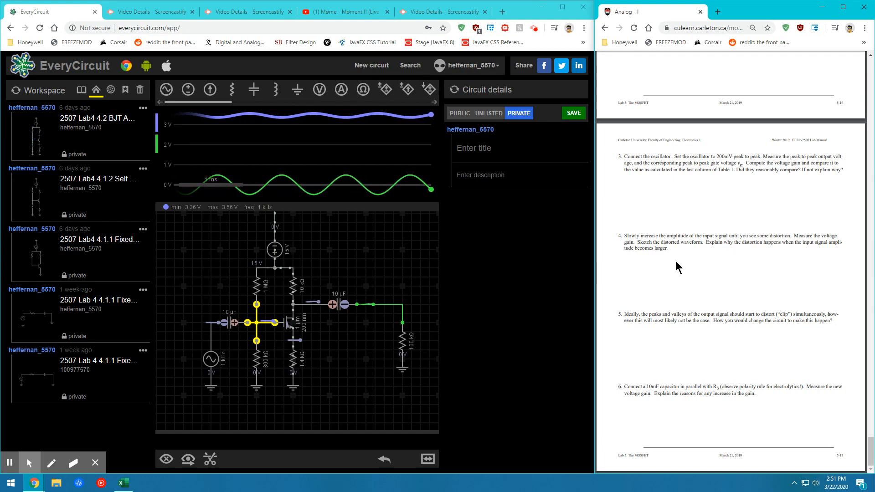
# Step: Raise the sine source amplitude to 700 mV while the simulation runs
pyautogui.click(166, 460)
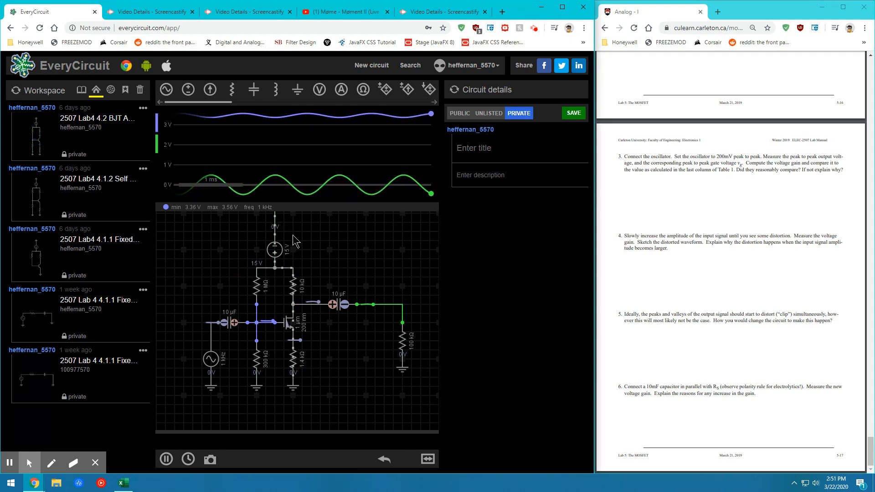
pyautogui.click(211, 359)
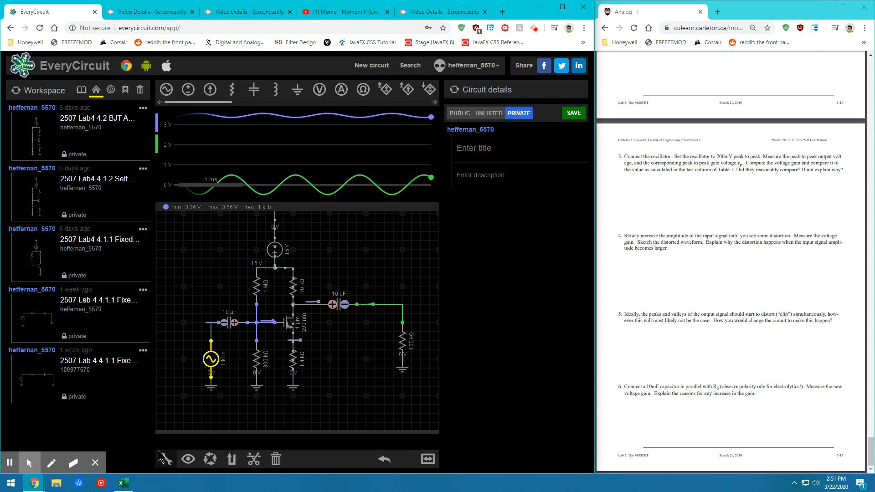
pyautogui.click(211, 360)
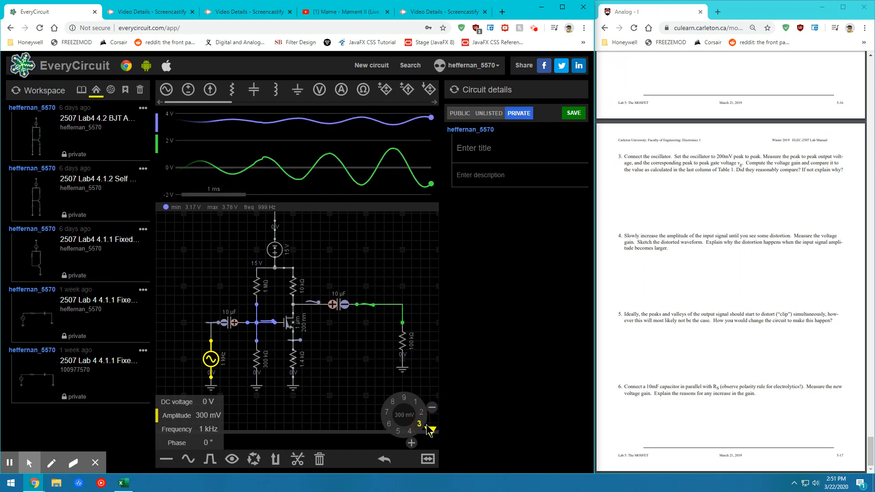
pyautogui.click(429, 430)
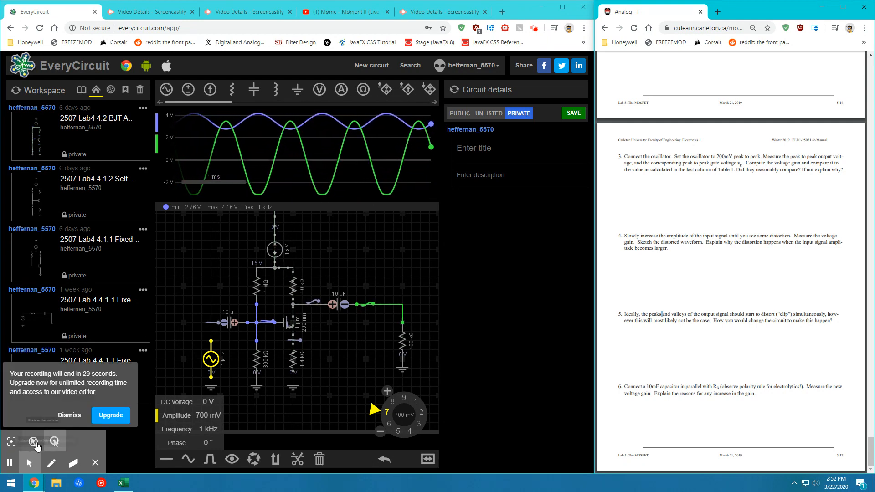
pyautogui.click(70, 415)
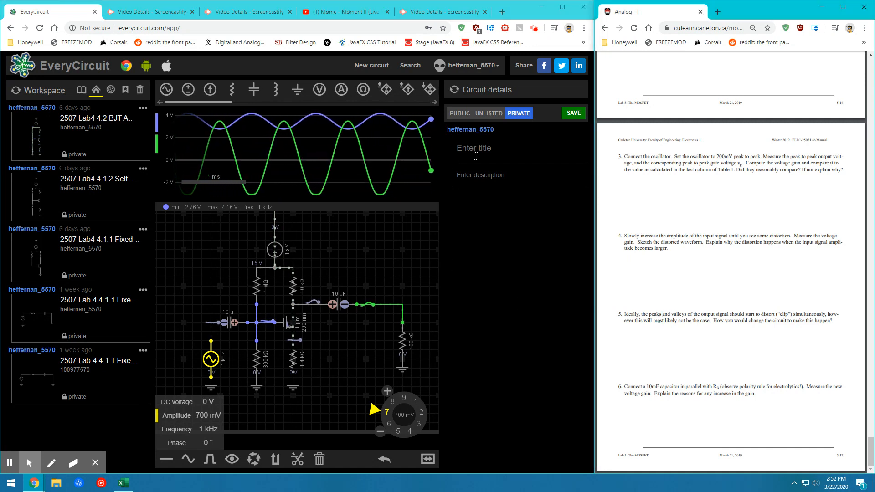
# Step: Title the circuit '2507 Lab5 5.2 NMOS Amplifier', keep it private, and save it
pyautogui.click(572, 112)
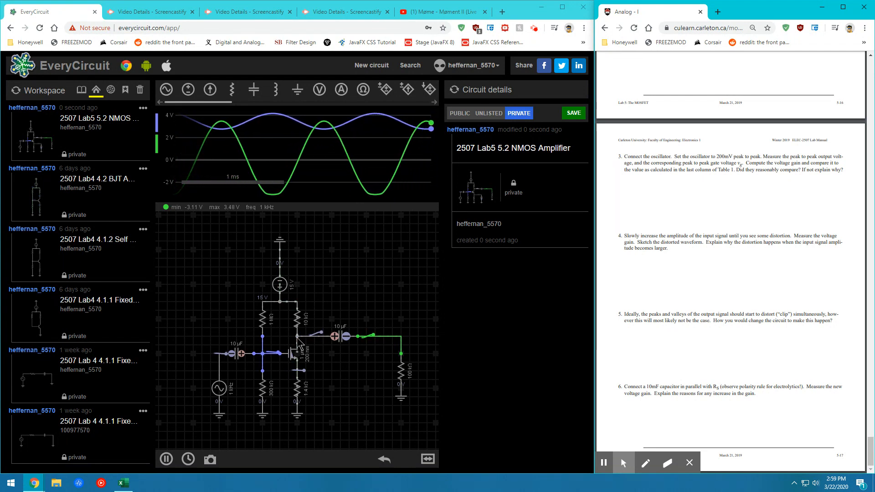
pyautogui.click(298, 336)
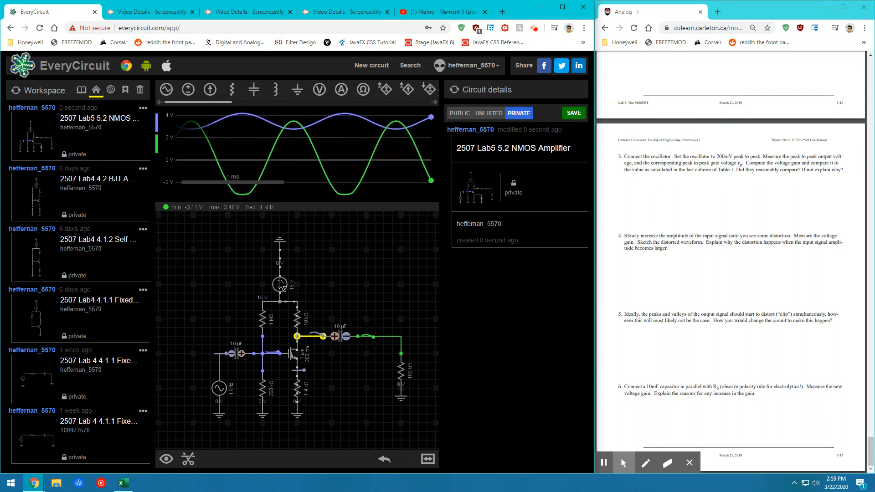
pyautogui.click(279, 284)
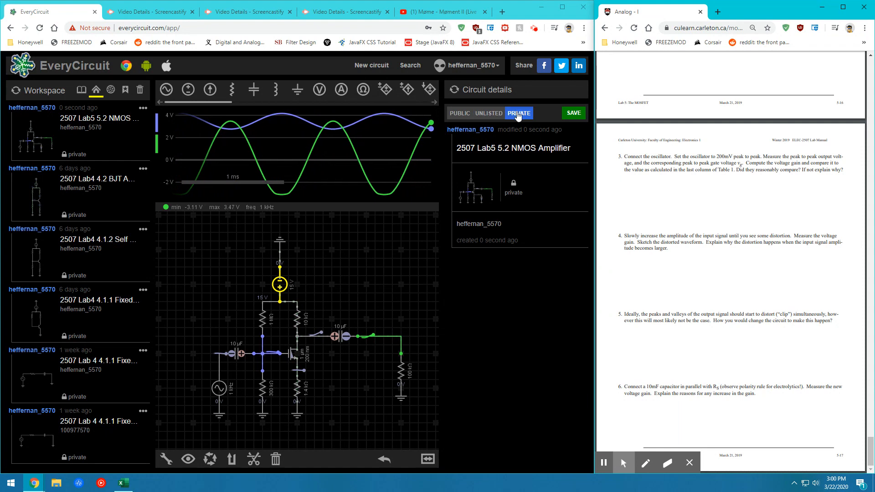
pyautogui.click(513, 148)
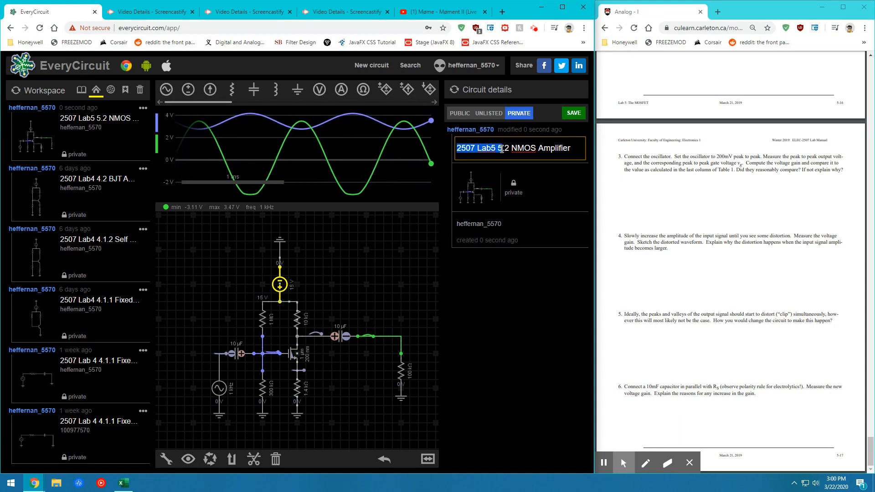
pyautogui.scroll(3)
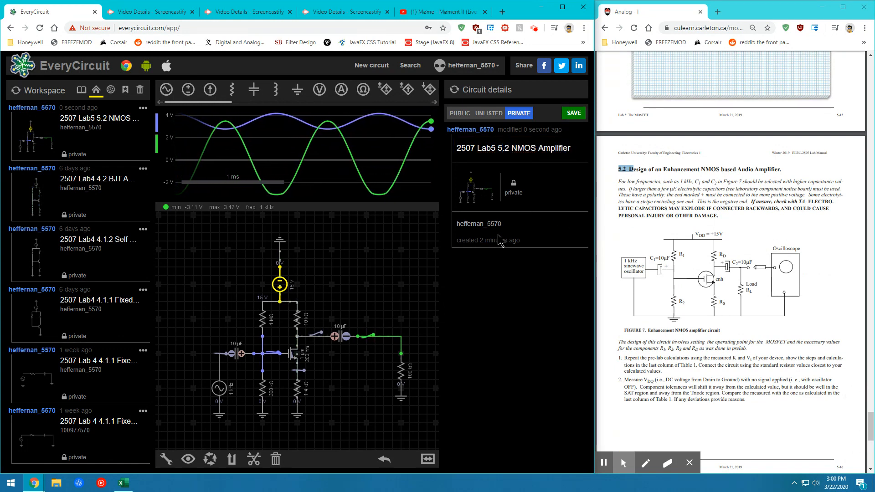
pyautogui.doubleClick(478, 224)
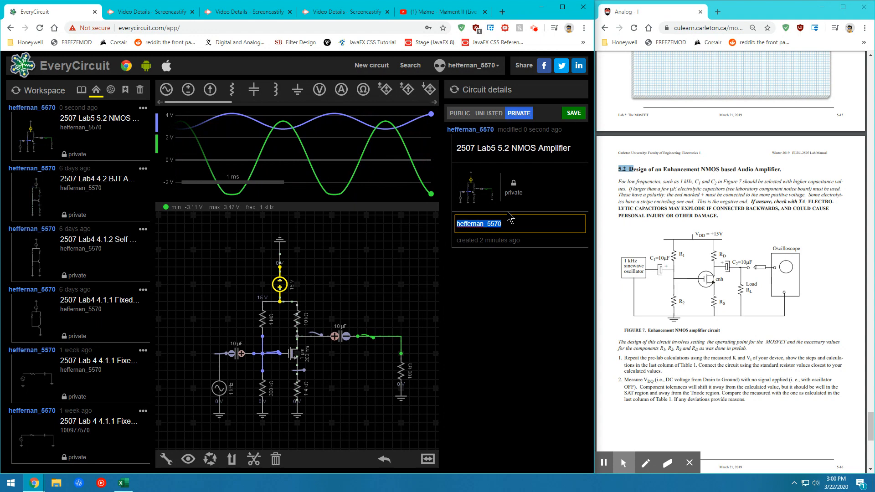
pyautogui.scroll(-3)
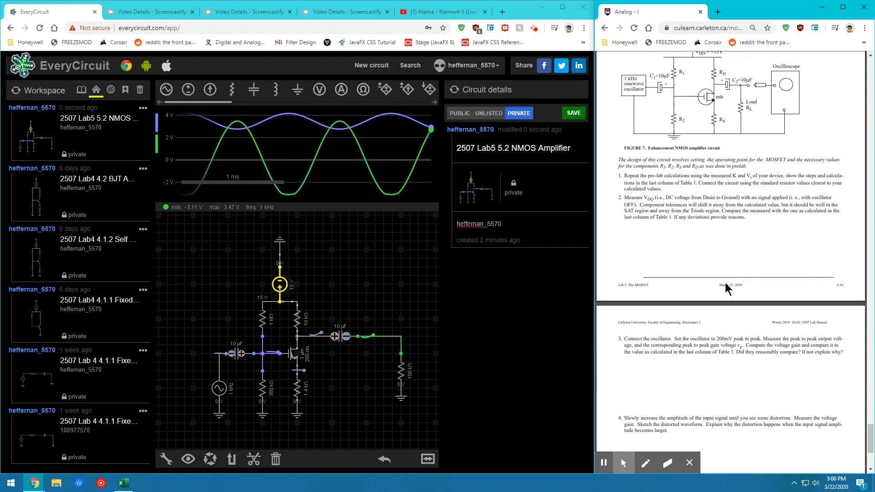
pyautogui.scroll(-3)
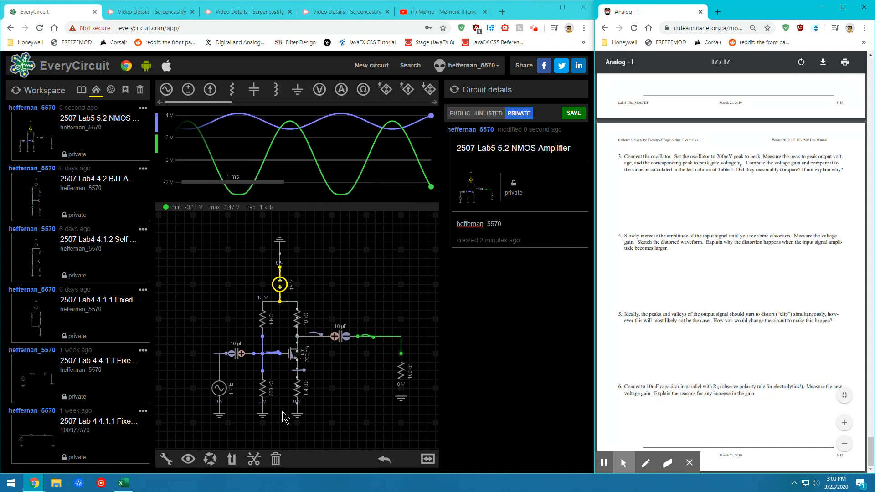
# Step: Add a 10 µF bypass capacitor beside the 1.4 kΩ source resistor to ground
pyautogui.click(188, 89)
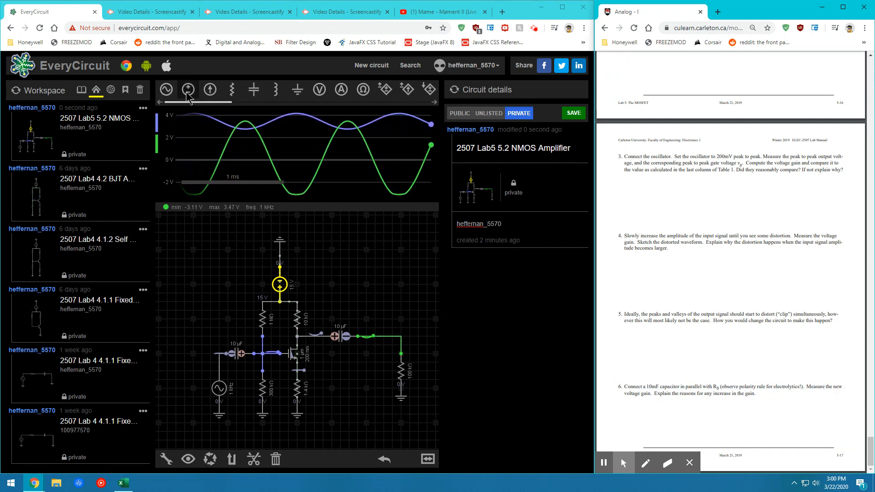
pyautogui.click(189, 90)
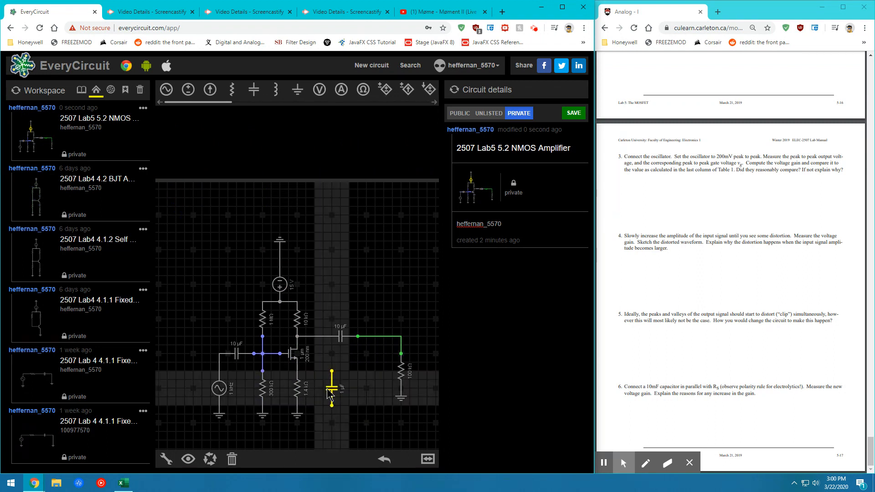
pyautogui.click(332, 388)
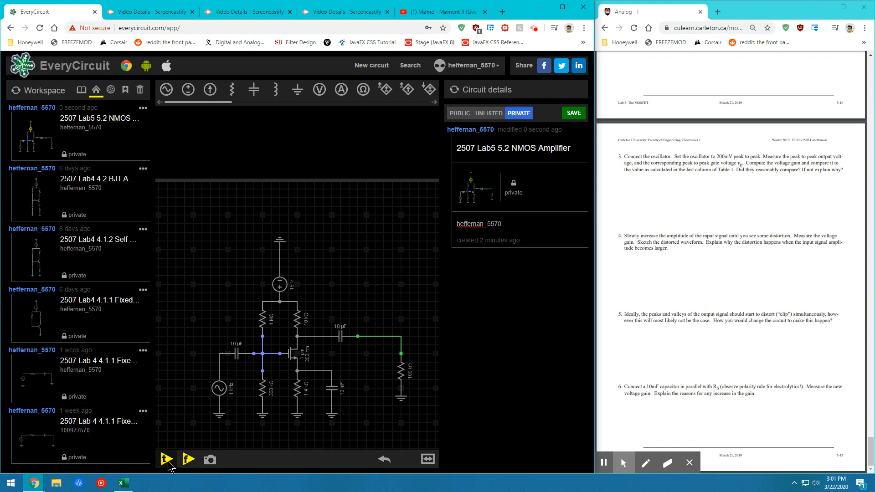
pyautogui.moveTo(166, 459)
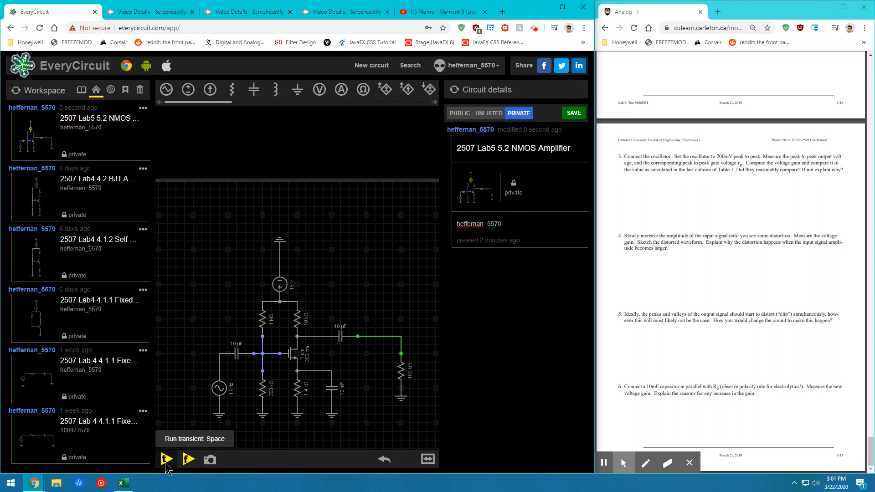
# Step: Run the transient simulation and view the 1 kHz output sine with the bypass capacitor in place
pyautogui.click(166, 459)
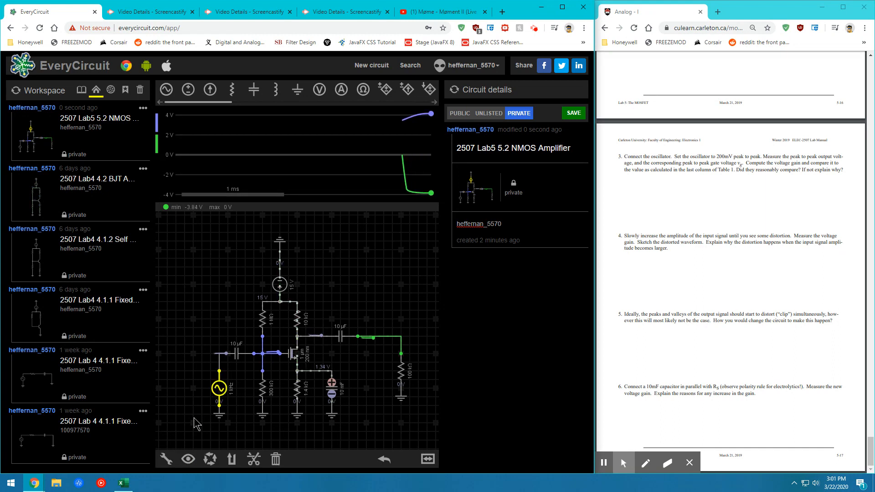
pyautogui.click(219, 388)
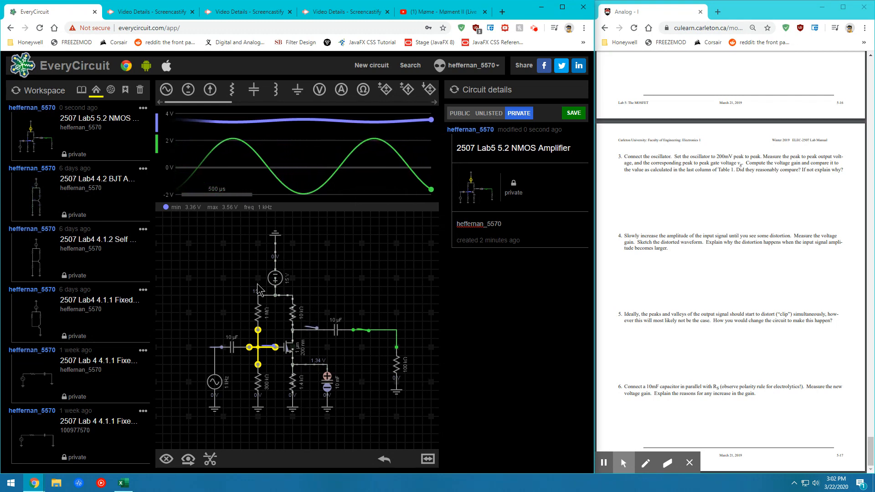
pyautogui.moveTo(221, 276)
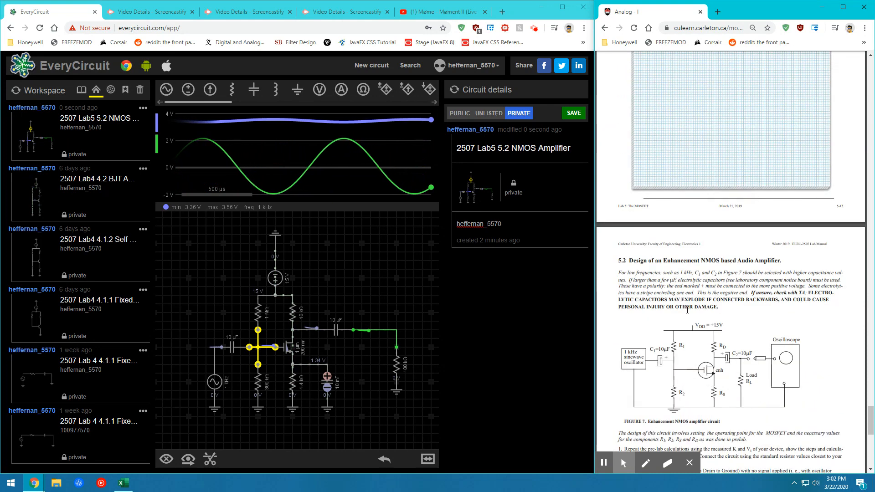
pyautogui.scroll(-3)
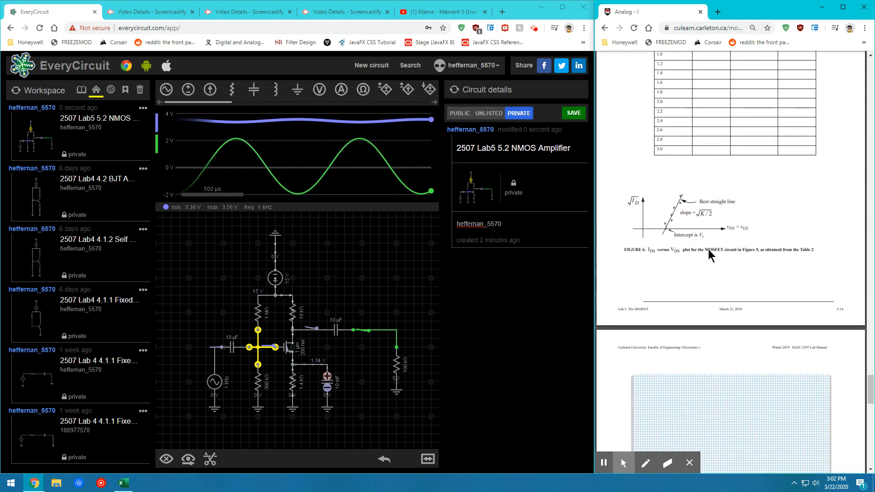
pyautogui.scroll(3)
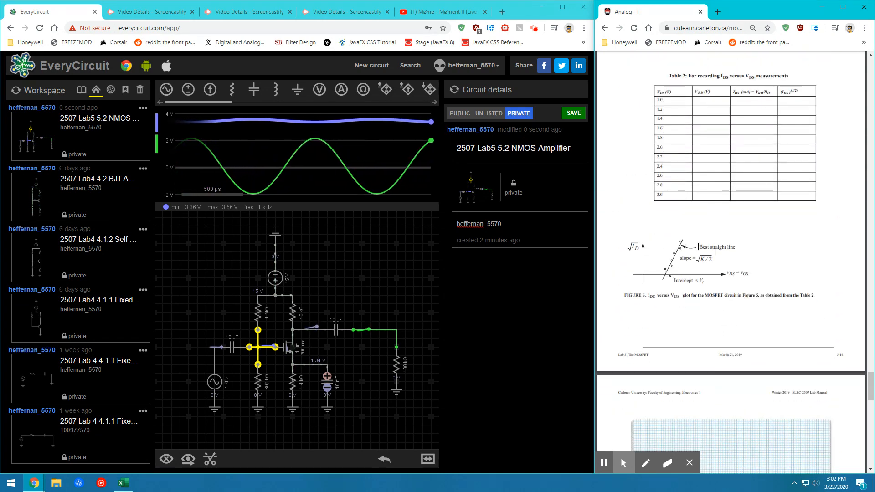
pyautogui.scroll(-3)
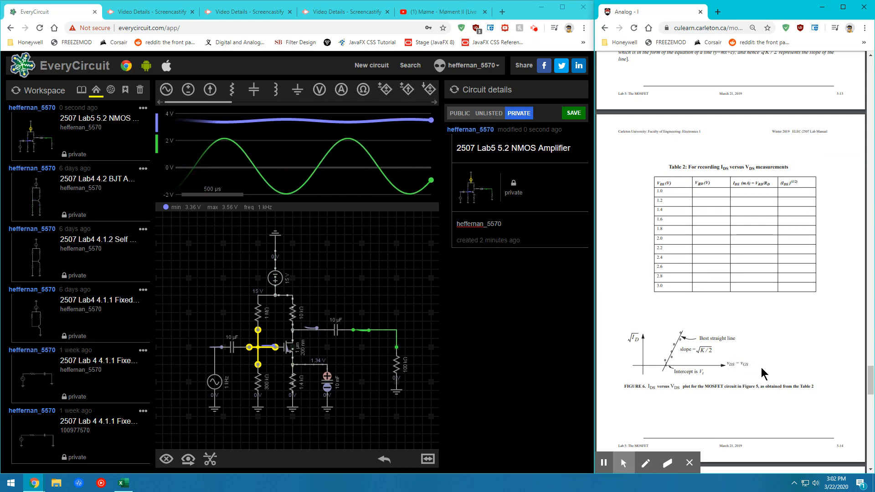
pyautogui.scroll(-3)
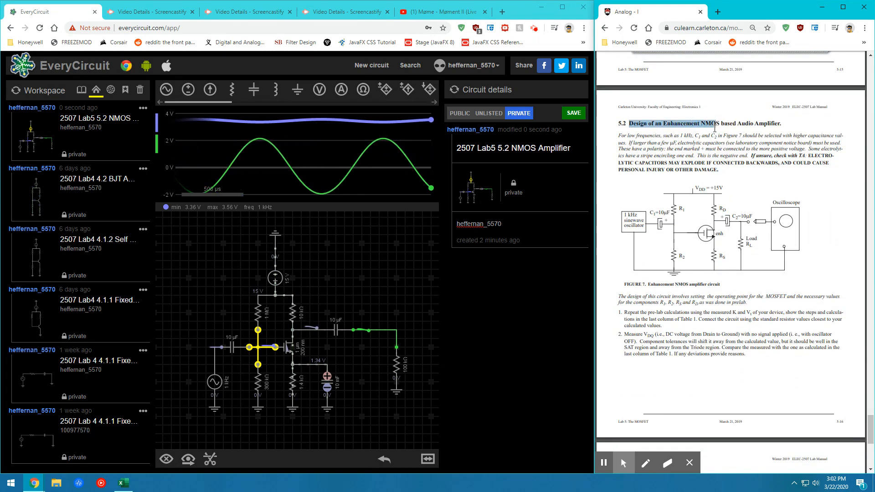
pyautogui.scroll(-3)
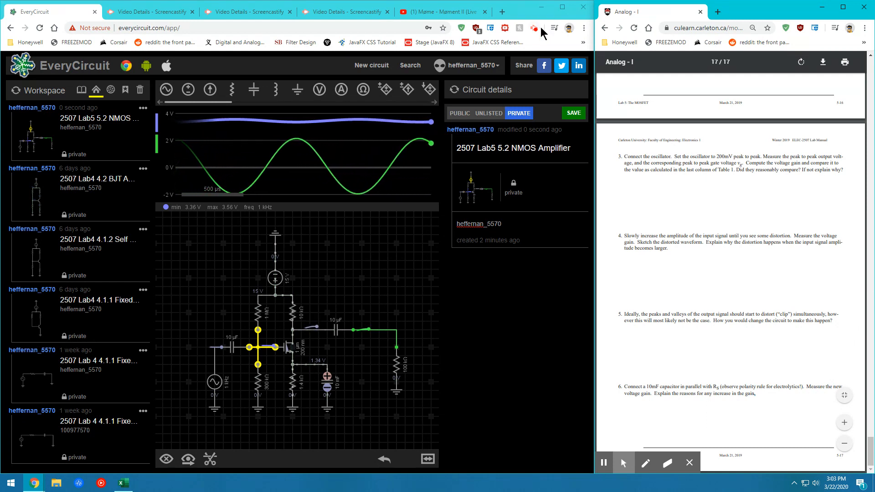
pyautogui.moveTo(535, 28)
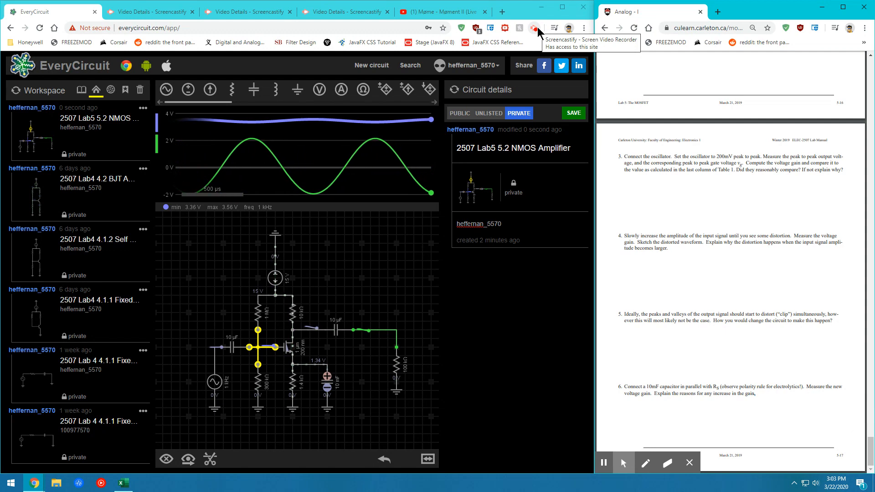